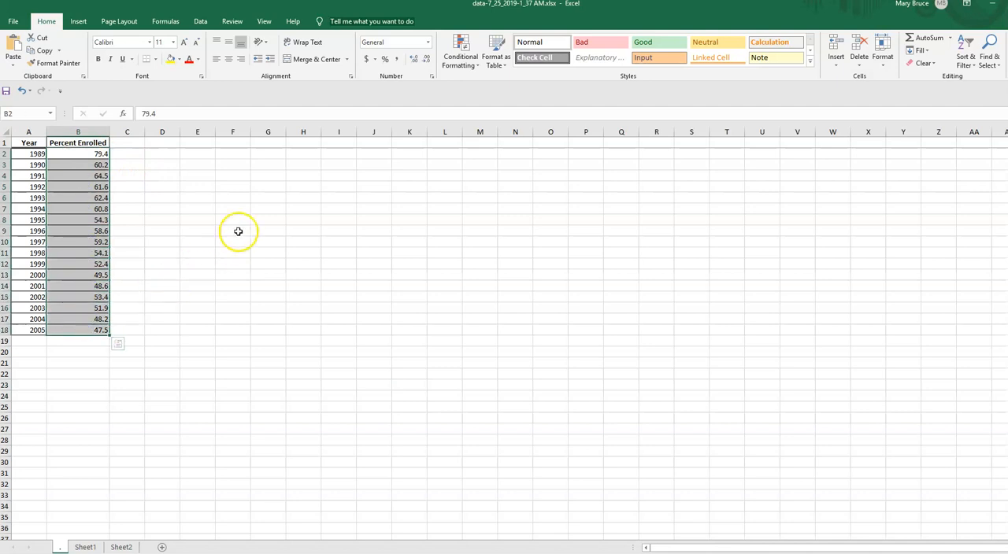
mouse_move(182, 231)
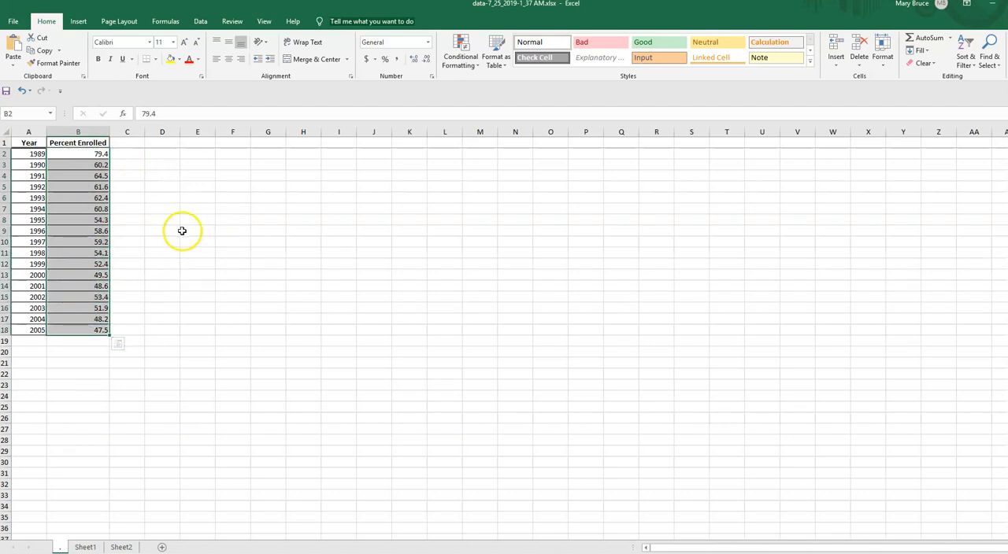
mouse_move(452, 248)
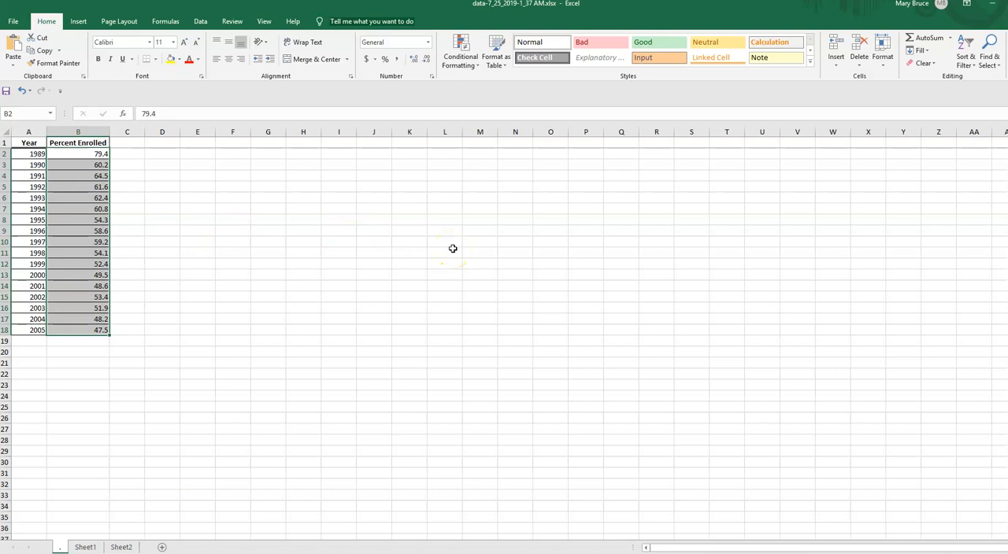
Briefly select a few Percent Enrolled values, then clear the selection
click(445, 250)
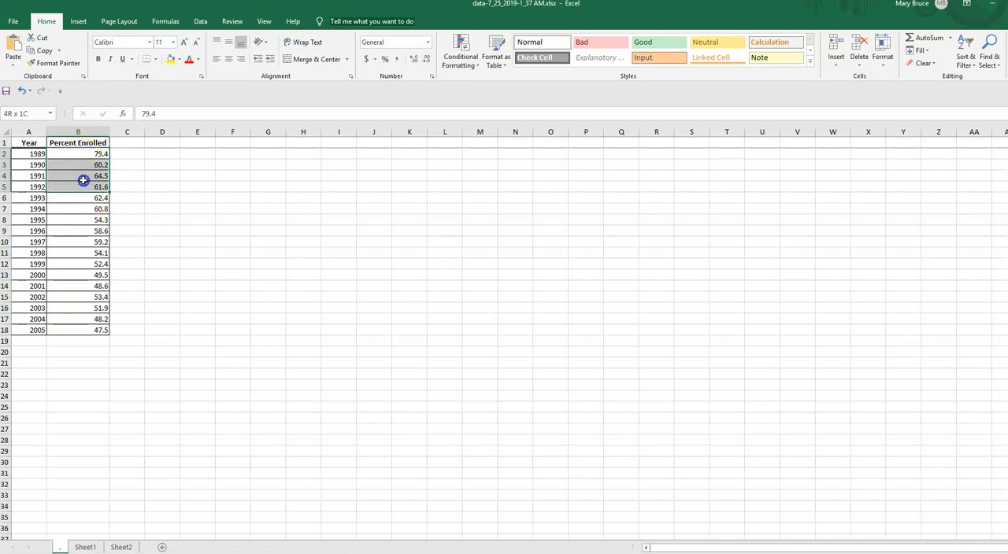
drag(83, 176, 84, 330)
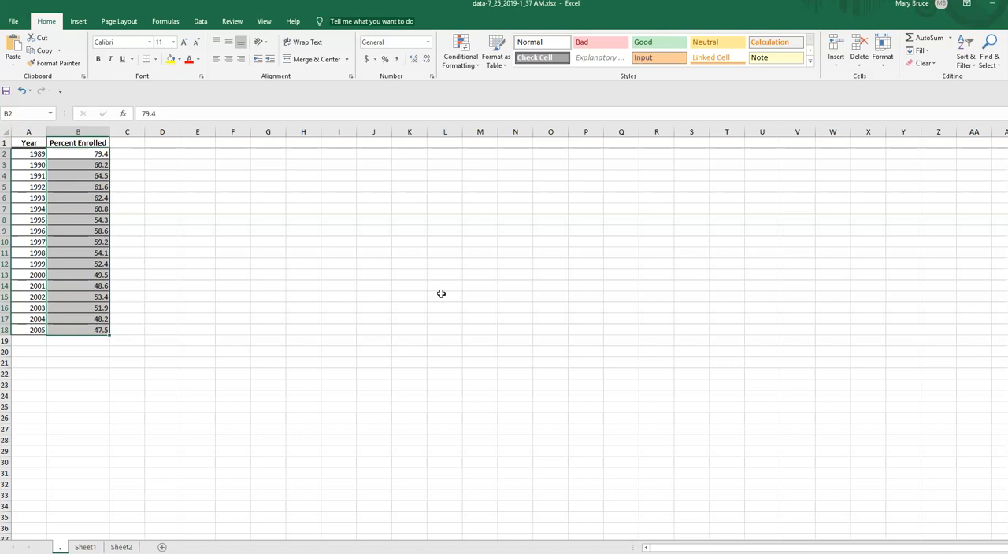
click(445, 297)
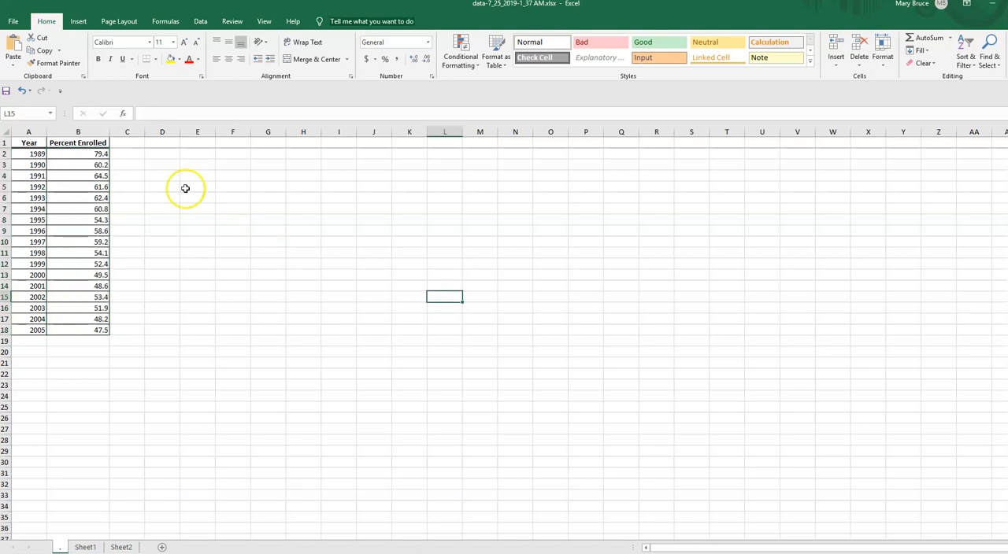
mouse_move(165, 171)
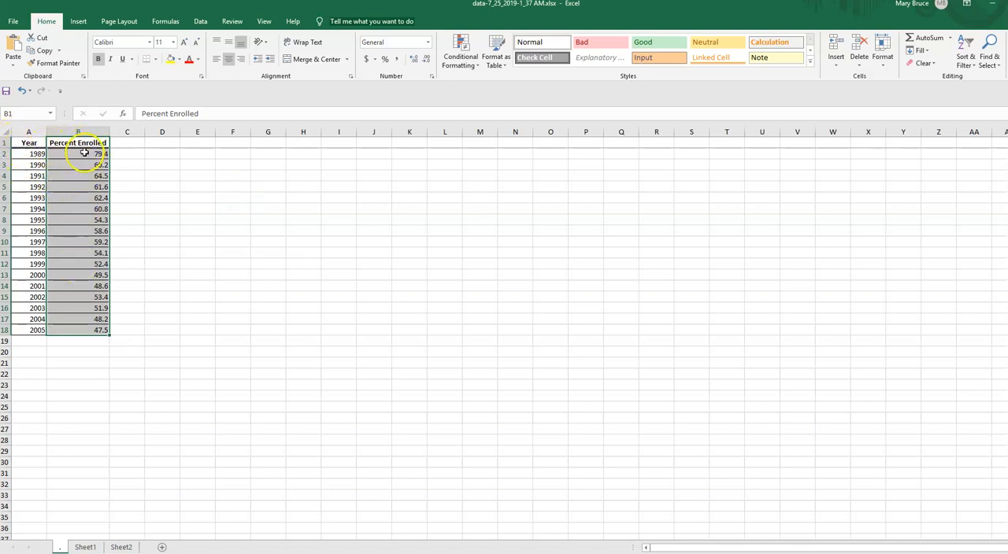
Insert a line chart of the Percent Enrolled values in B1:B18
click(78, 21)
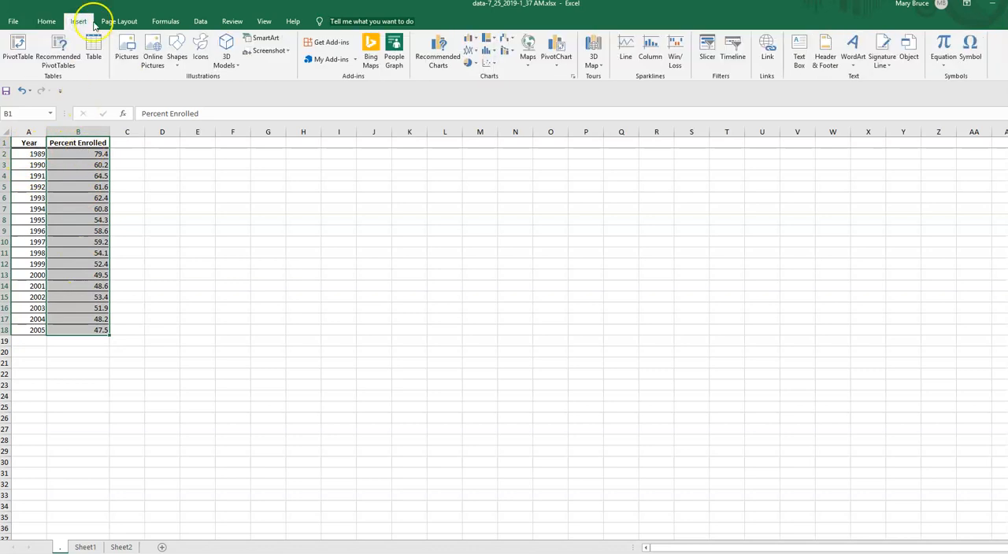
mouse_move(469, 49)
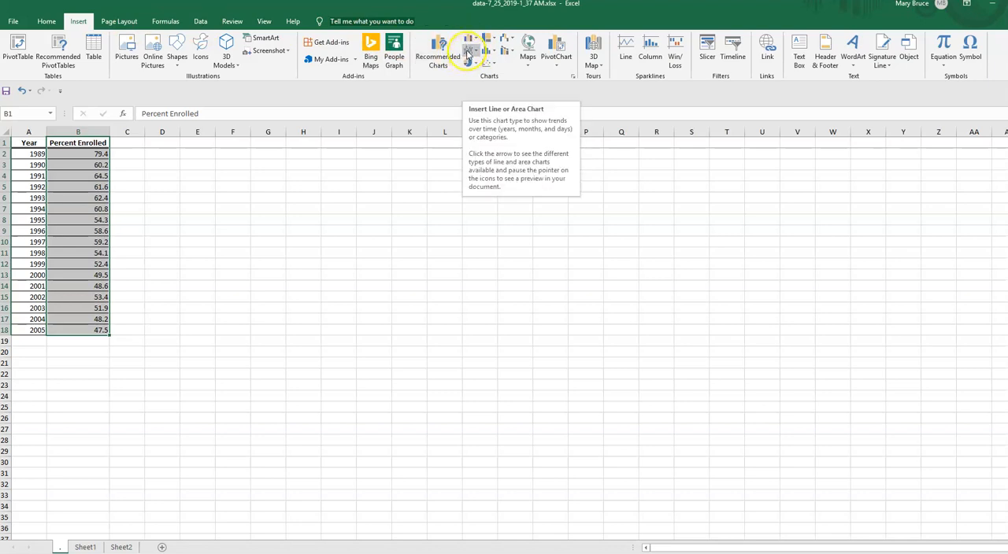
mouse_move(473, 80)
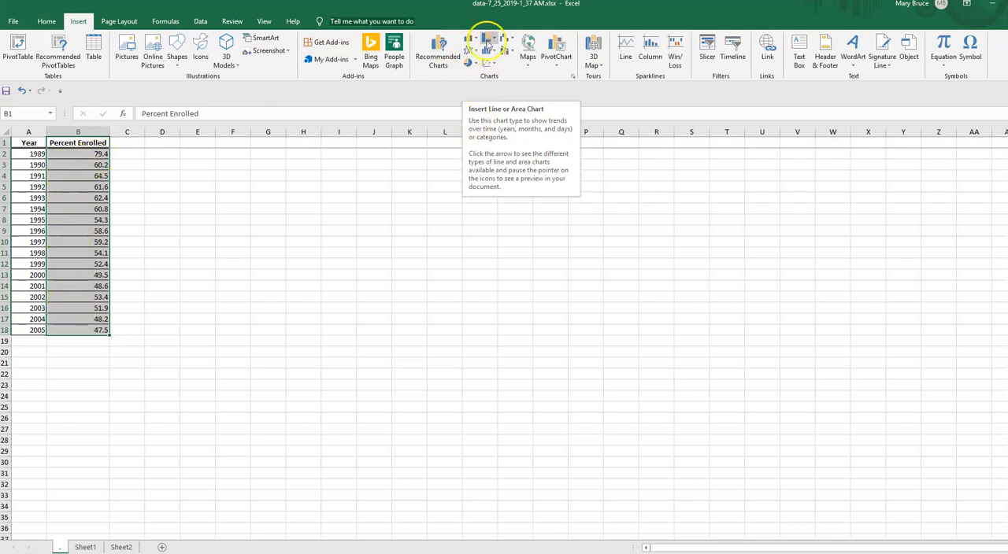
click(486, 44)
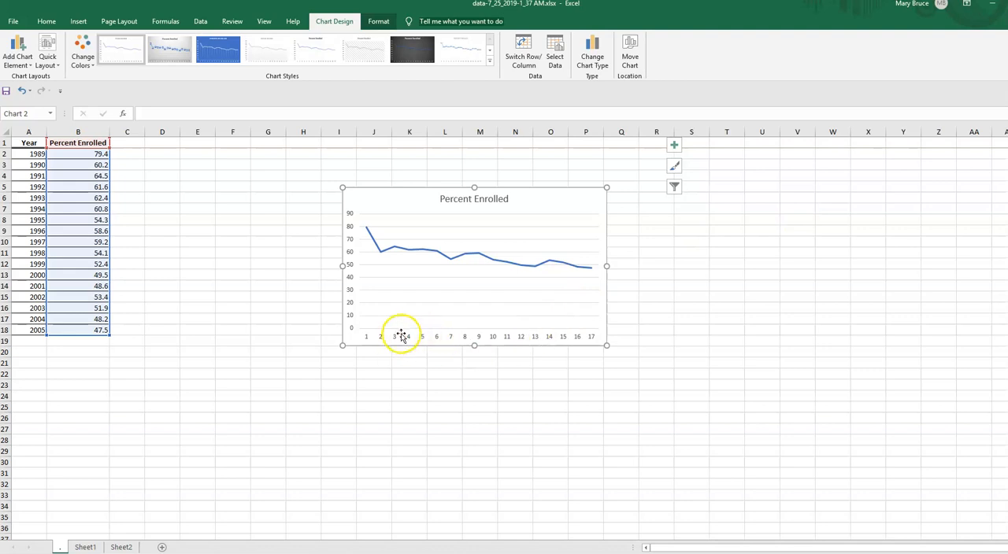
mouse_move(439, 343)
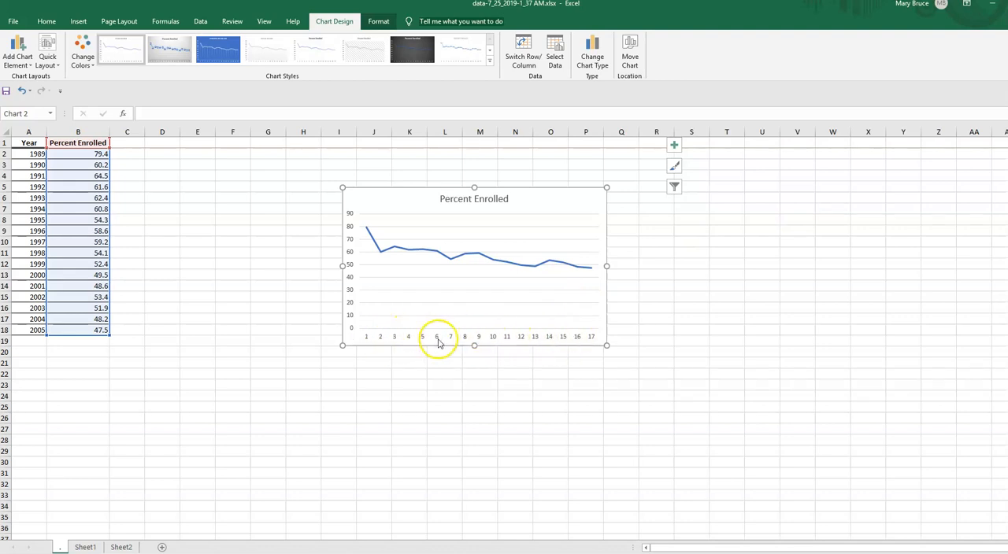
Set the chart's horizontal axis labels to the years 1989–2005 in A2:A18
right_click(441, 340)
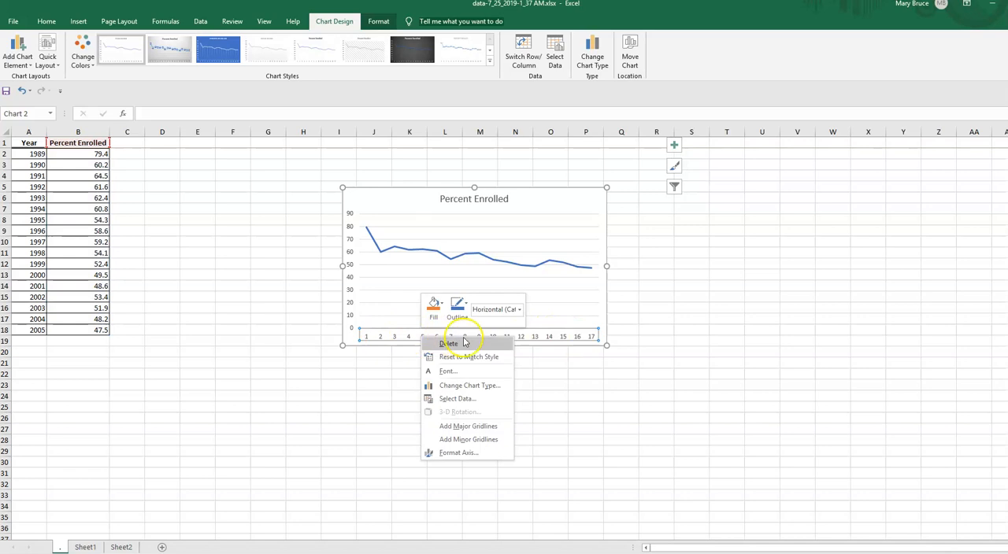
mouse_move(467, 357)
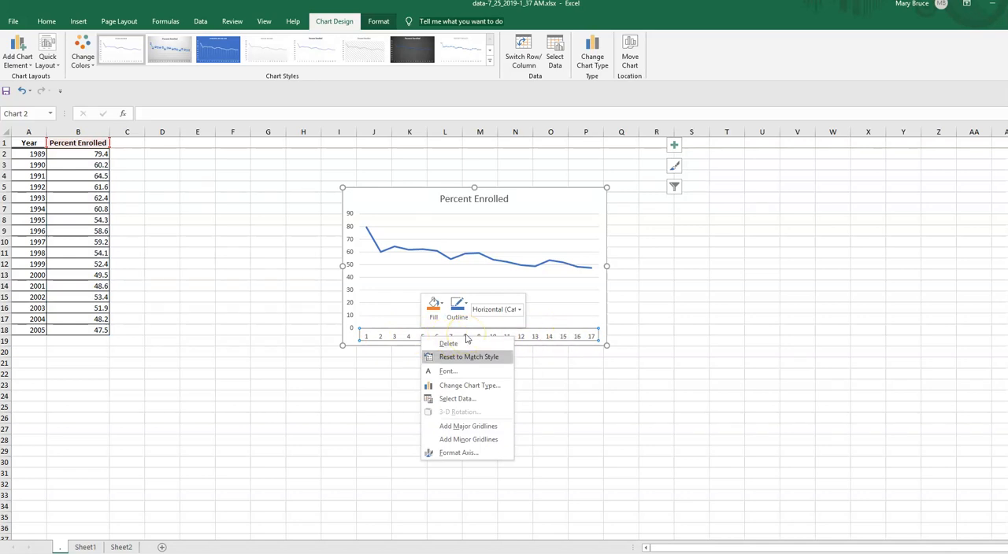
click(457, 399)
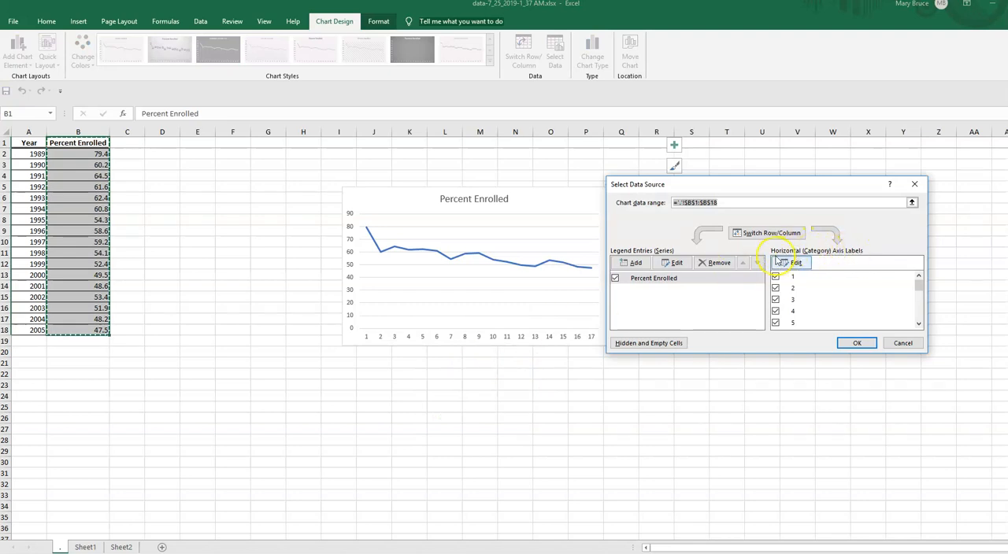
click(792, 262)
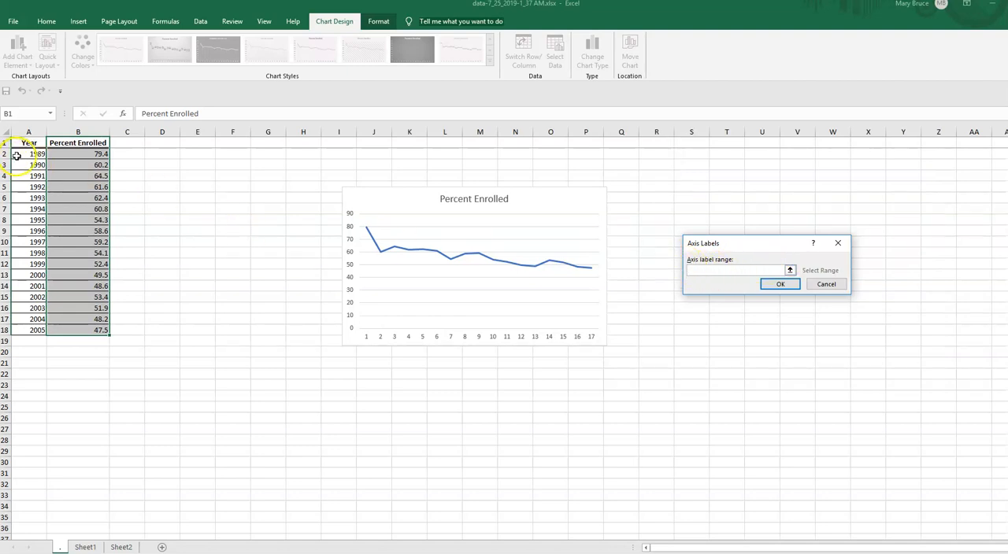
drag(28, 154, 29, 241)
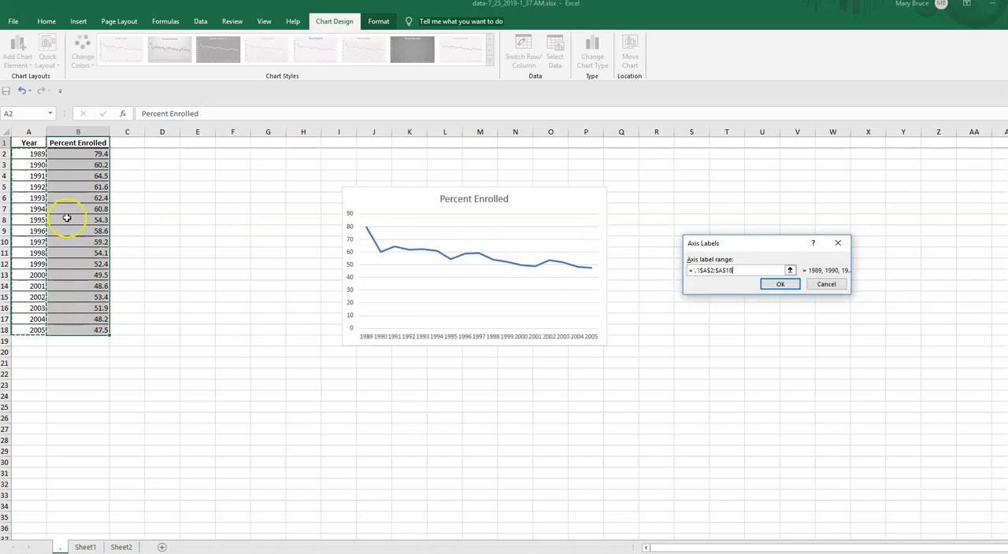
mouse_move(677, 232)
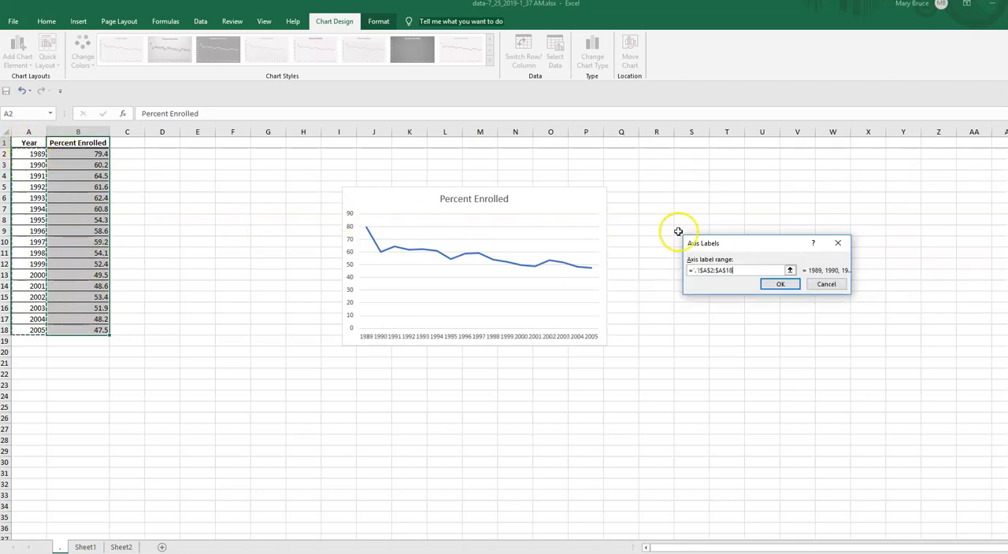
click(779, 284)
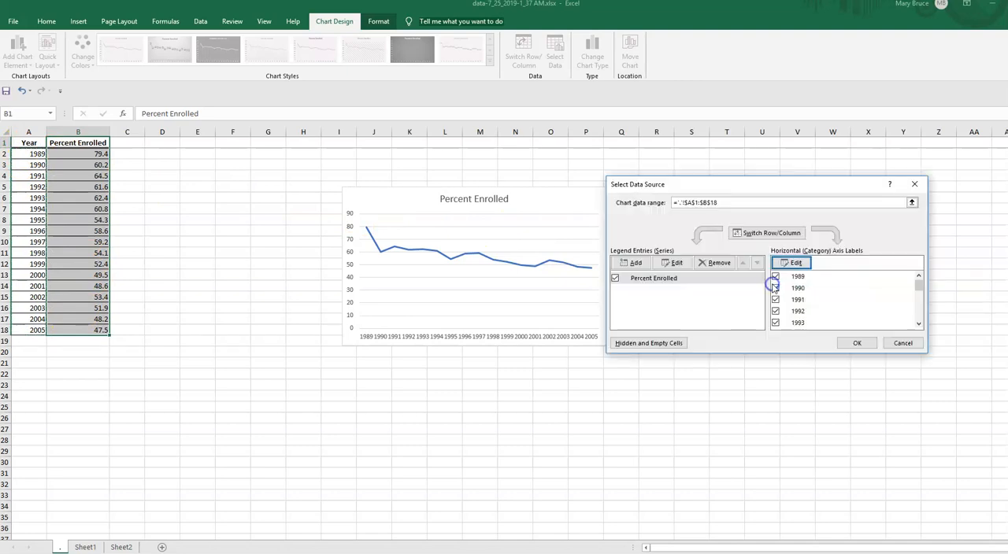
click(856, 342)
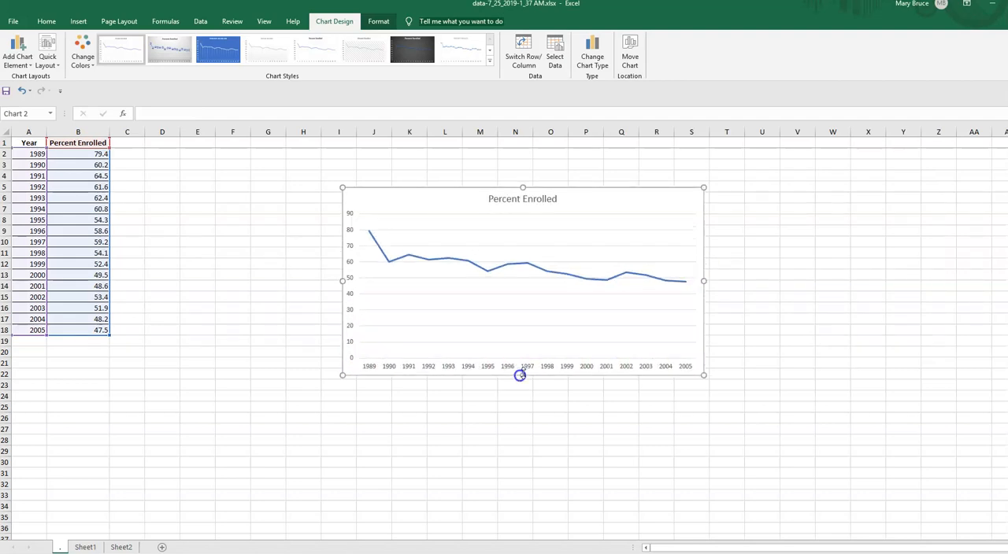
mouse_move(793, 304)
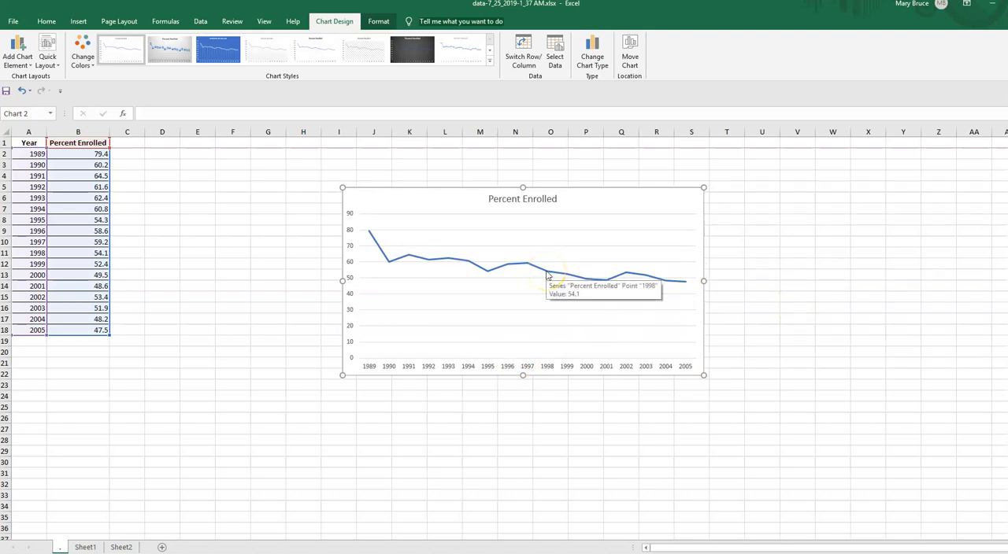
mouse_move(838, 210)
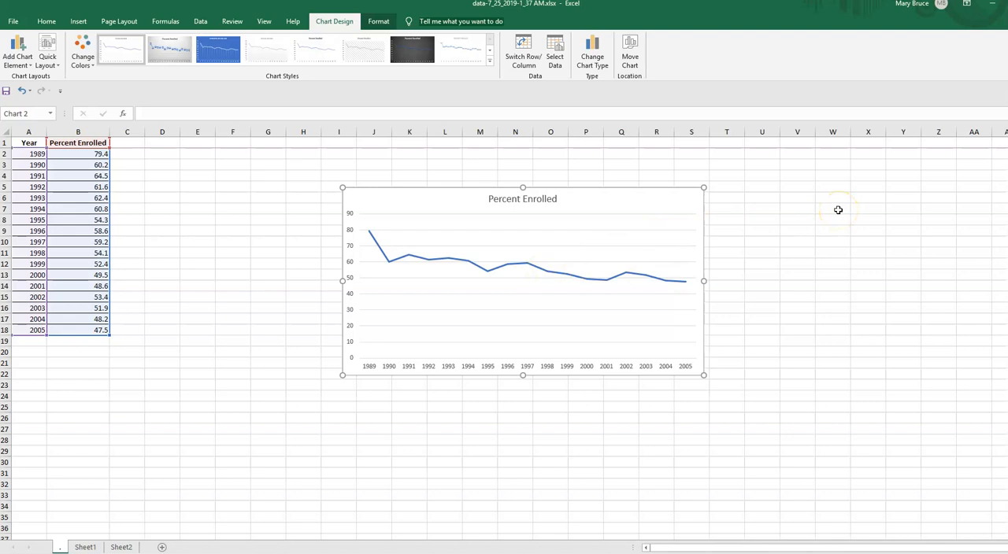
mouse_move(826, 193)
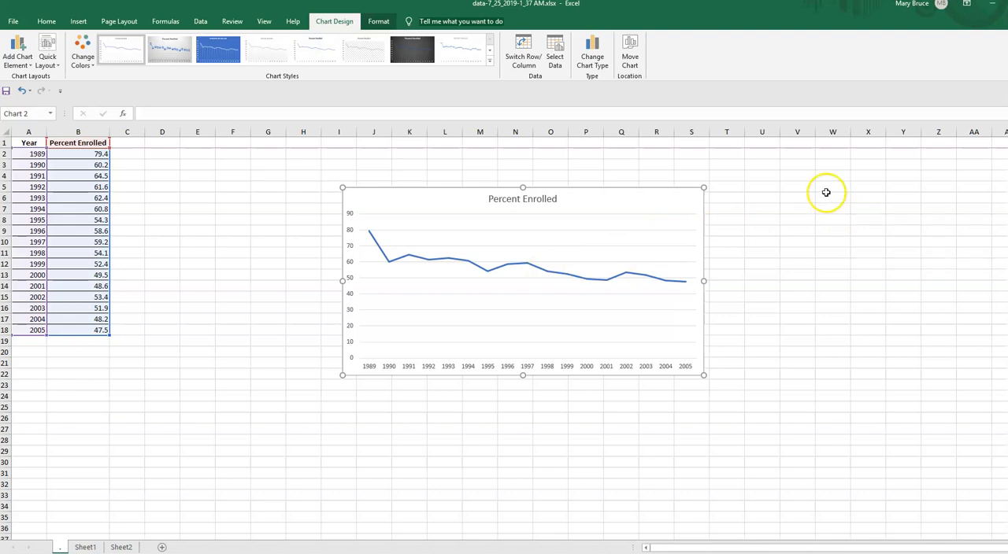
mouse_move(599, 210)
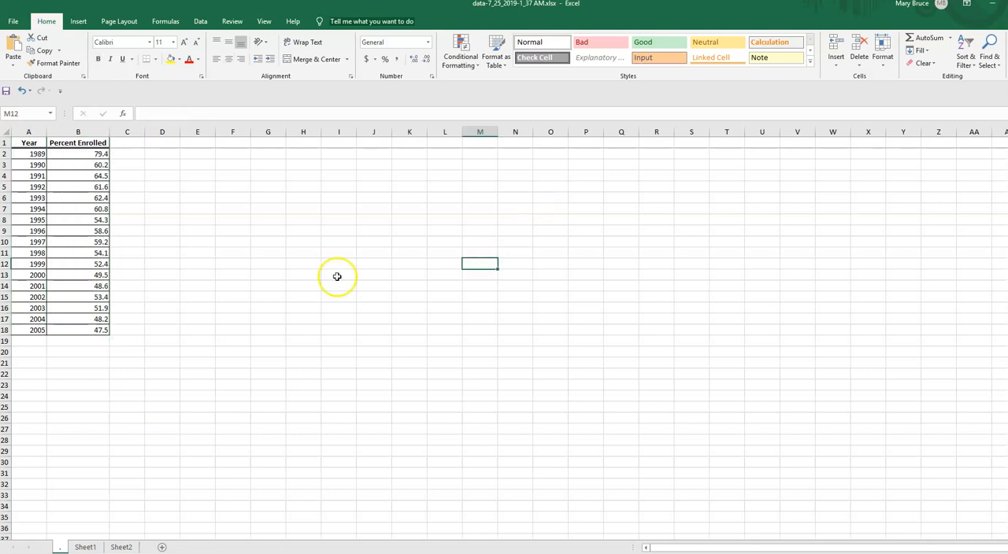
mouse_move(88, 536)
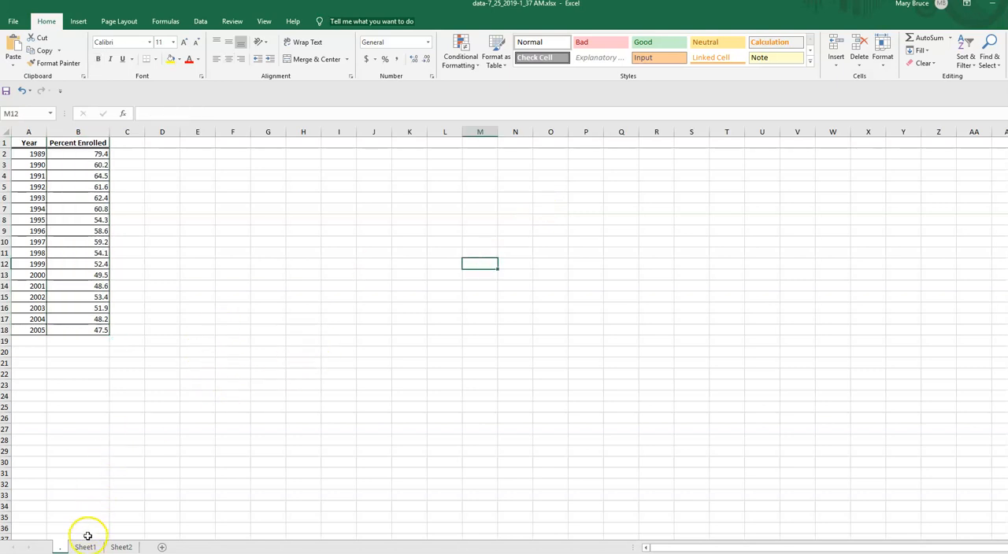
click(85, 546)
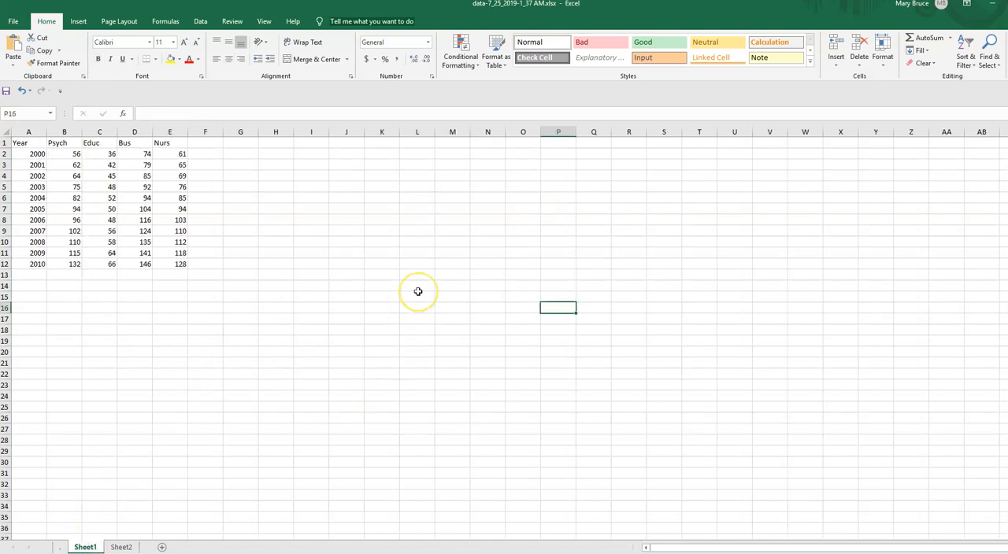
click(120, 547)
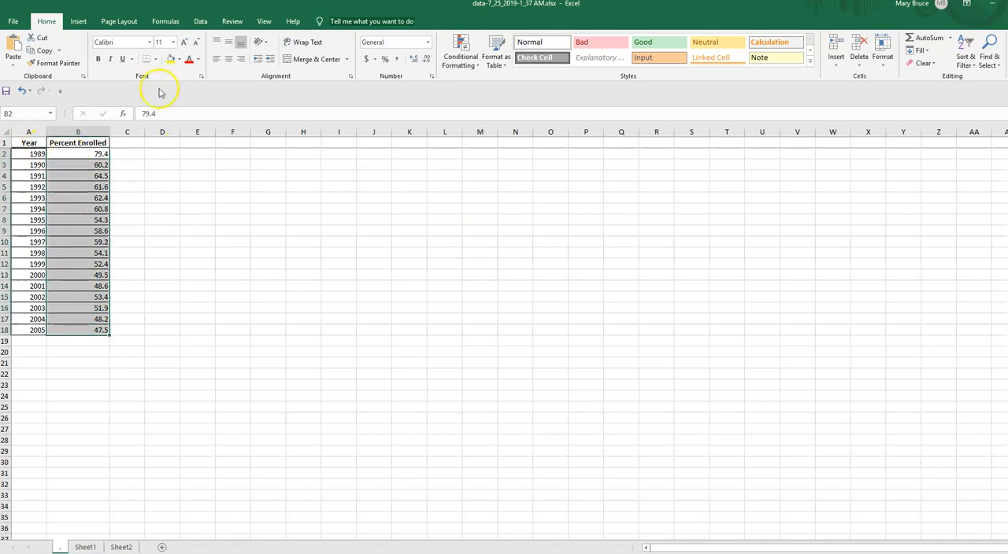
Insert a basic 2-D line chart of the Percent Enrolled values
click(470, 46)
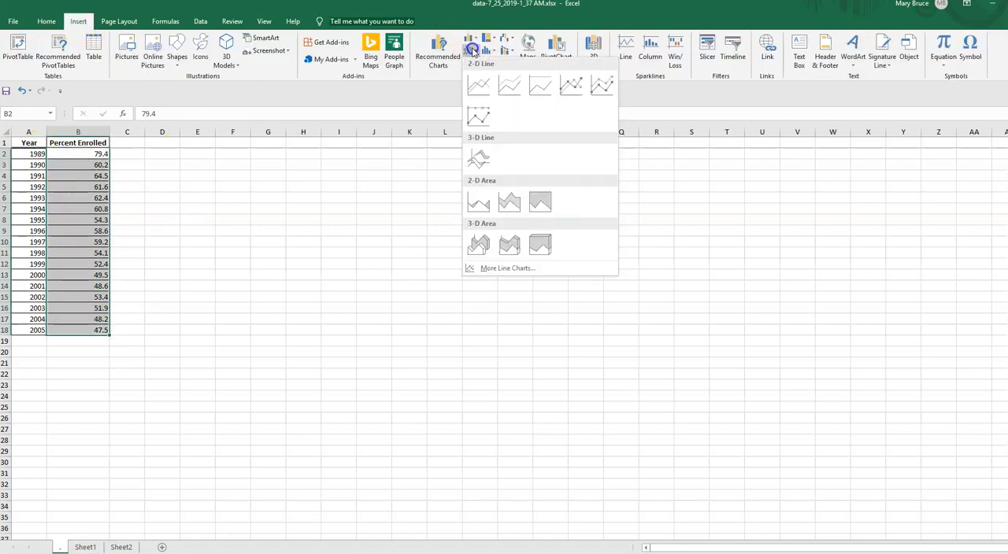
click(478, 85)
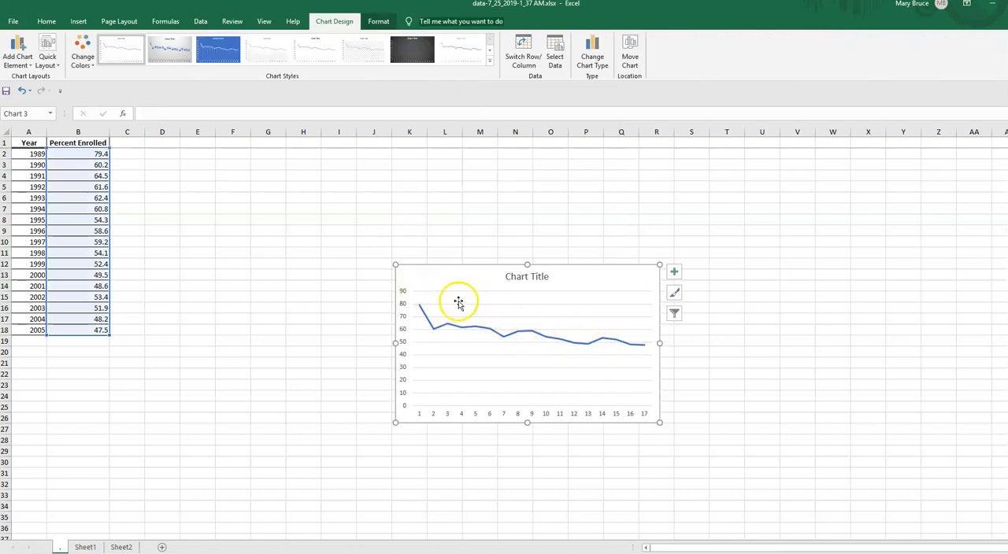
mouse_move(425, 309)
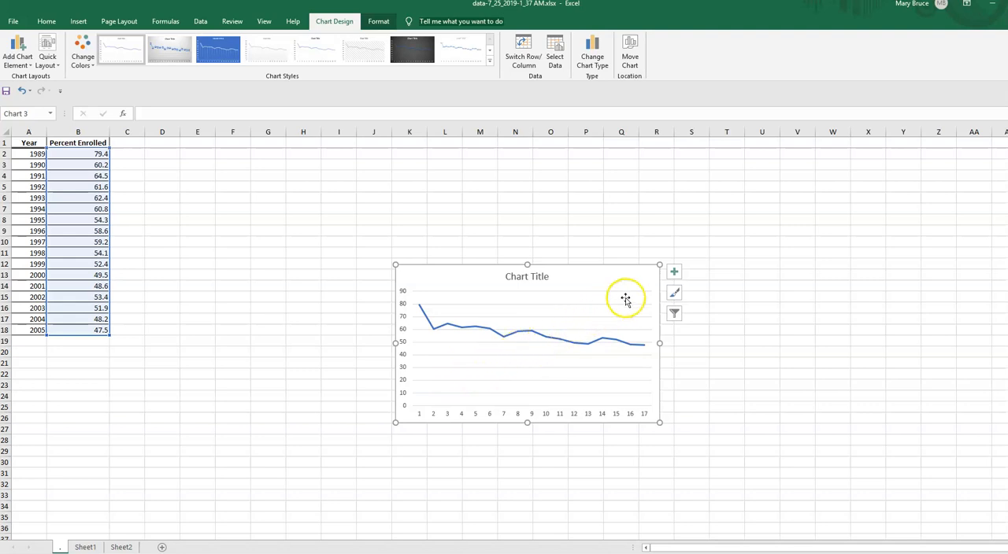
mouse_move(421, 340)
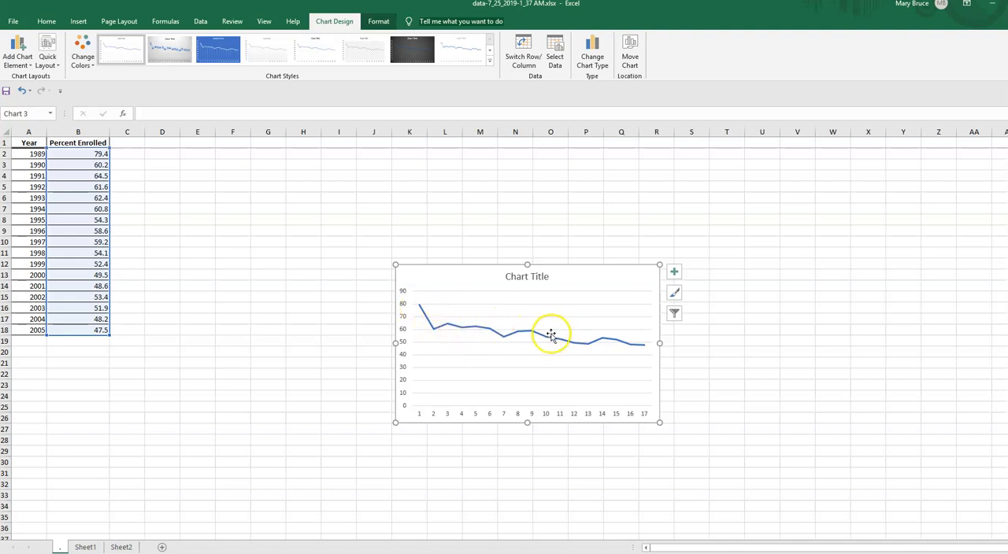
mouse_move(504, 331)
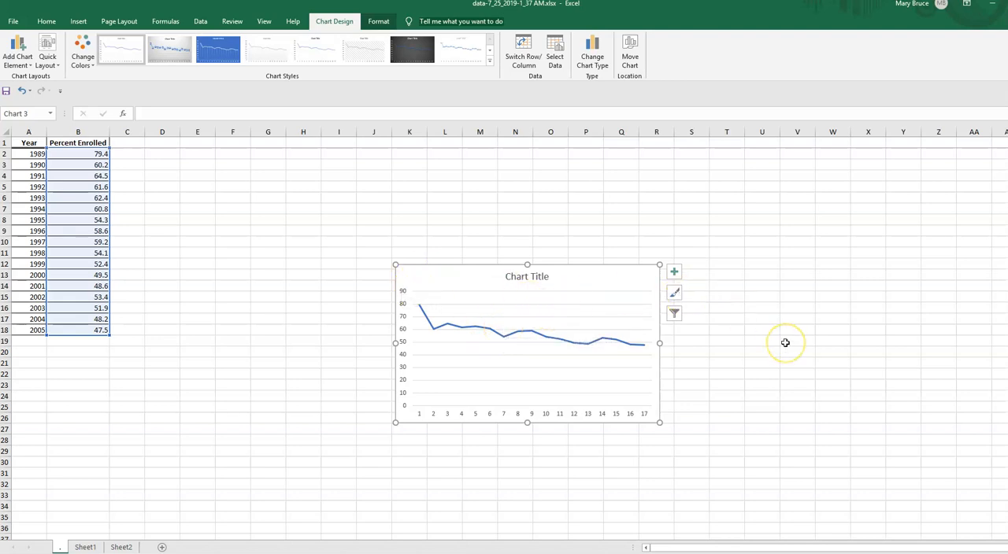
mouse_move(415, 303)
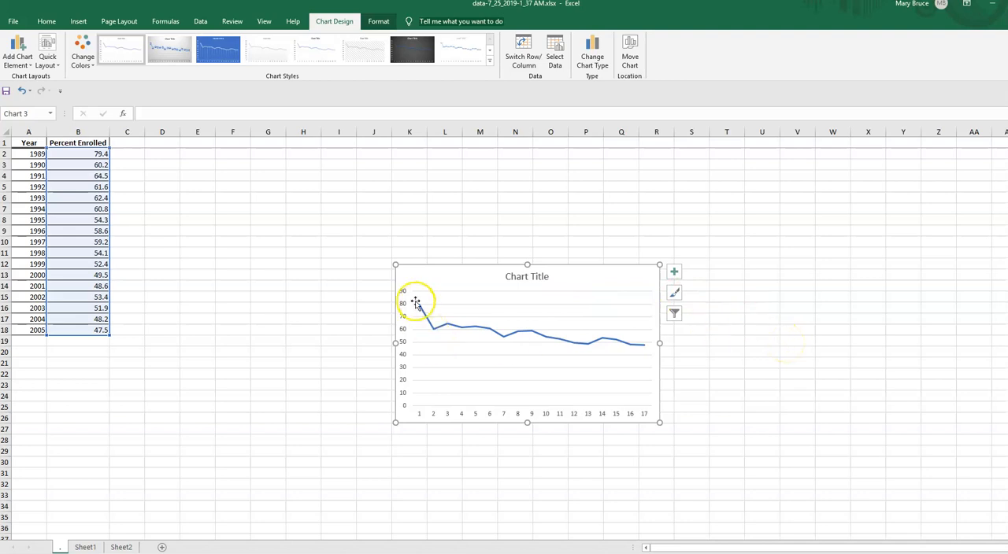
mouse_move(419, 398)
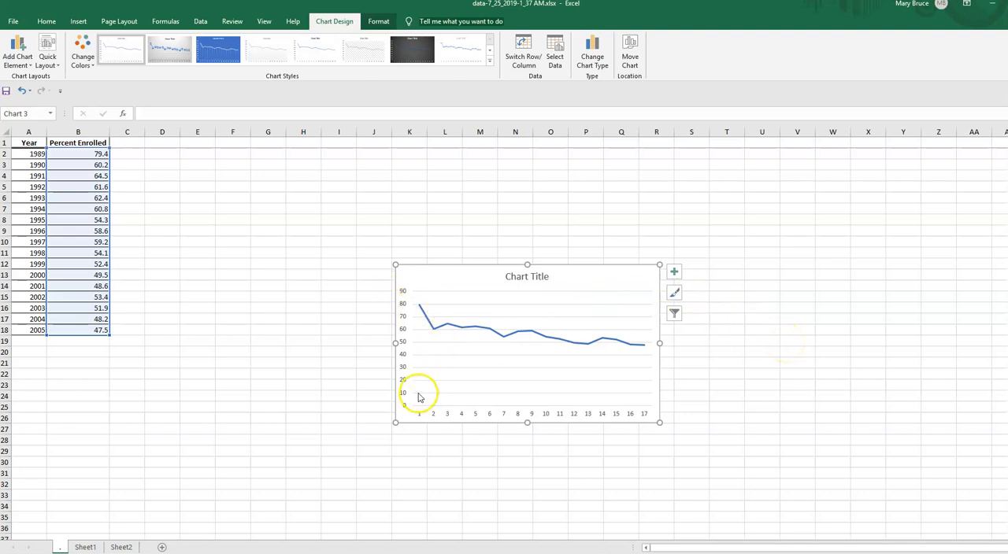
mouse_move(435, 309)
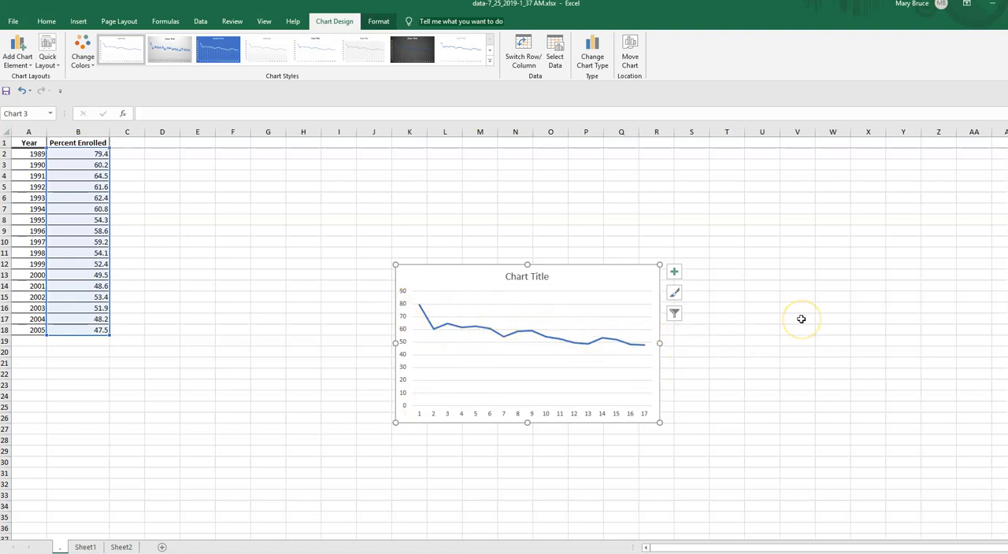
mouse_move(801, 319)
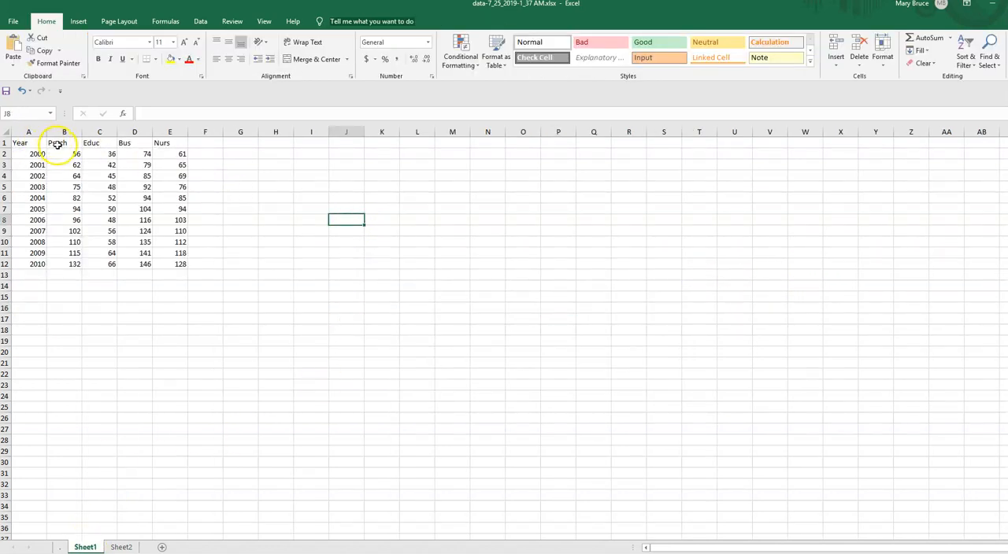
Select the Psych and Educ columns B1:C12 with headings for charting
click(63, 142)
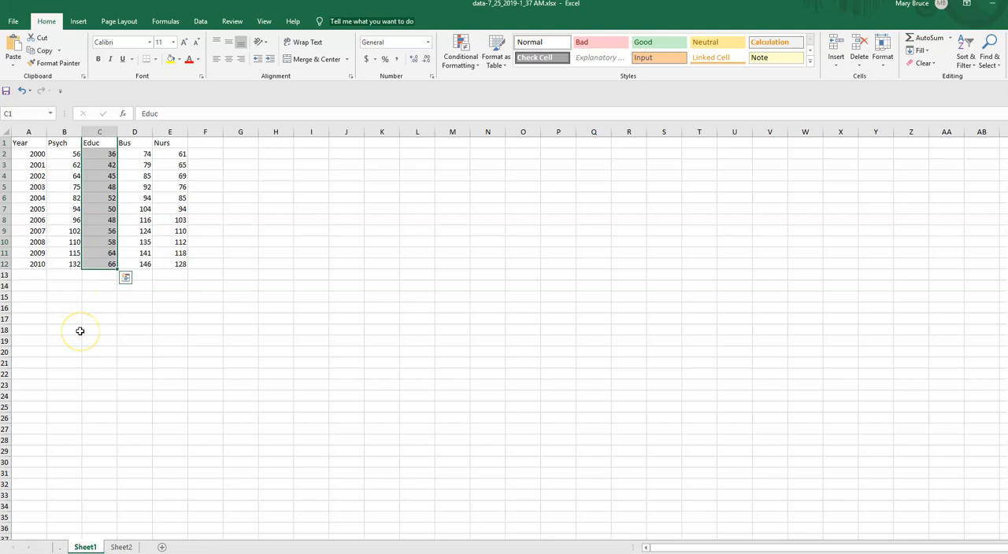
click(63, 329)
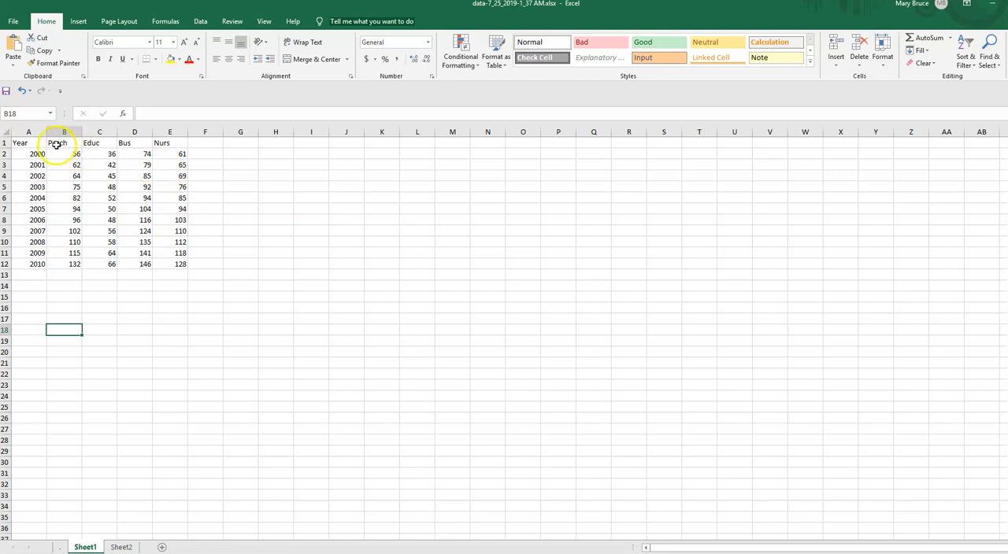
click(64, 142)
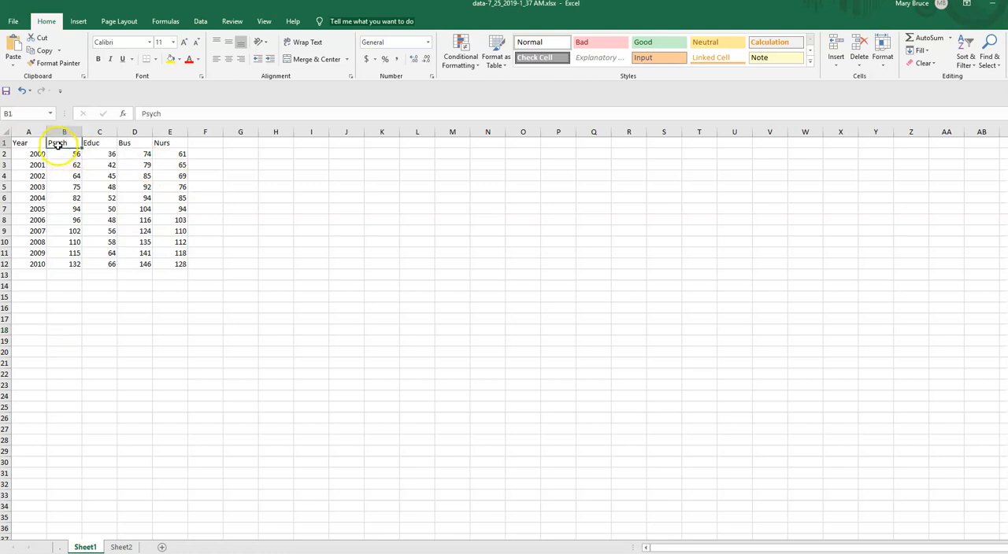
drag(57, 142, 97, 263)
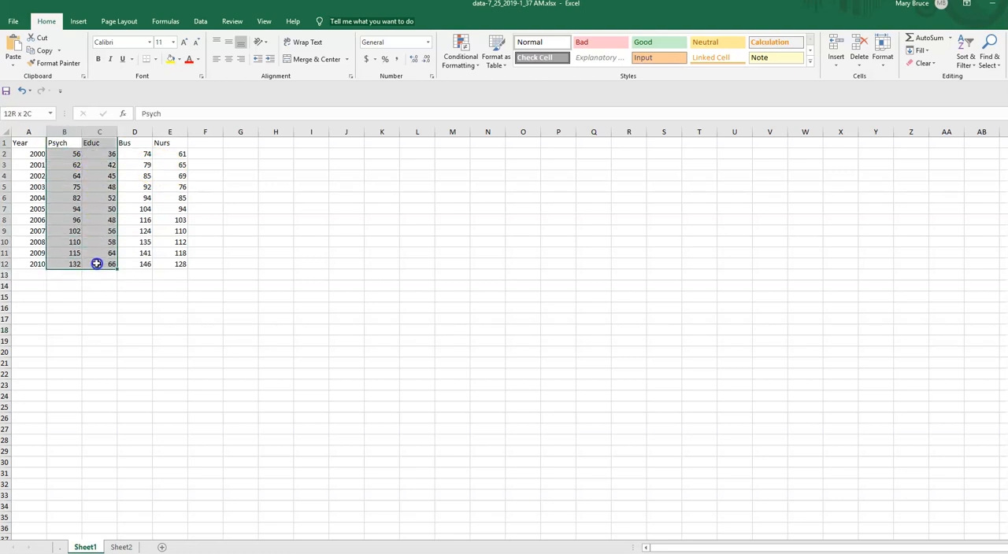
click(78, 21)
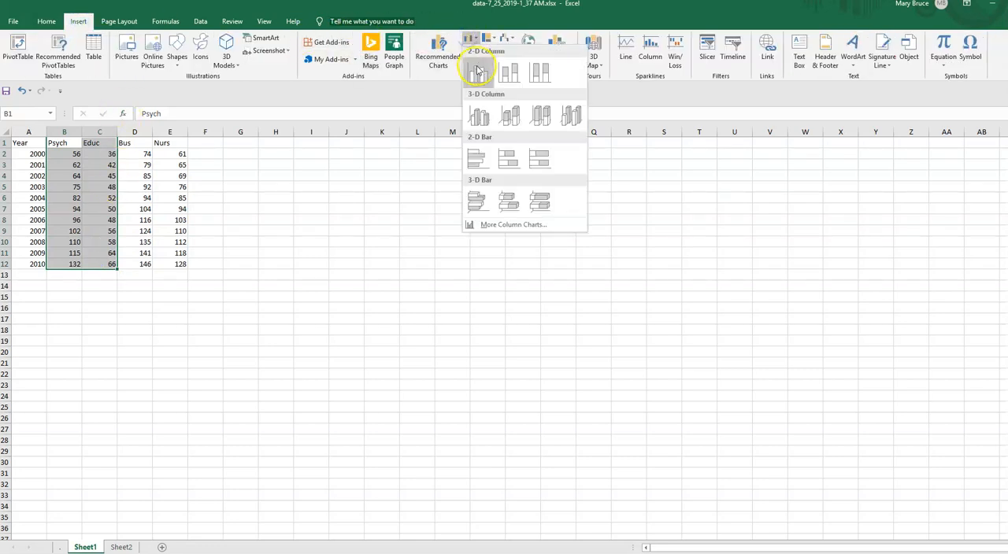
Insert a clustered column chart of Psych and Educ and bring up its data source
click(477, 71)
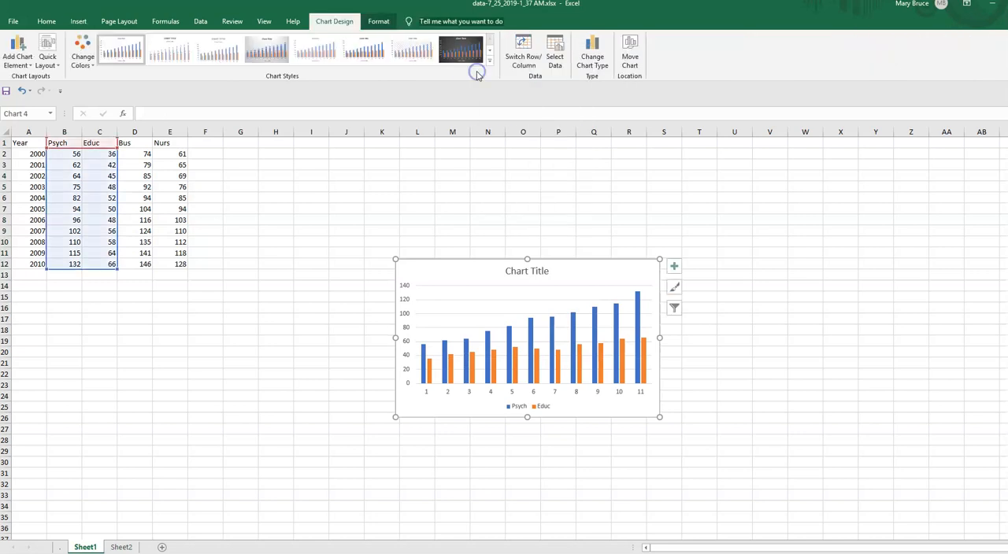
mouse_move(848, 293)
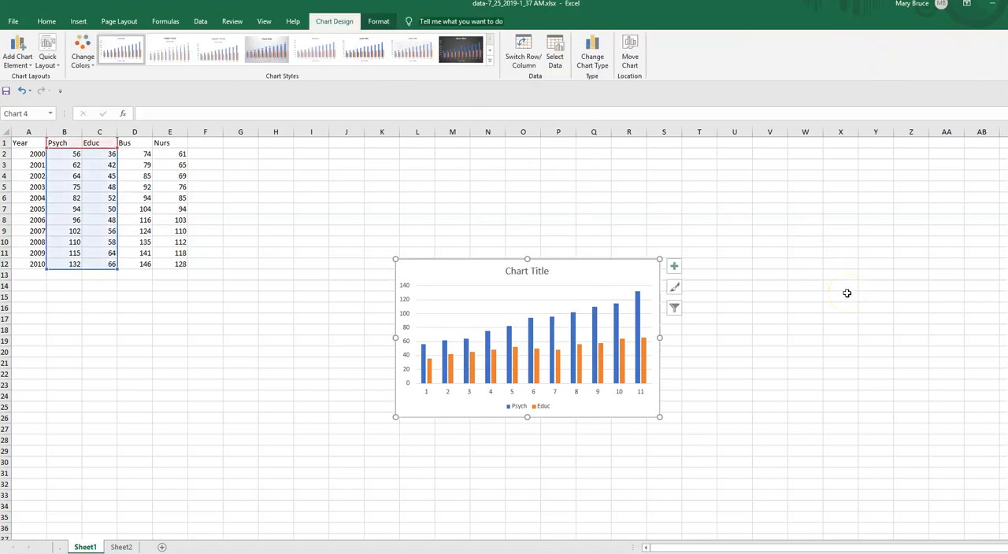
right_click(447, 393)
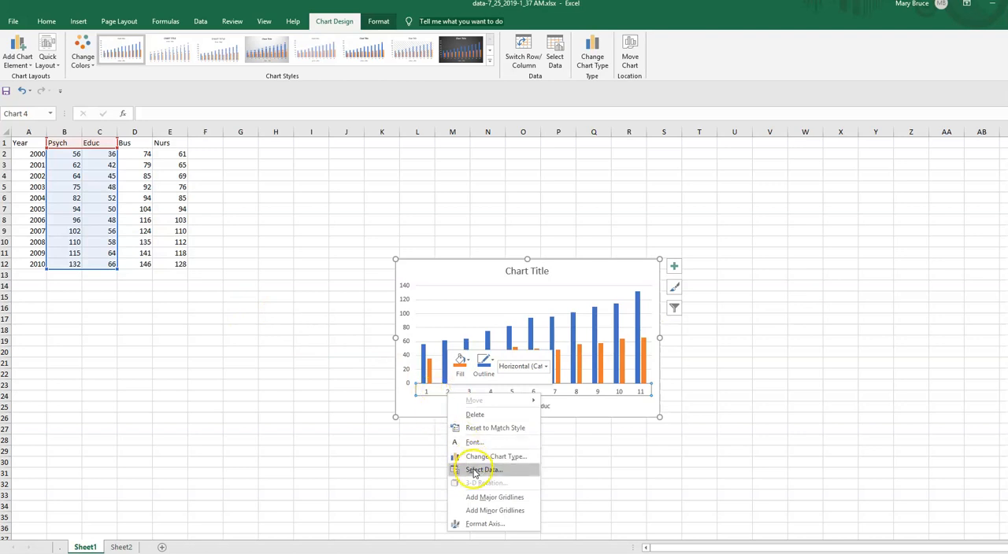
click(484, 470)
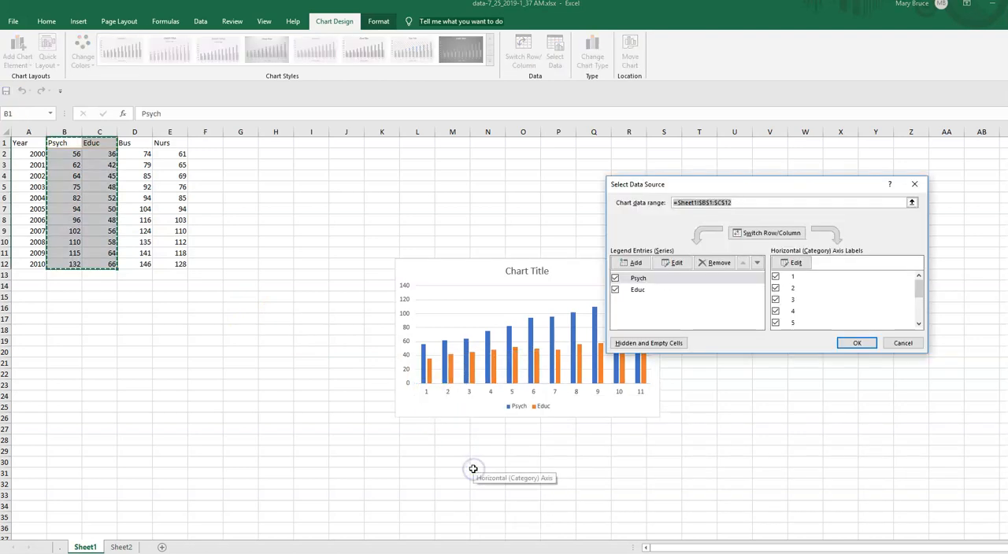
Set the column chart's horizontal axis labels to the years 2000–2010 in A2:A12
click(795, 262)
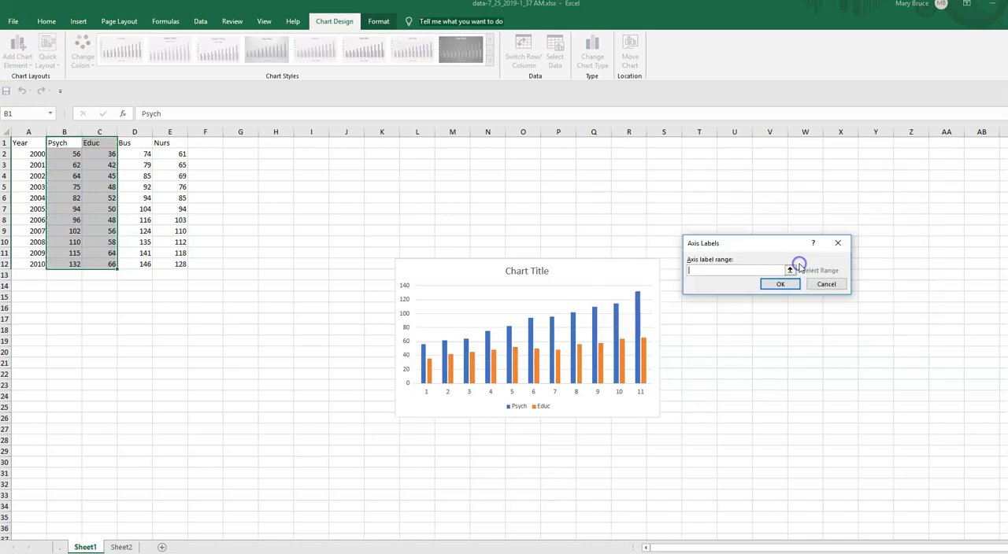
drag(28, 154, 28, 264)
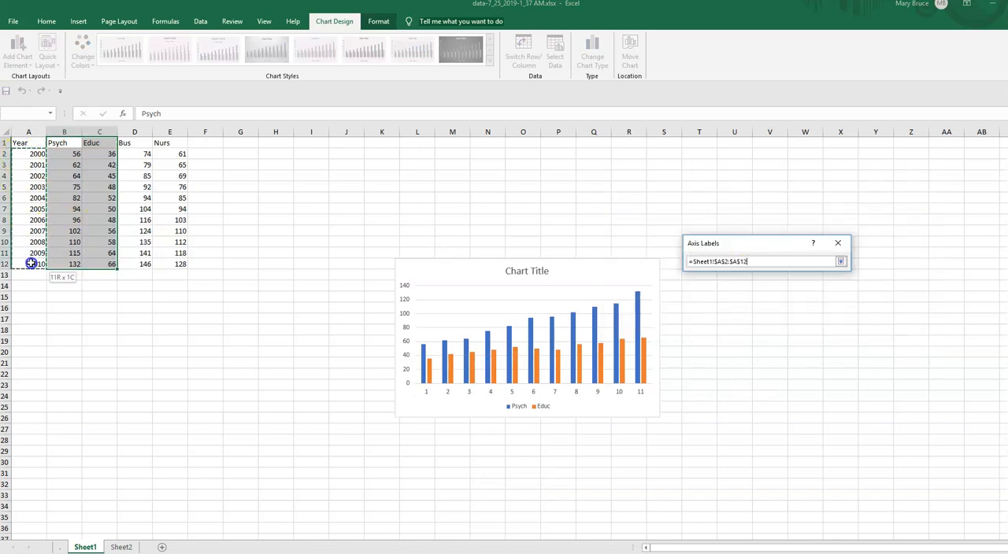
click(841, 261)
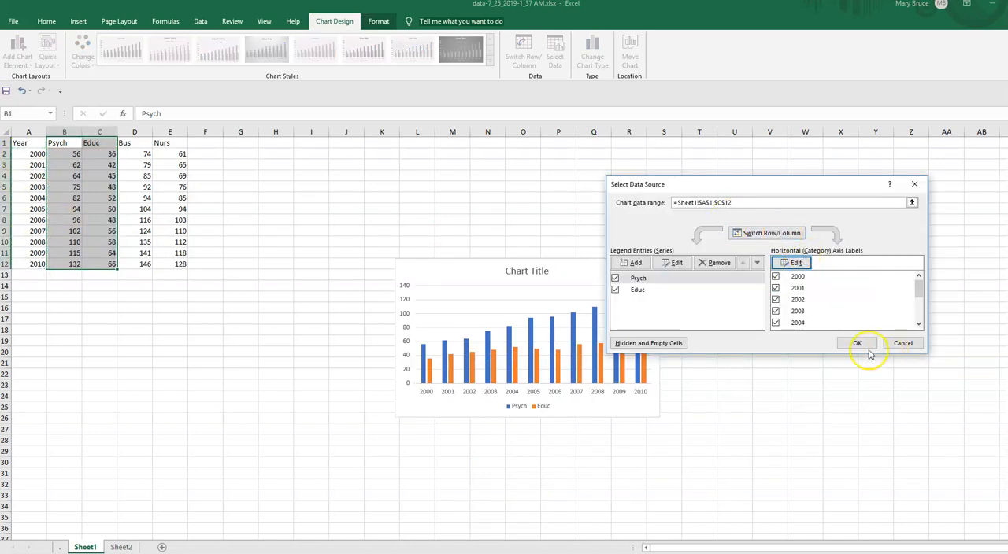
click(856, 343)
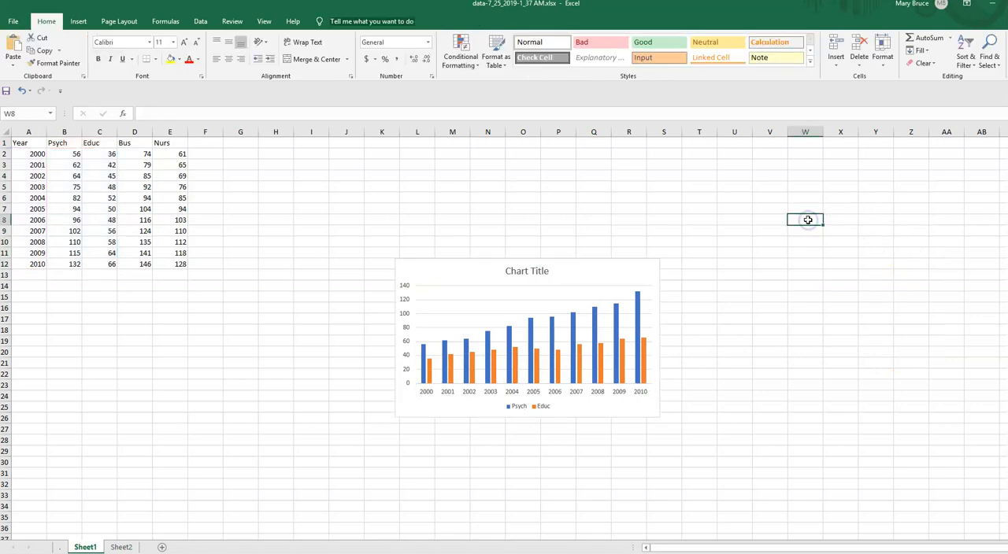
mouse_move(450, 271)
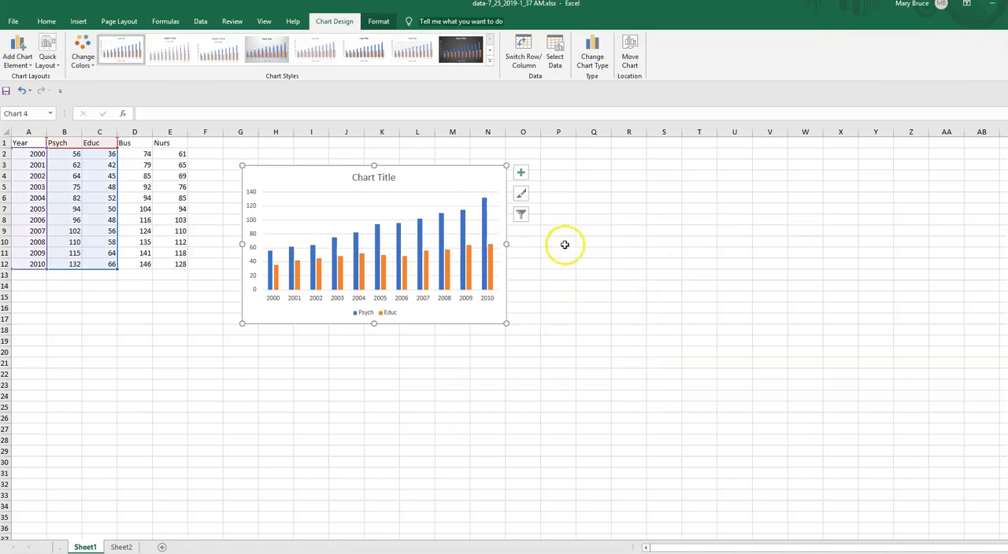
click(593, 252)
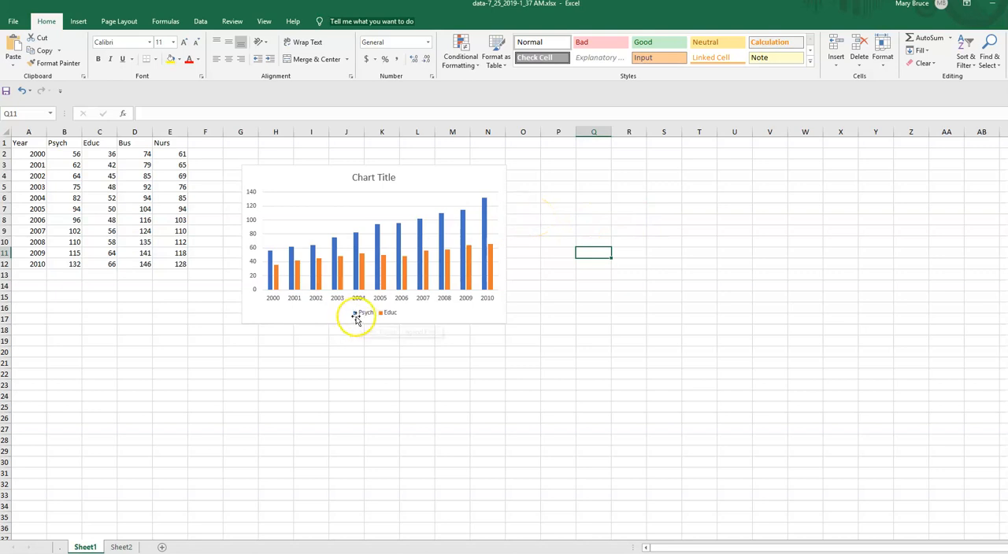
mouse_move(271, 258)
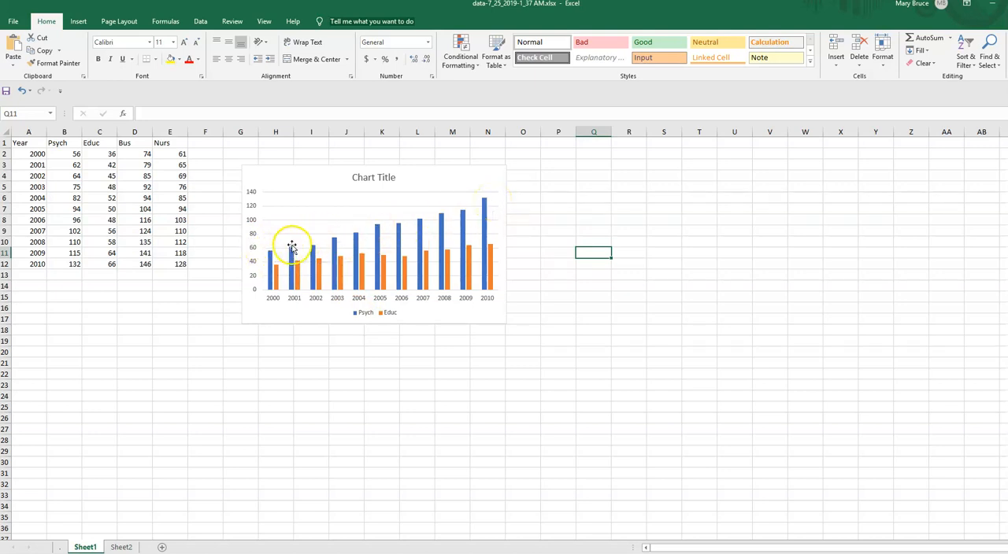
mouse_move(486, 203)
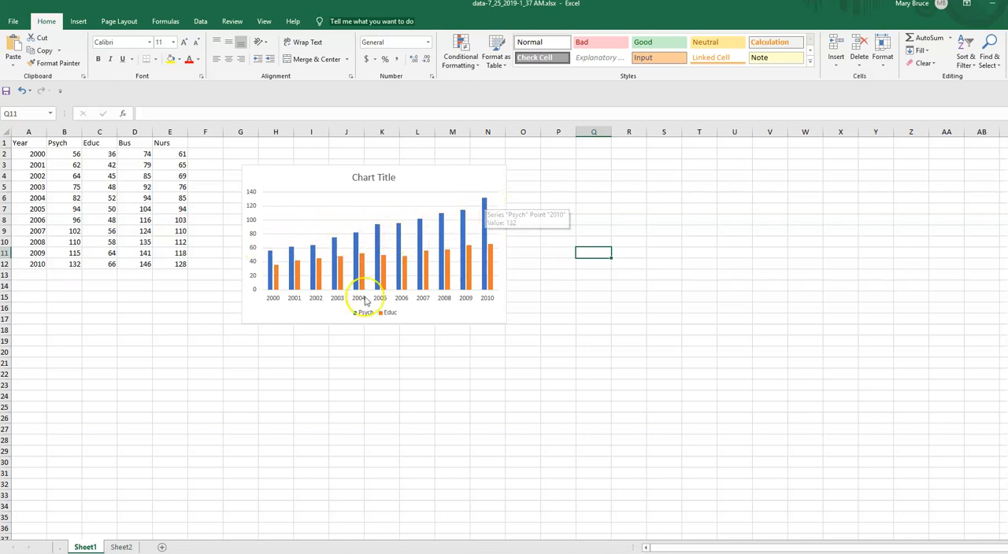
mouse_move(386, 319)
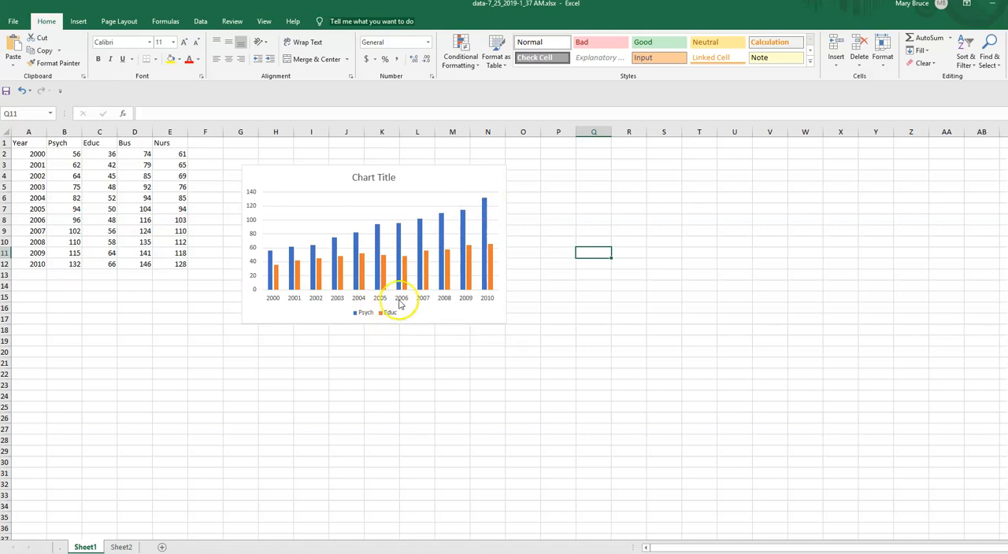
mouse_move(351, 265)
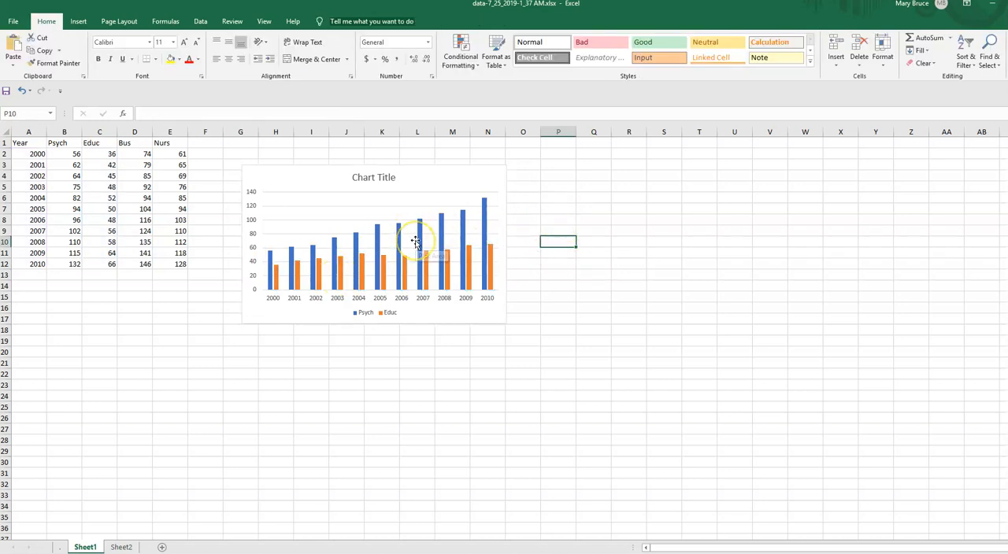
mouse_move(415, 242)
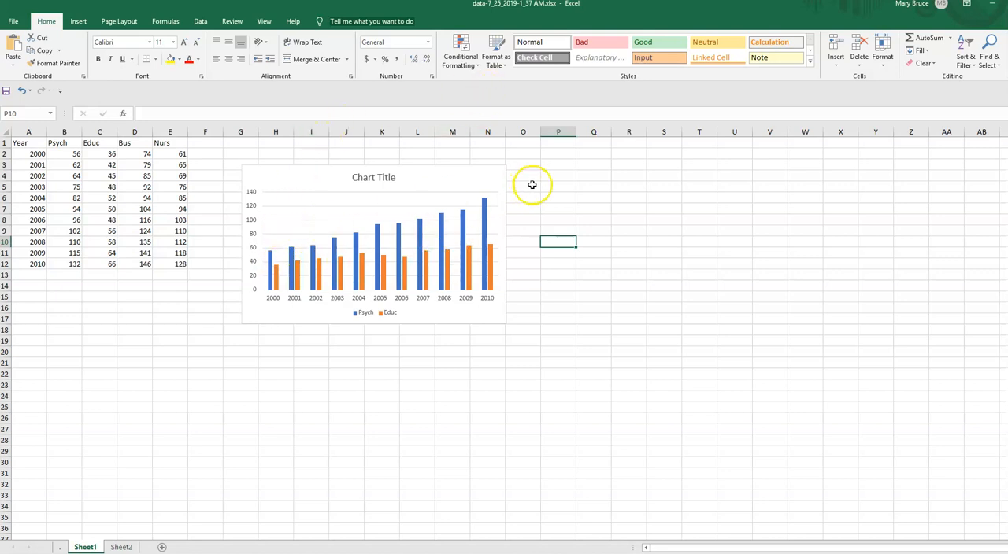
mouse_move(549, 180)
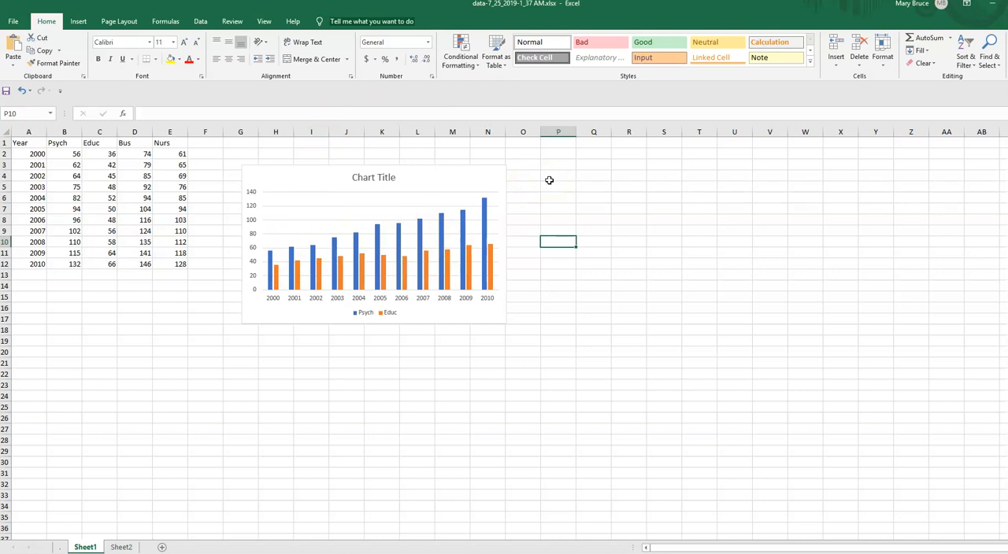
click(373, 244)
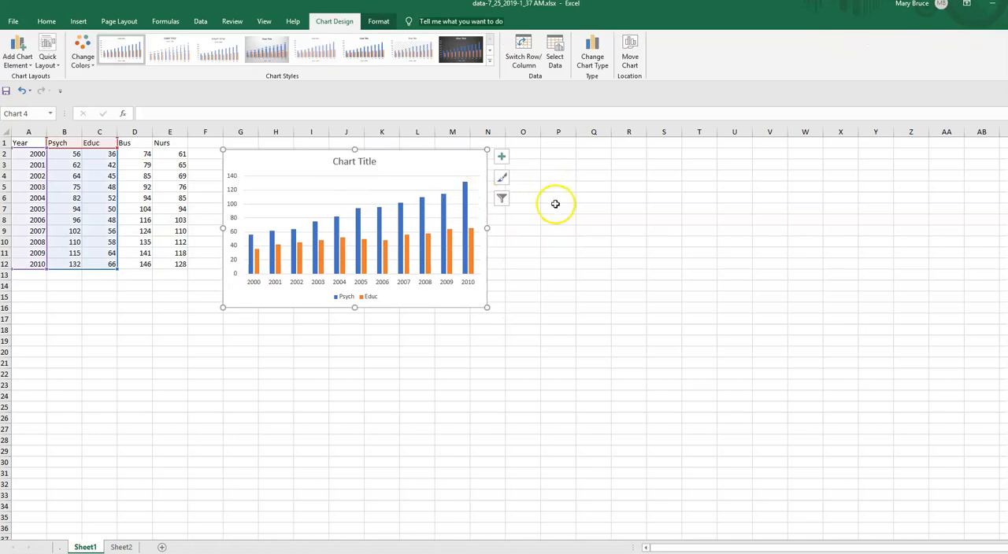
click(558, 208)
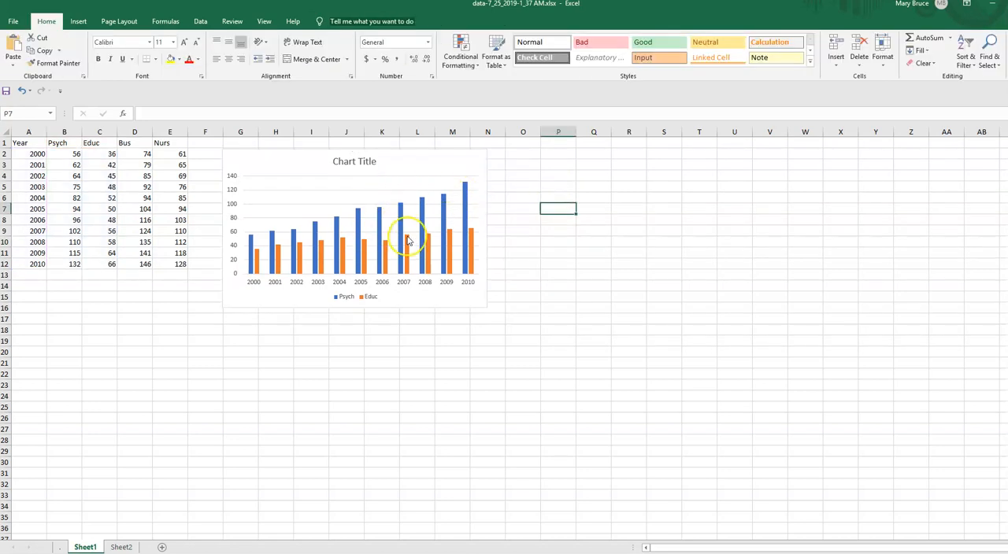
mouse_move(403, 240)
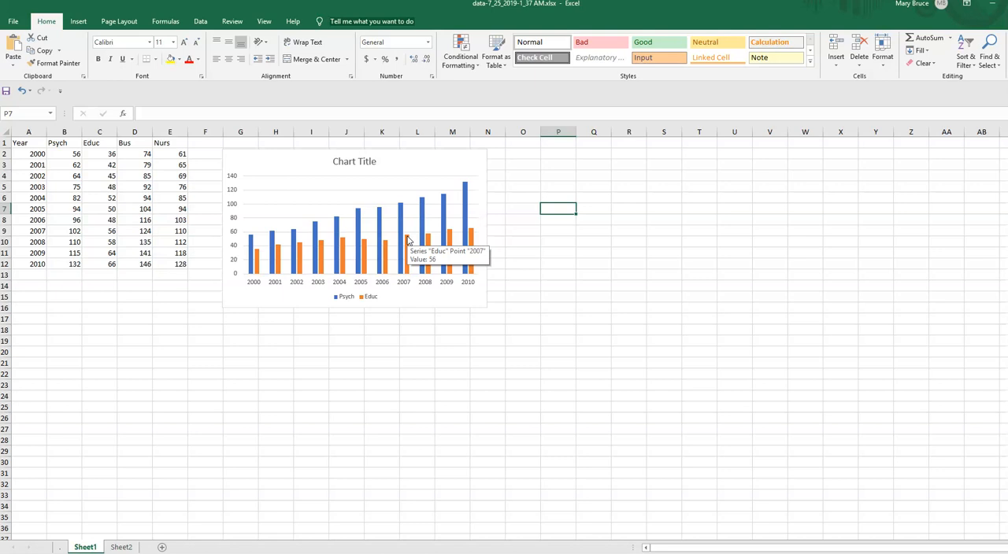
mouse_move(345, 241)
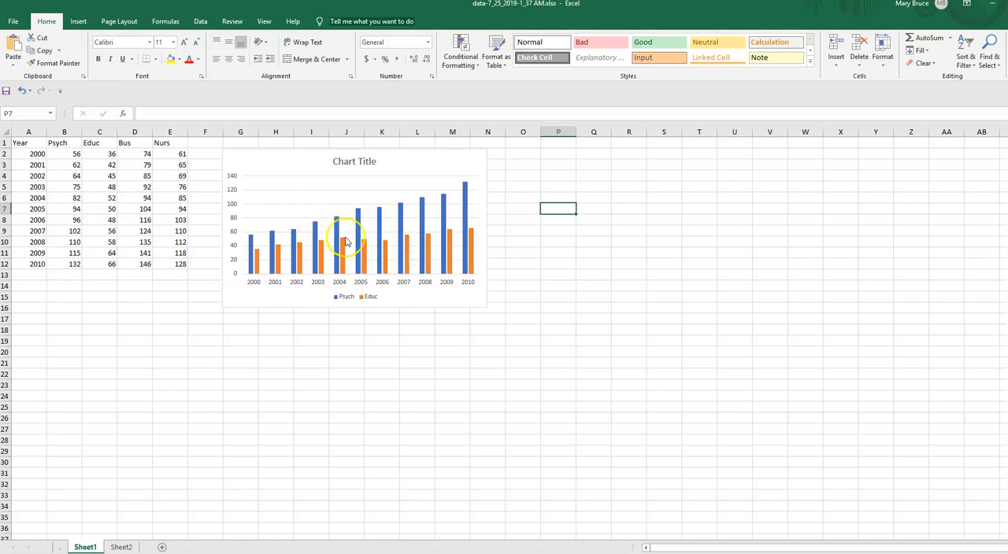
mouse_move(340, 237)
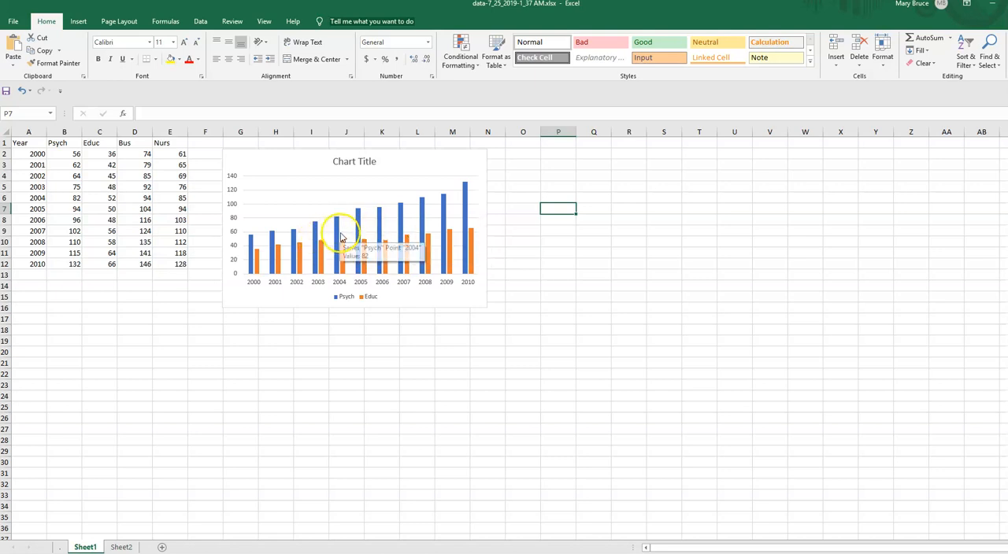
mouse_move(382, 240)
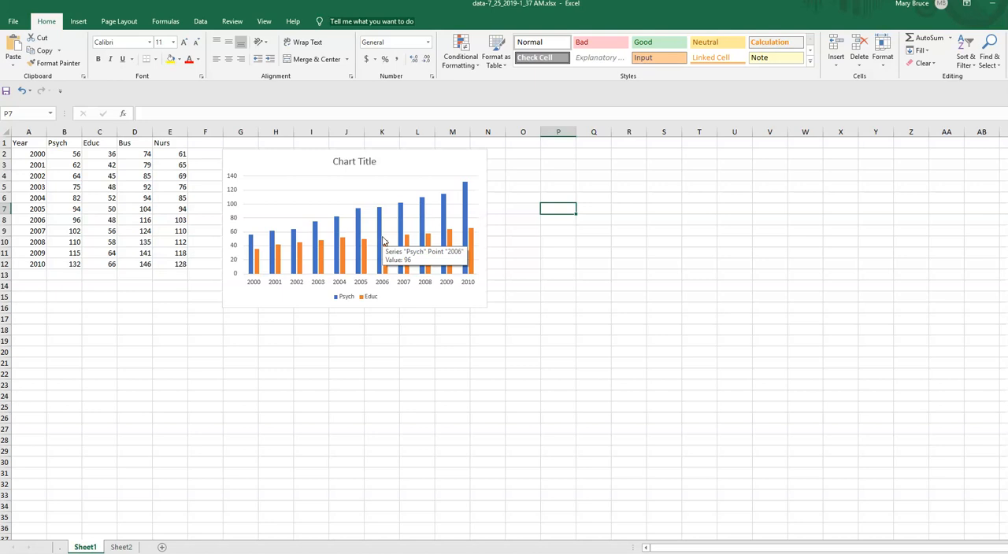
mouse_move(375, 185)
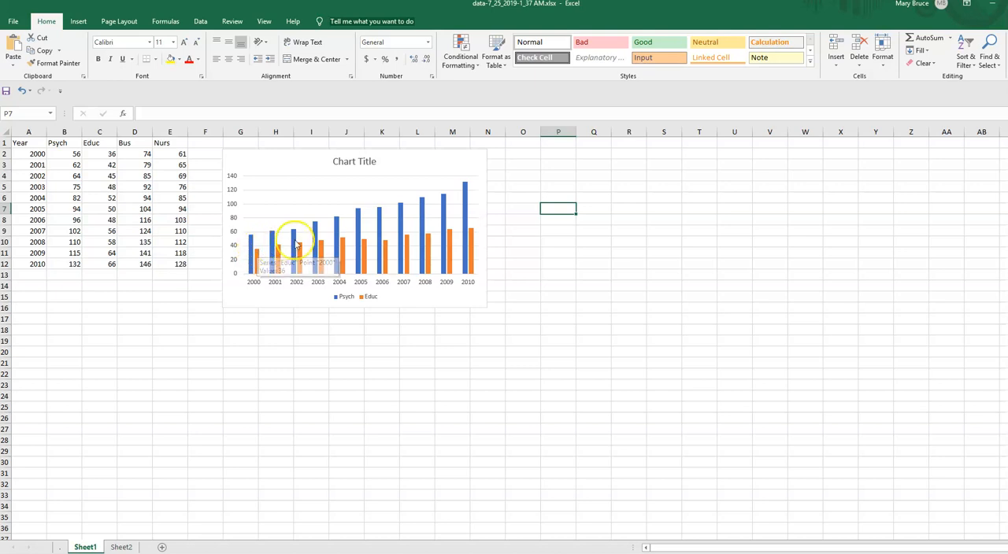
mouse_move(461, 179)
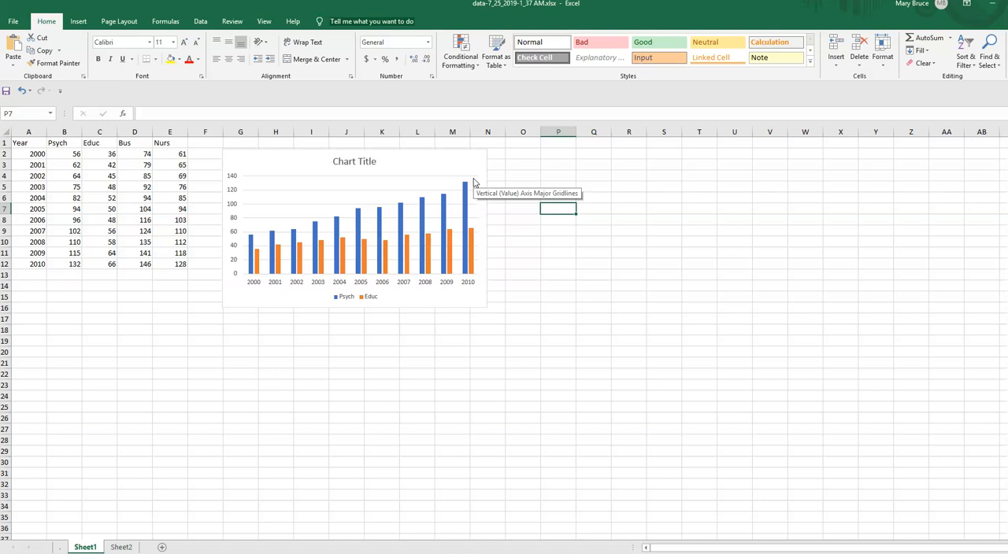
mouse_move(424, 168)
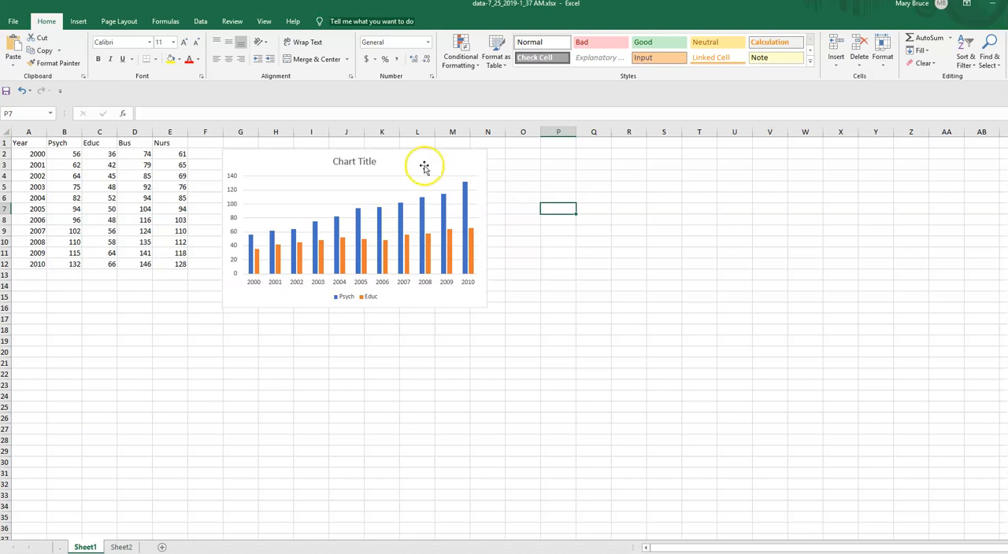
mouse_move(423, 166)
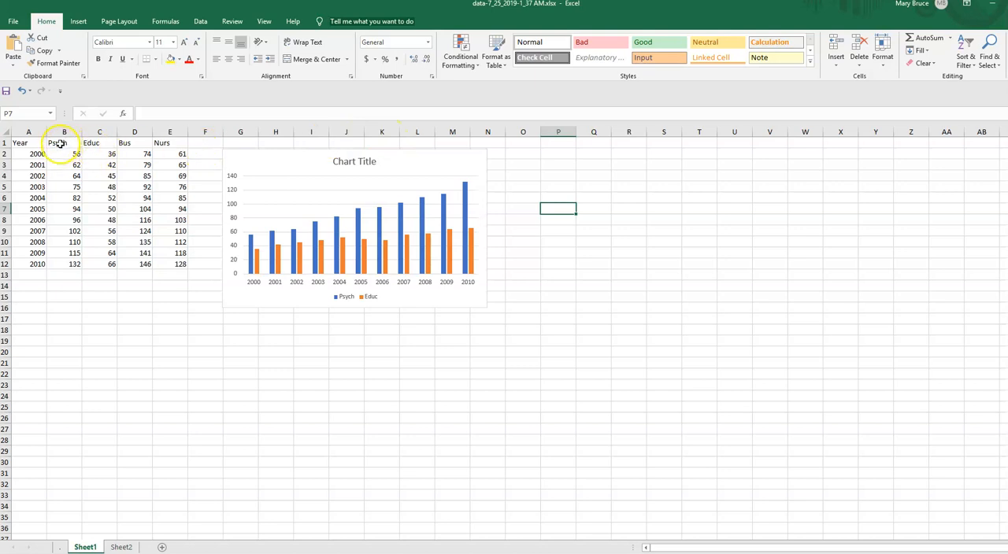
Insert a 2-D line chart of the Psych and Educ data in B1:C12
drag(58, 143, 111, 165)
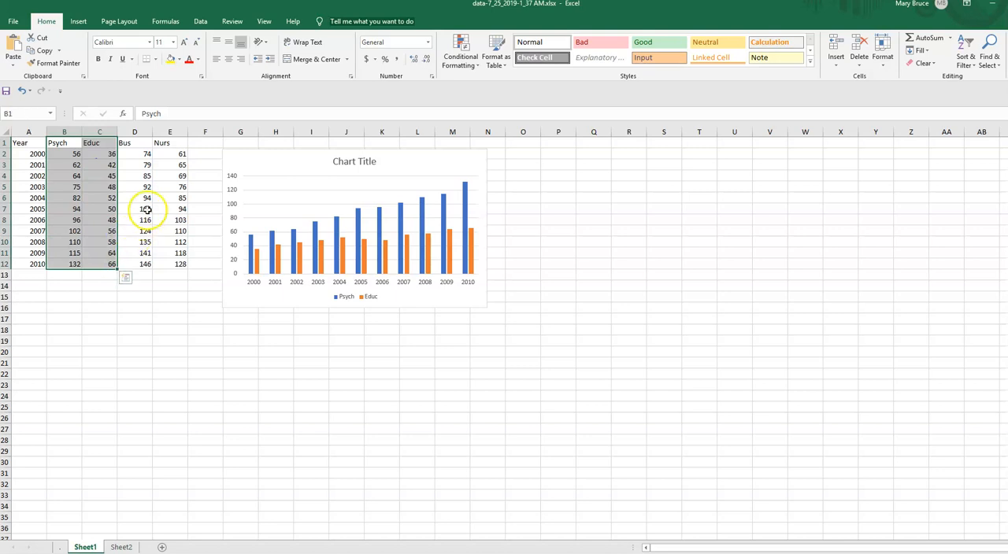
click(78, 21)
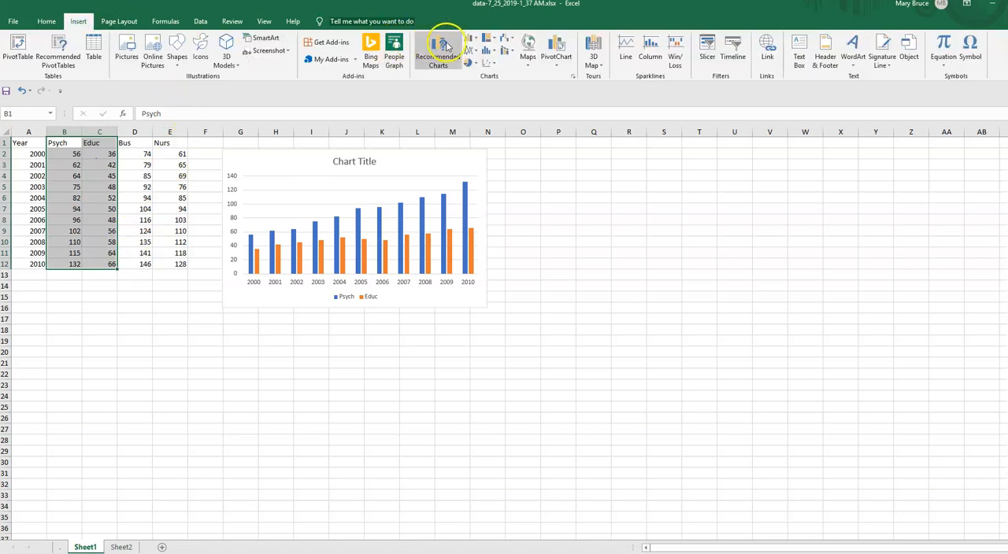
mouse_move(470, 50)
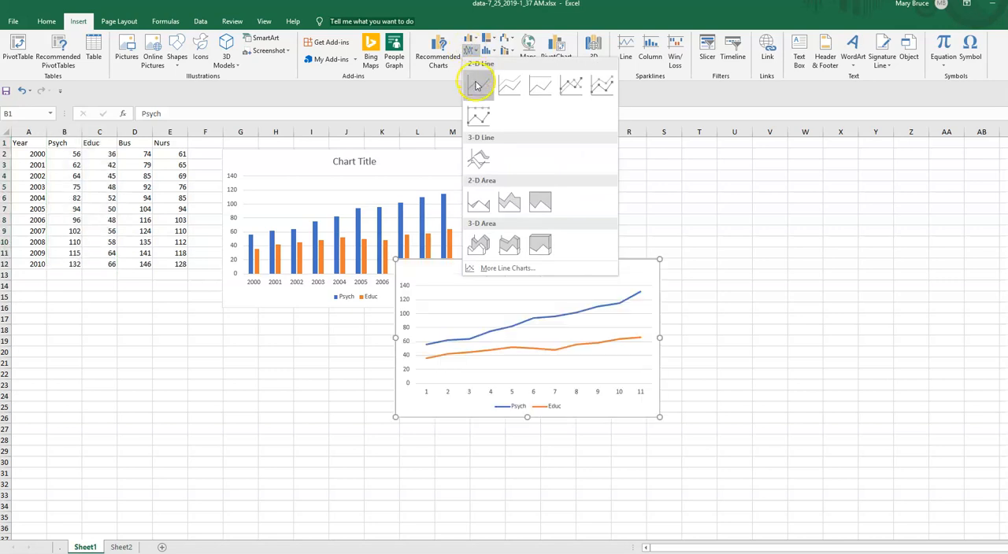
click(477, 85)
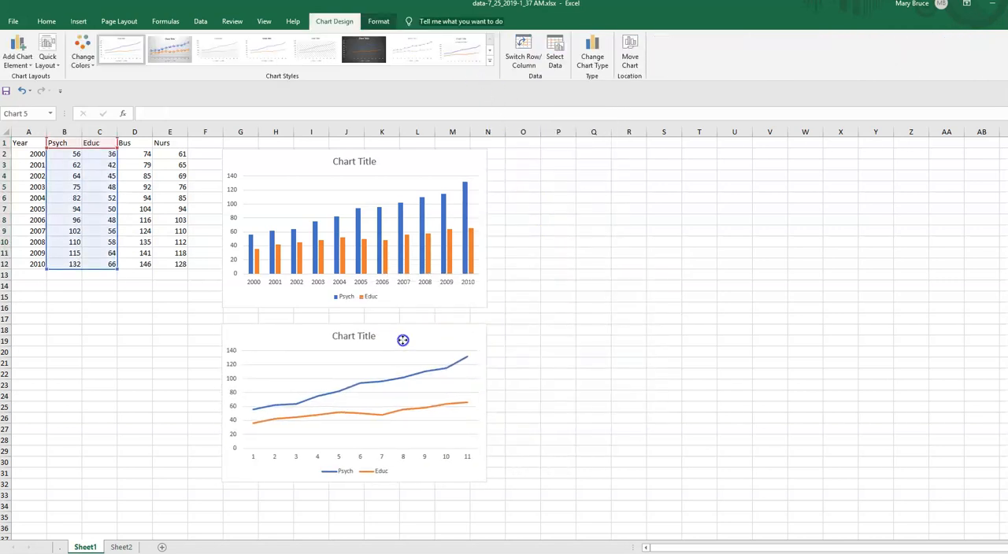
click(354, 402)
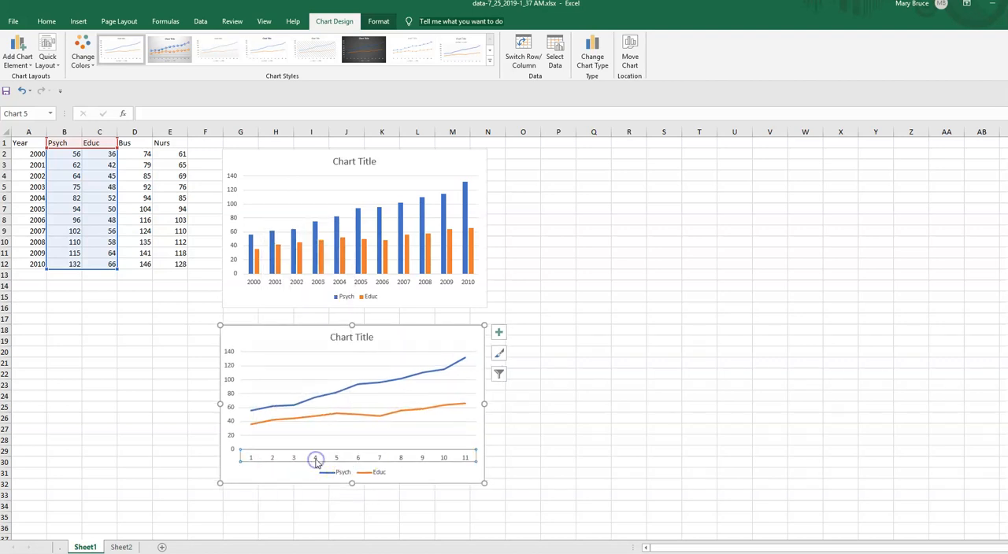
Set the line chart's horizontal axis labels to the years 2000–2010 in A2:A12
right_click(315, 459)
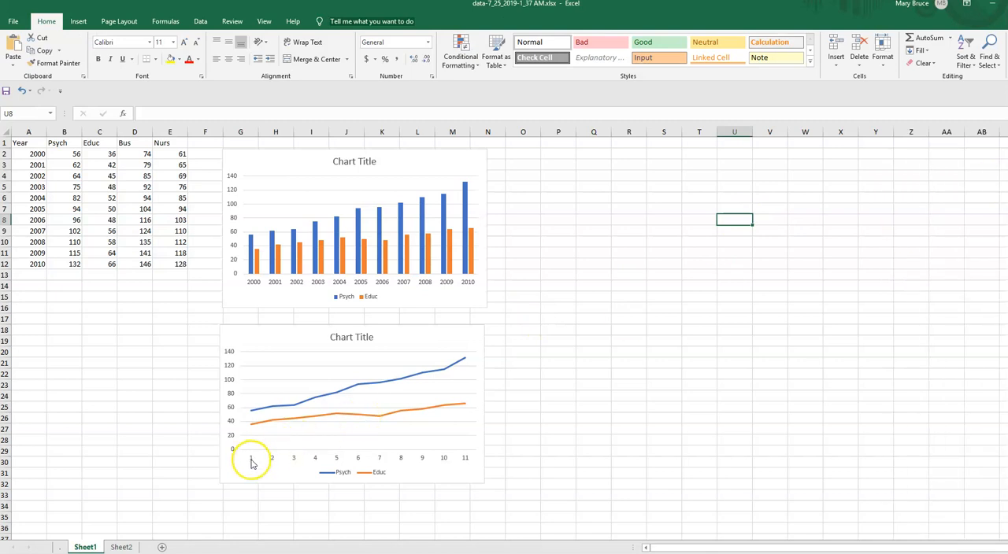
right_click(251, 460)
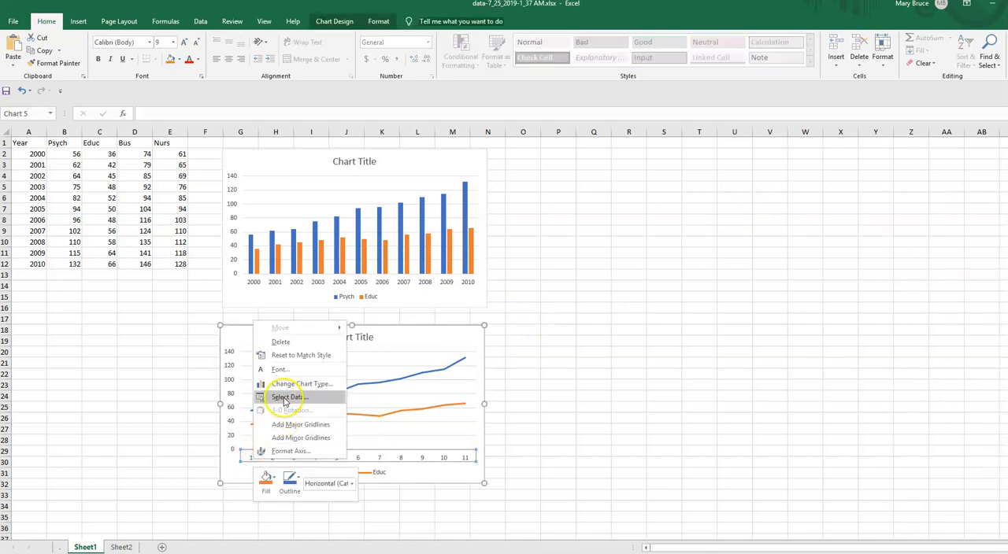
click(289, 396)
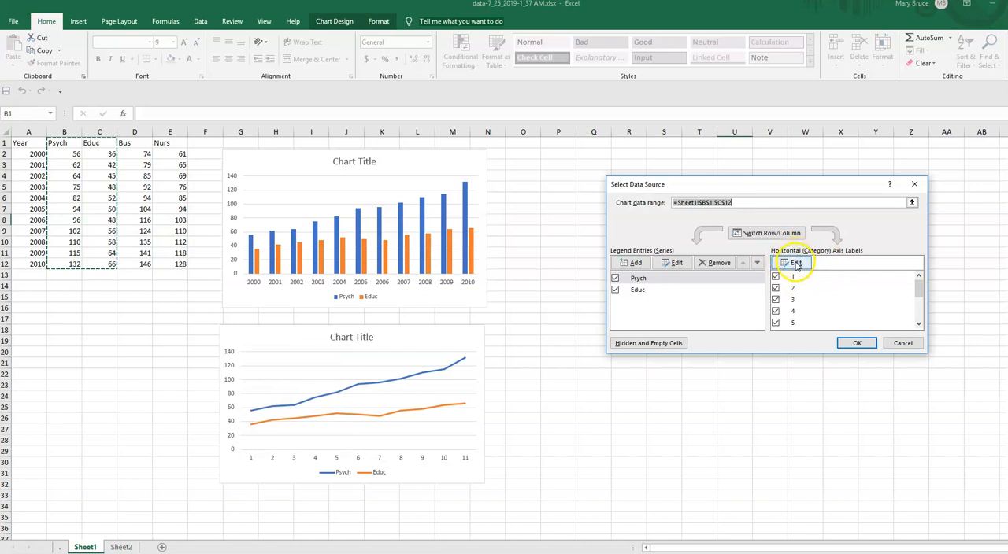
click(795, 262)
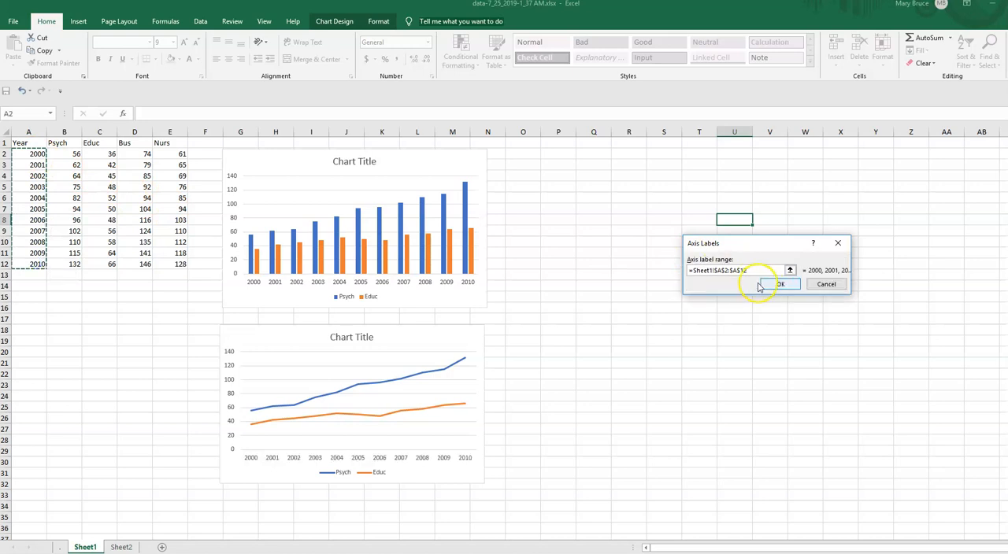
click(777, 284)
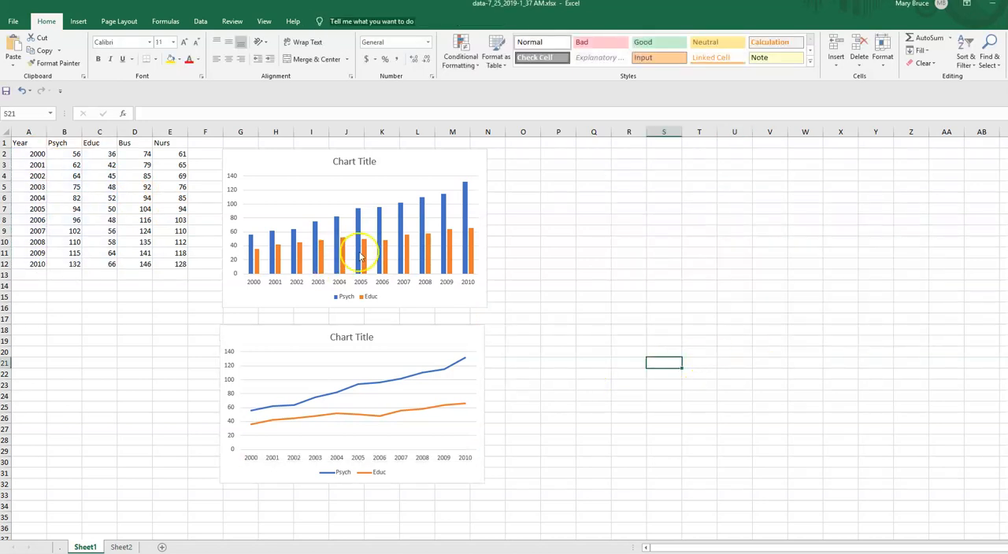
mouse_move(361, 252)
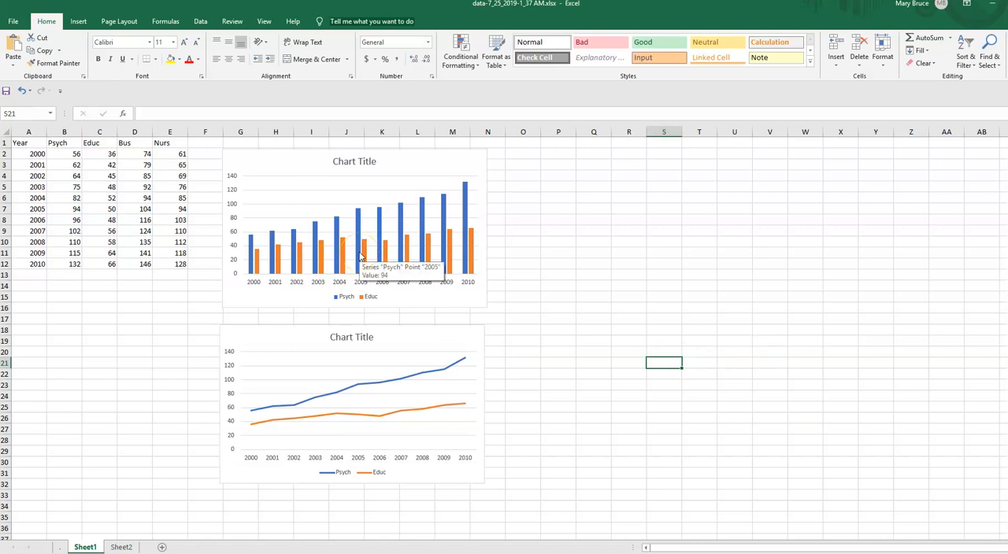
click(374, 197)
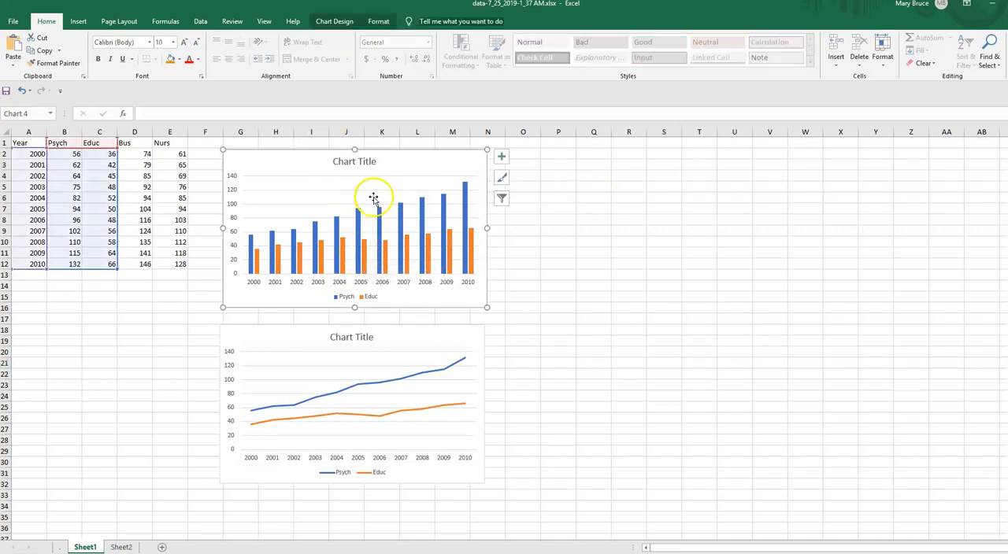
mouse_move(381, 169)
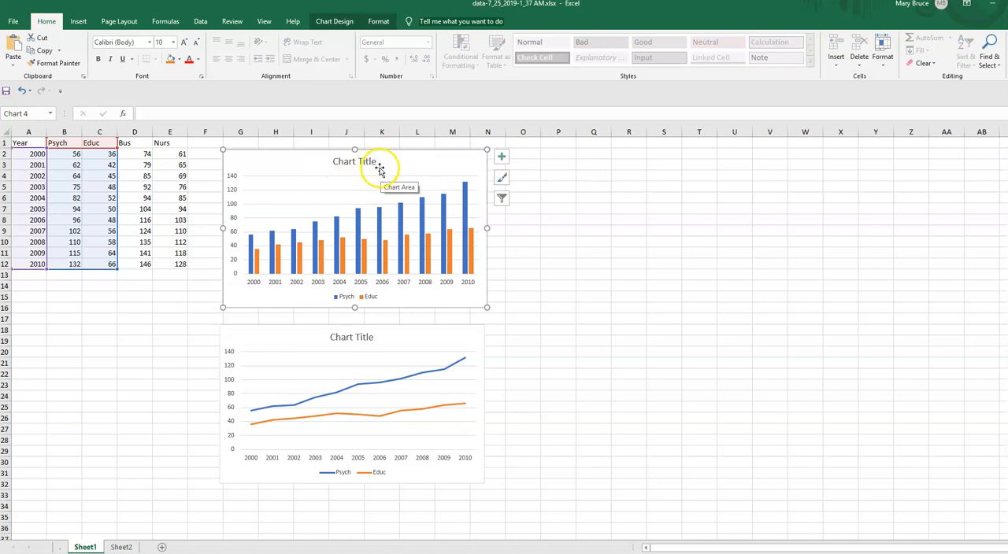
mouse_move(396, 339)
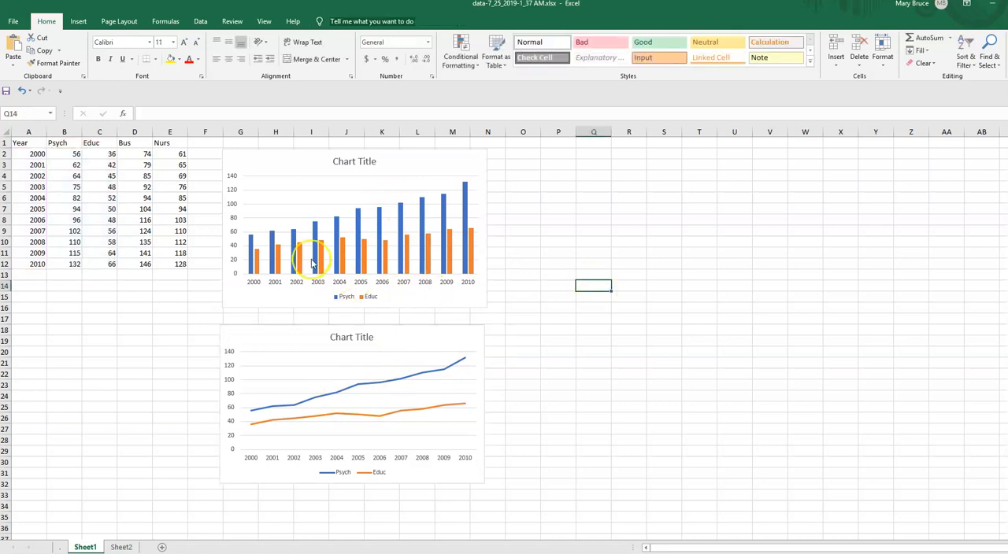
mouse_move(358, 217)
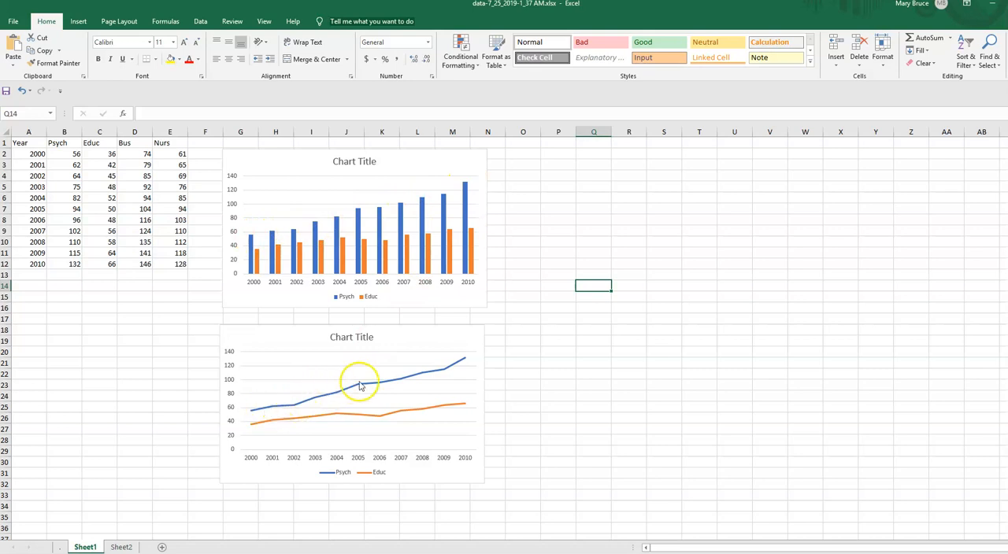
mouse_move(261, 255)
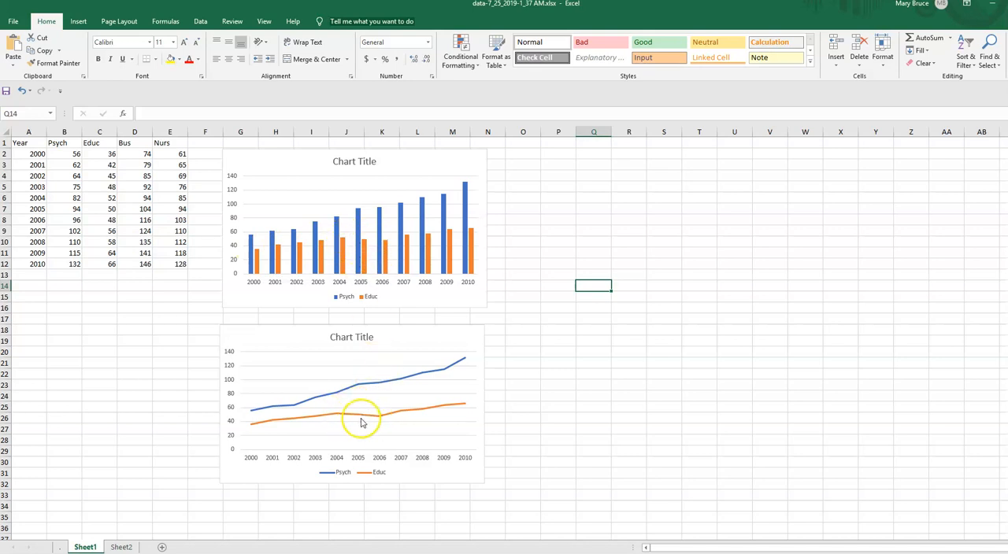
mouse_move(398, 419)
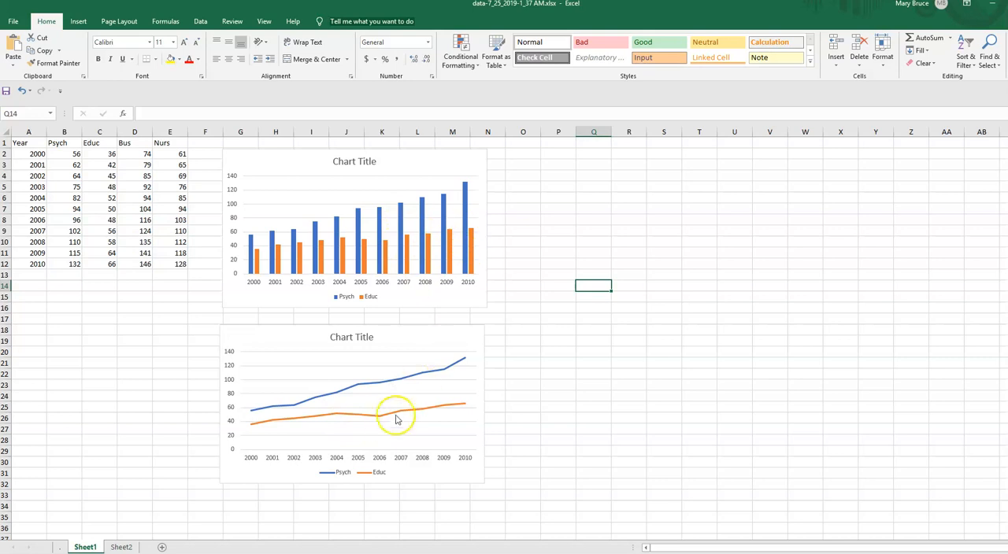
mouse_move(444, 218)
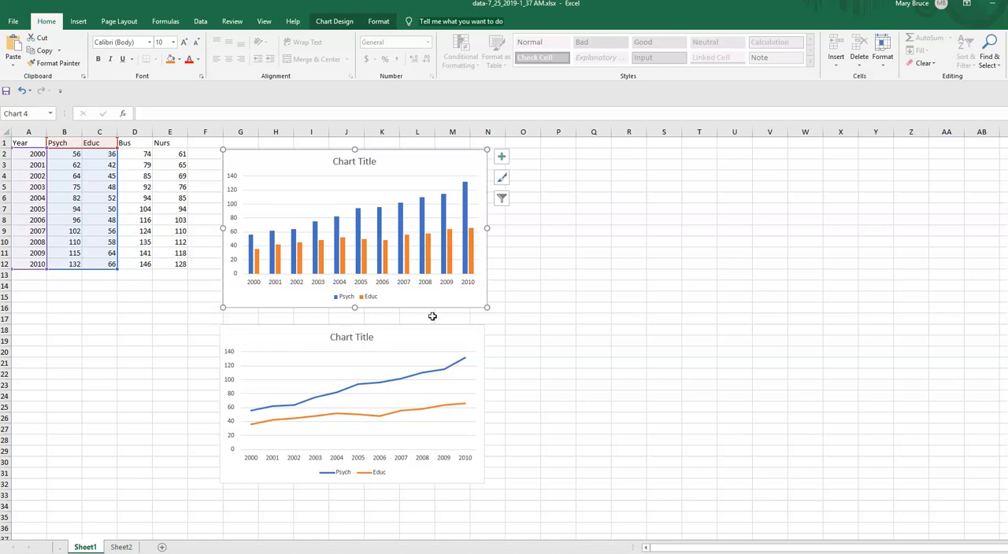
mouse_move(406, 327)
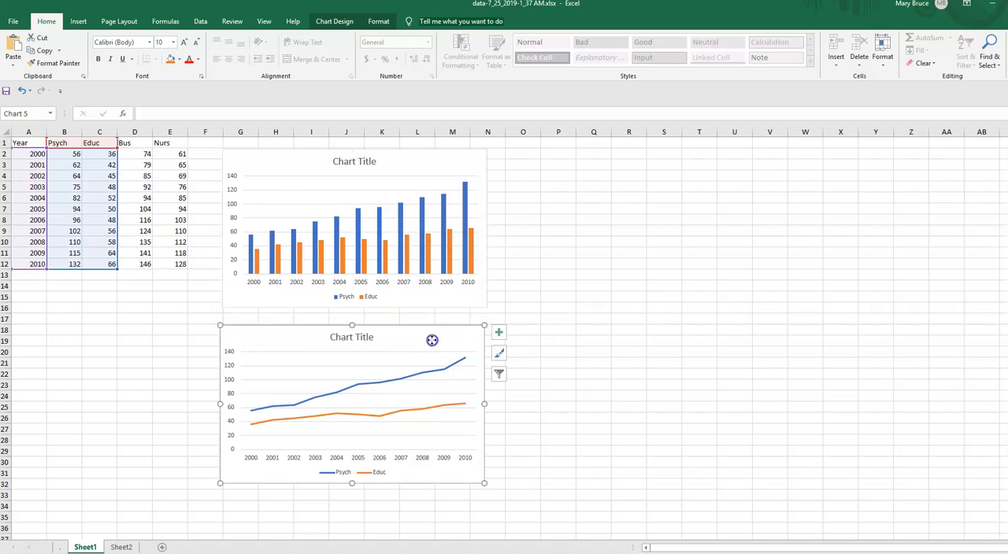
click(557, 341)
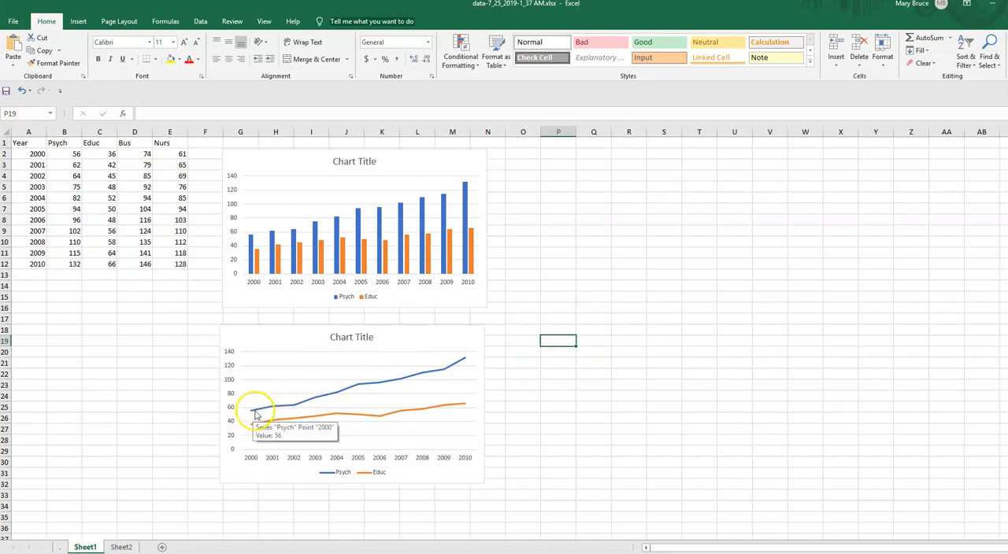
mouse_move(461, 364)
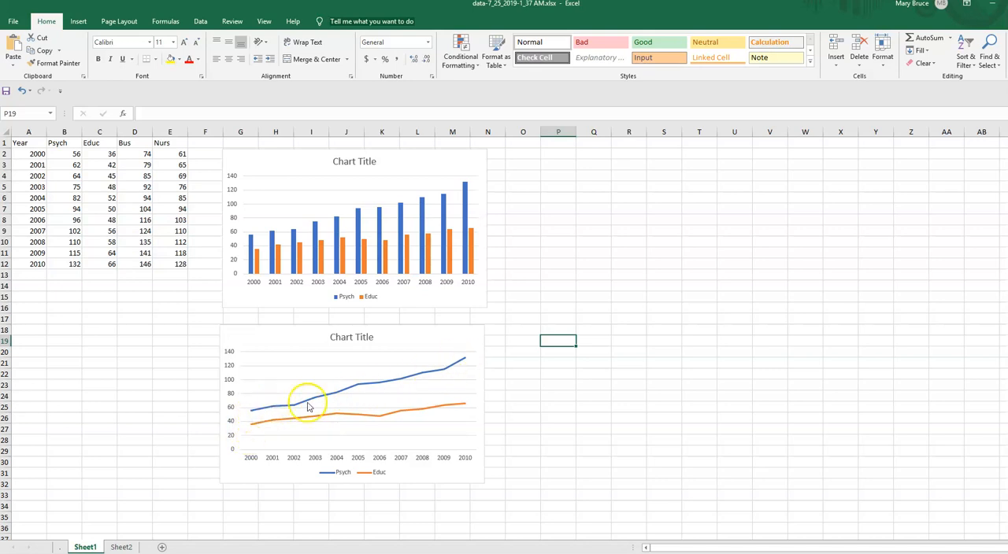
mouse_move(313, 415)
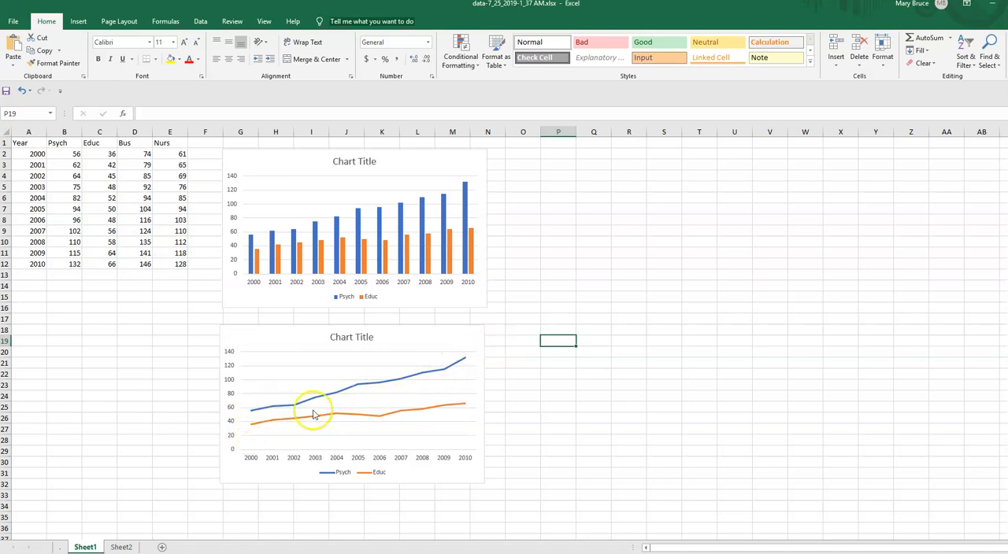
mouse_move(521, 385)
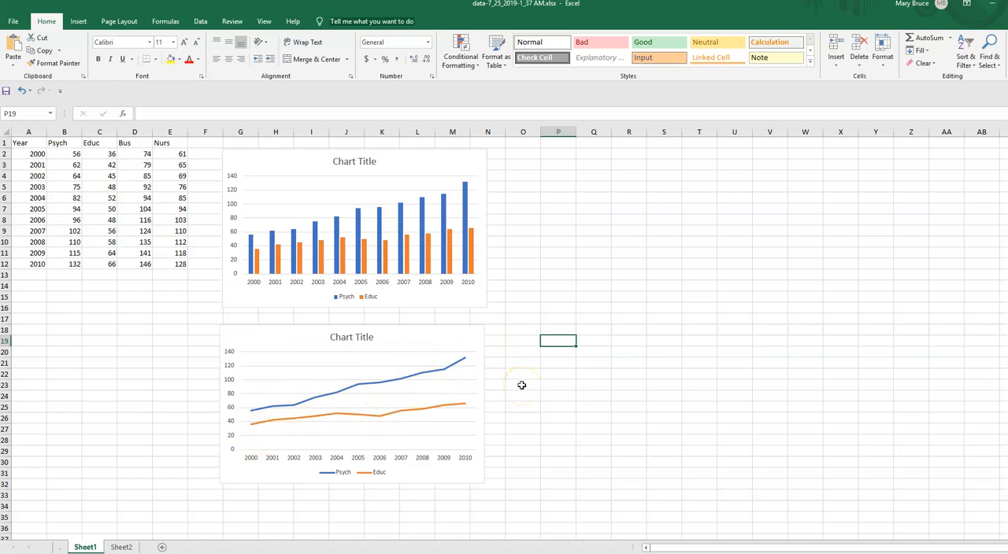
mouse_move(522, 385)
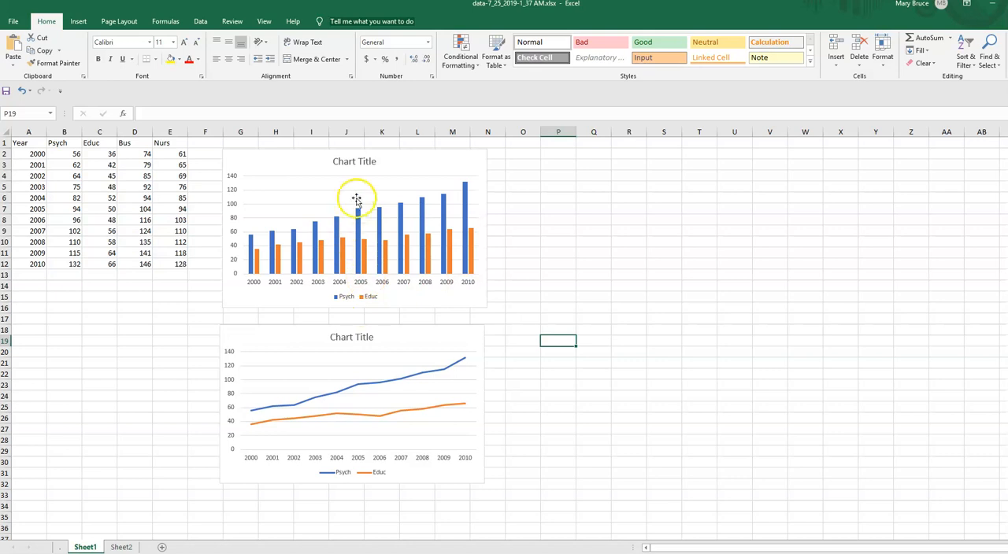
mouse_move(389, 166)
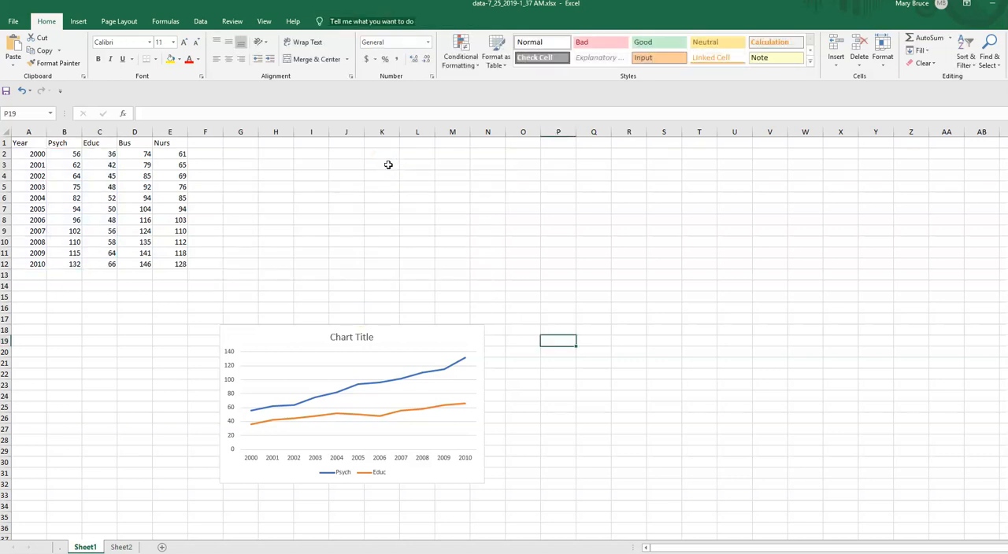
Select the Psych and Educ line chart to delete it
click(352, 401)
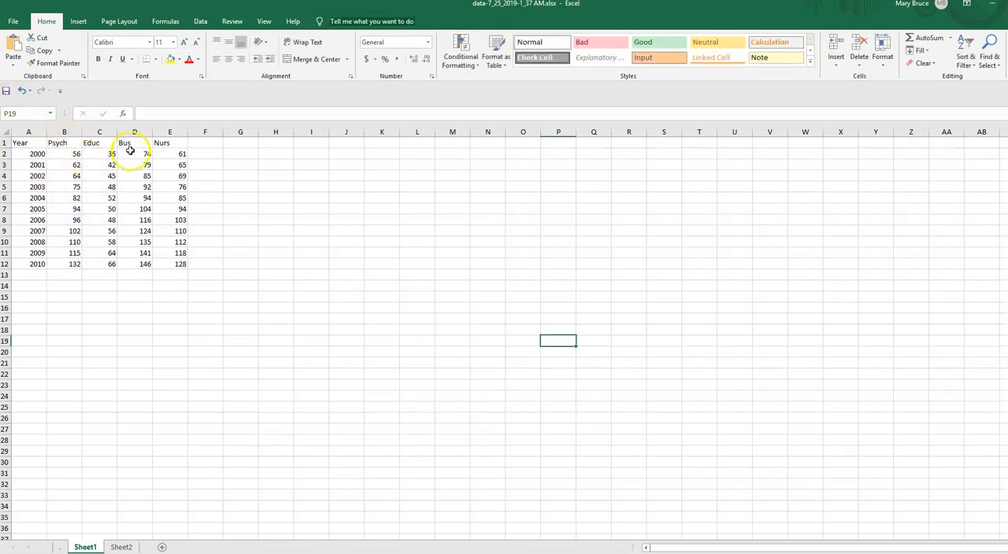
mouse_move(276, 237)
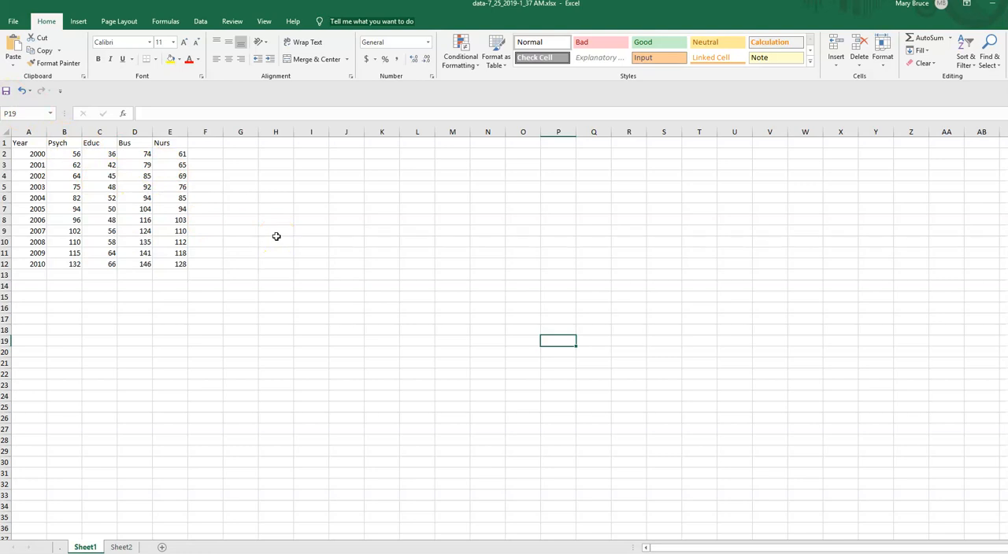
mouse_move(211, 106)
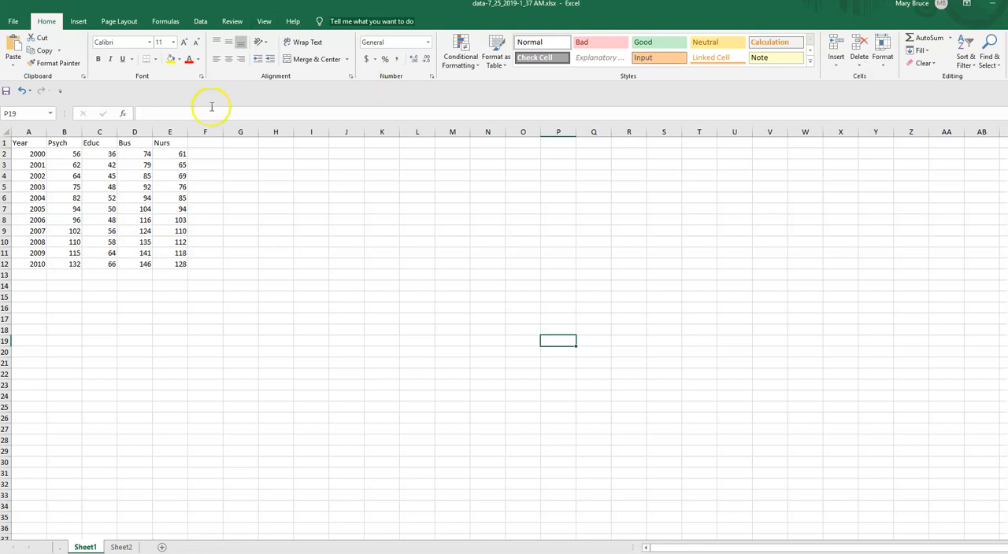
mouse_move(163, 178)
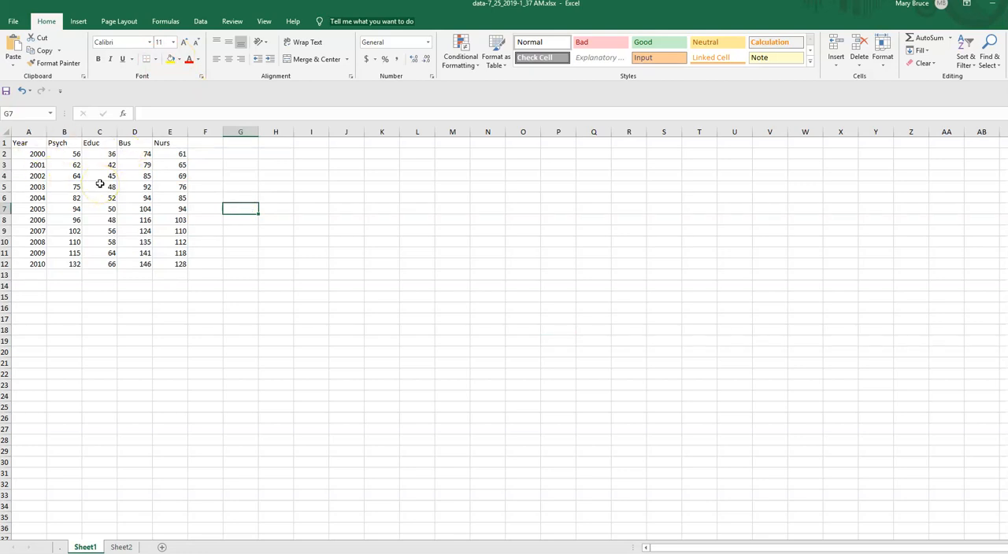
mouse_move(30, 151)
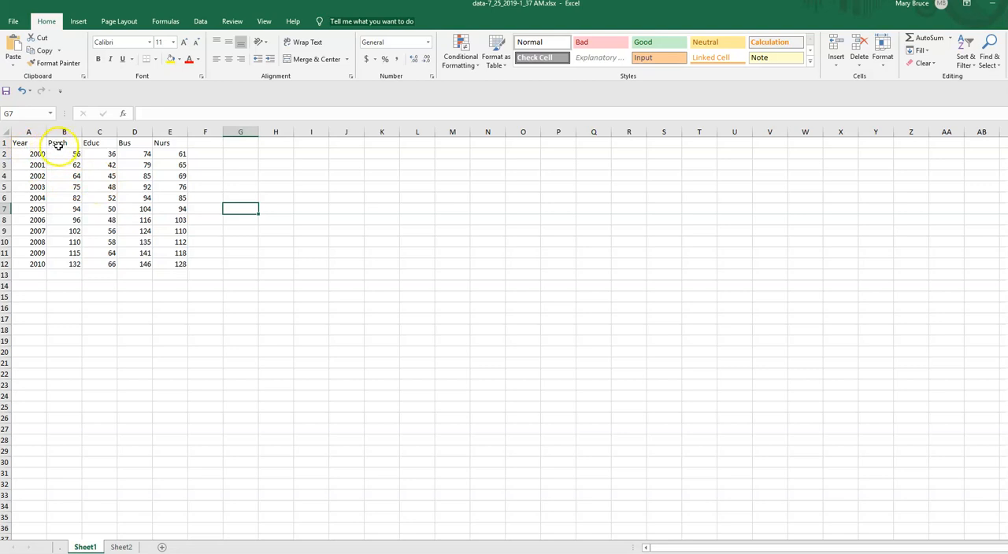
Insert a 2-D line chart of Psych, Educ, Bus and Nurs from B1:E12
drag(63, 143, 180, 264)
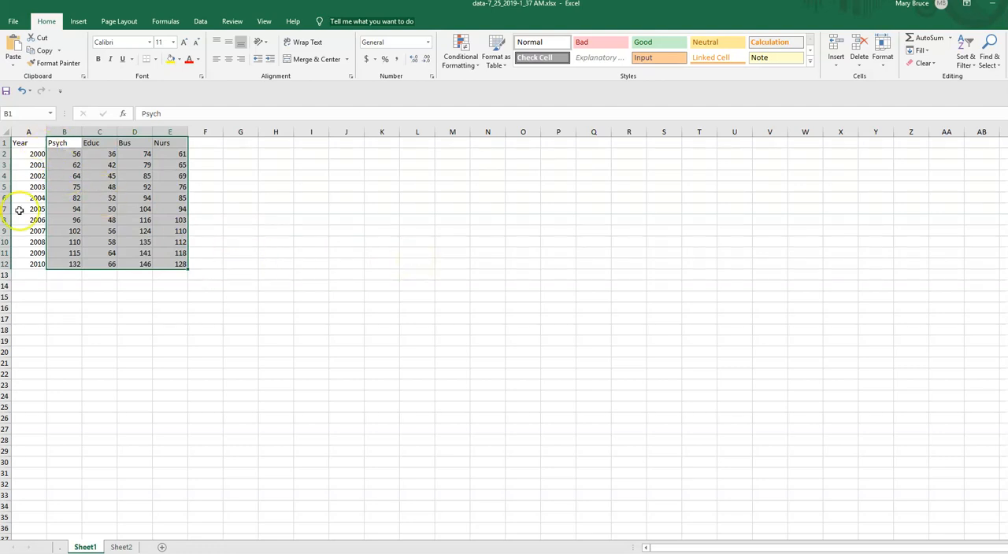
mouse_move(412, 280)
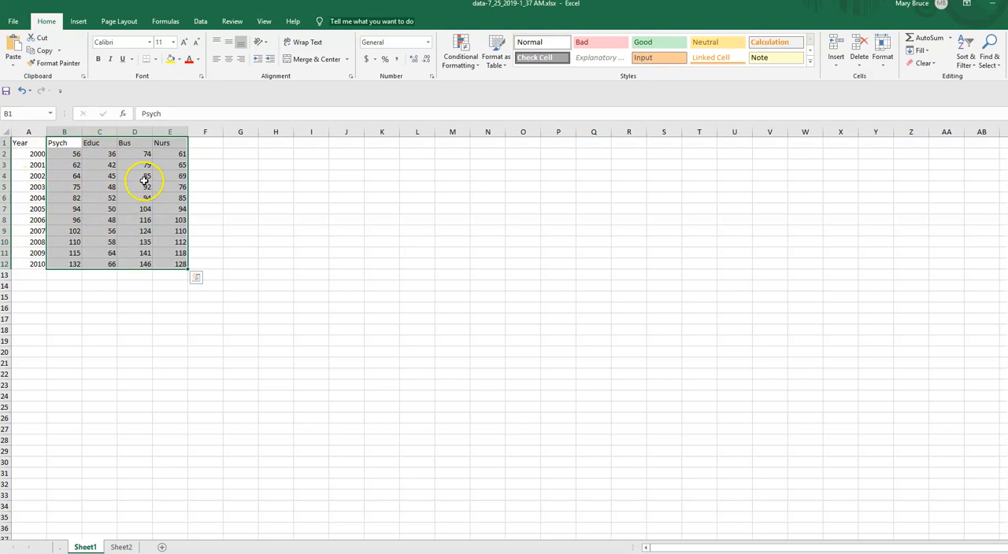
click(78, 22)
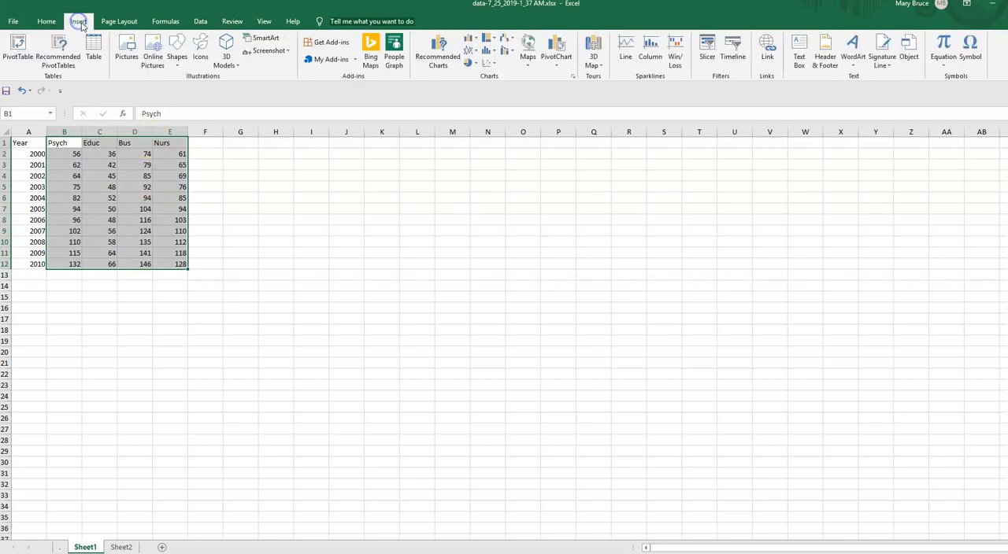
click(468, 47)
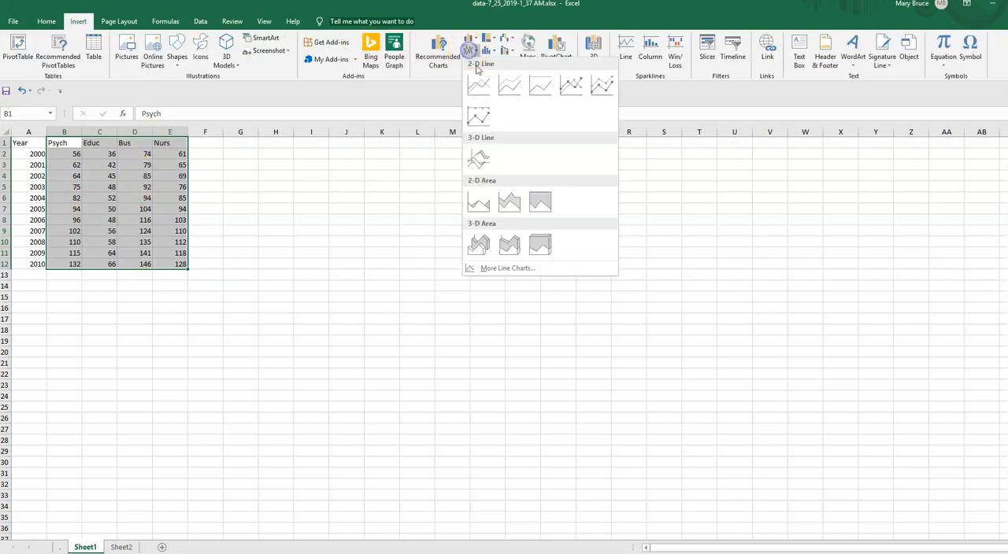
click(478, 85)
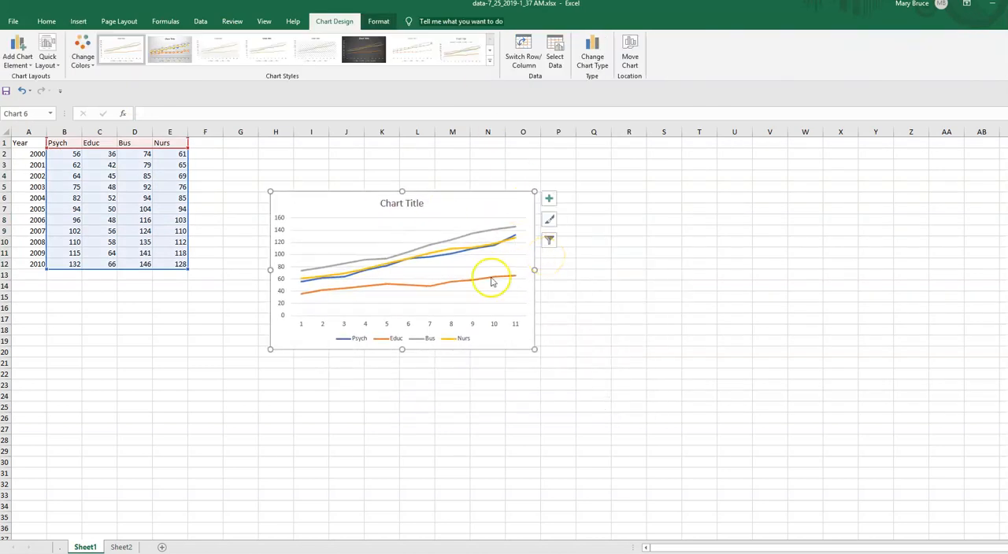
mouse_move(404, 295)
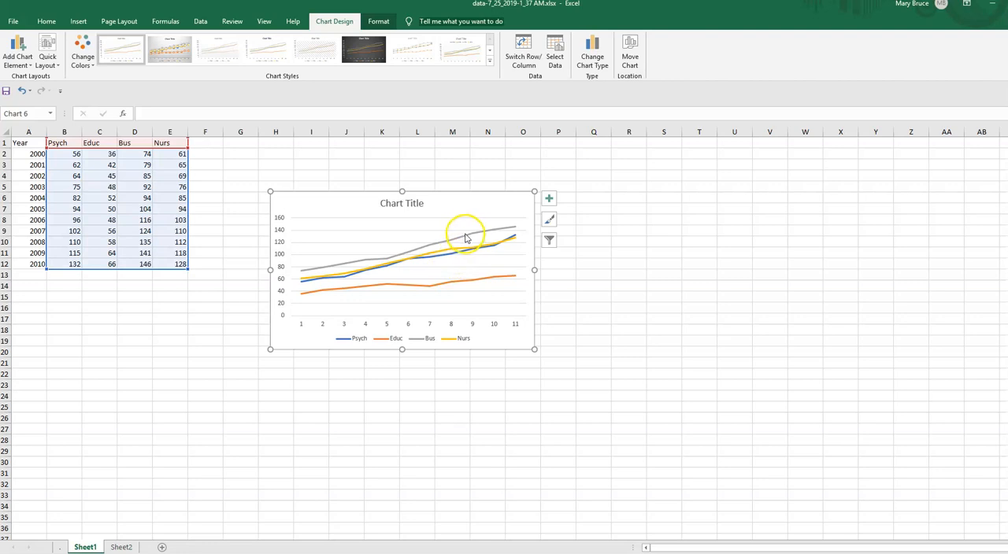
mouse_move(465, 240)
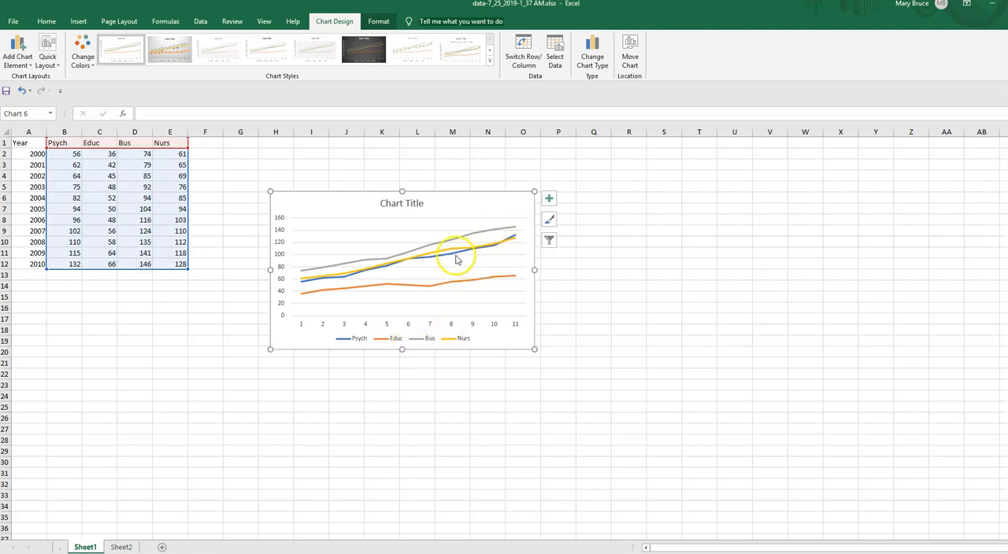
mouse_move(512, 247)
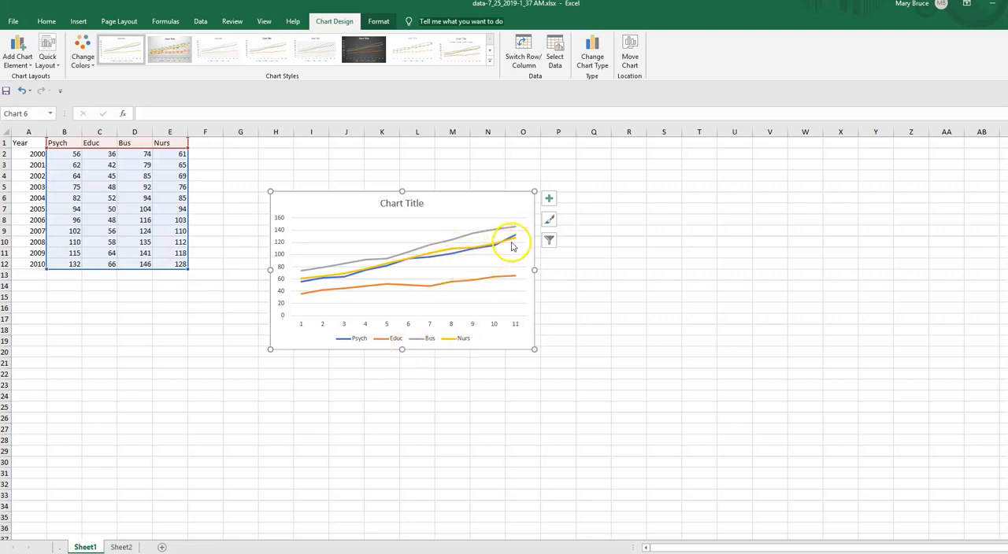
mouse_move(451, 333)
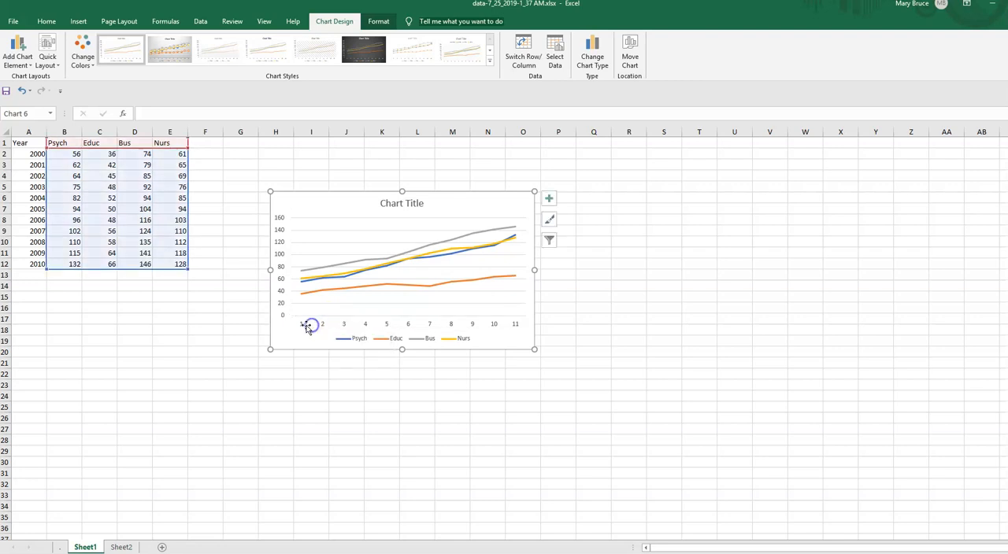
Set the four-line chart's axis labels to =Sheet1!$A$2:$A$12 (years 2000–2010)
right_click(308, 325)
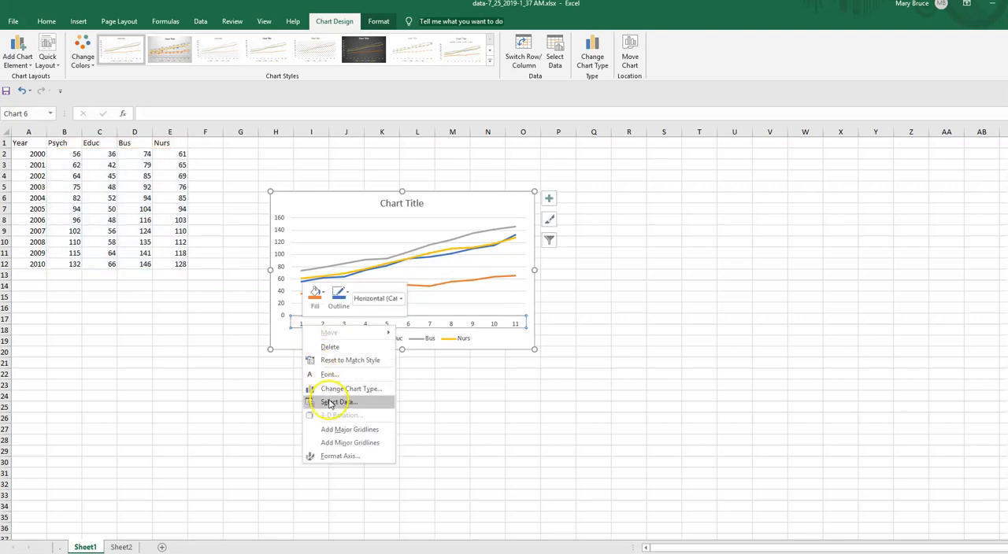
click(339, 402)
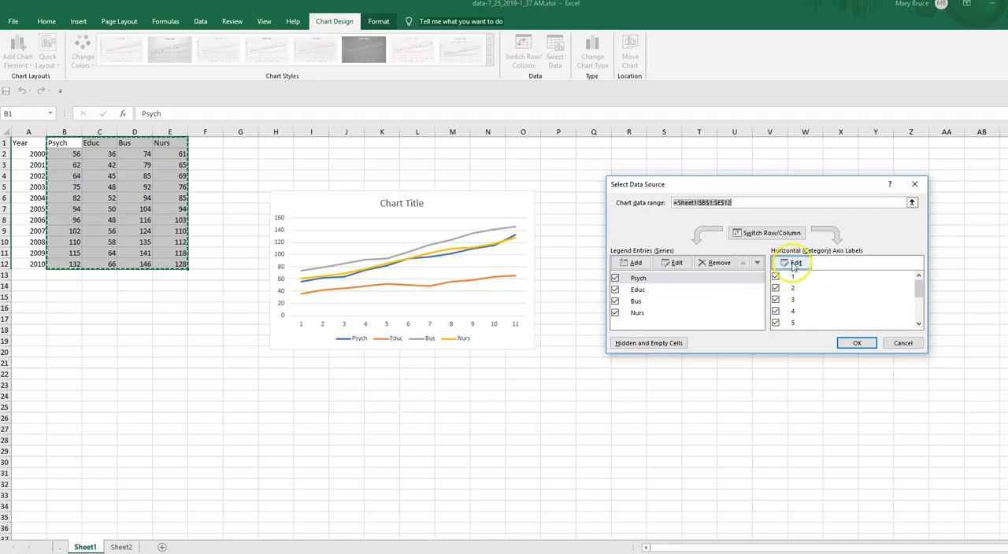
click(796, 262)
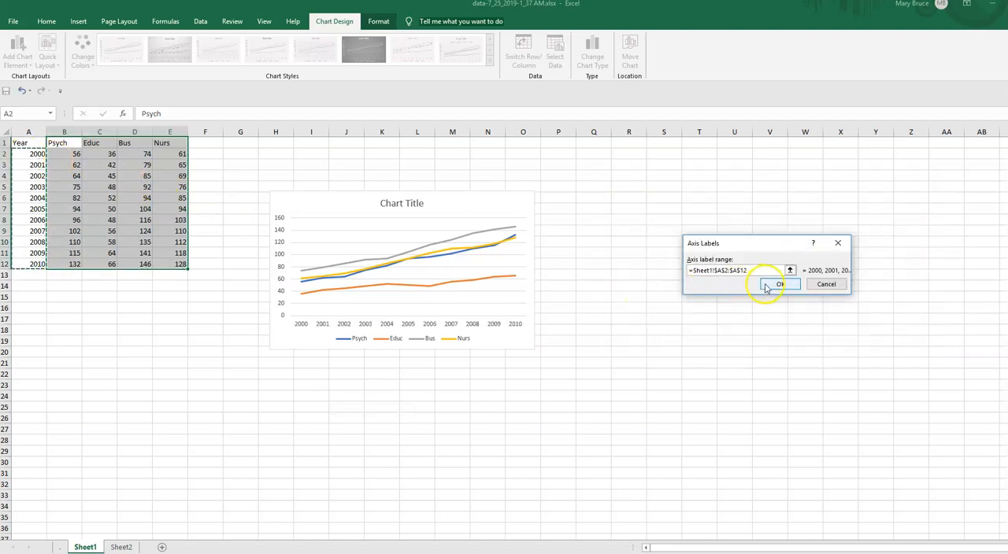
click(779, 283)
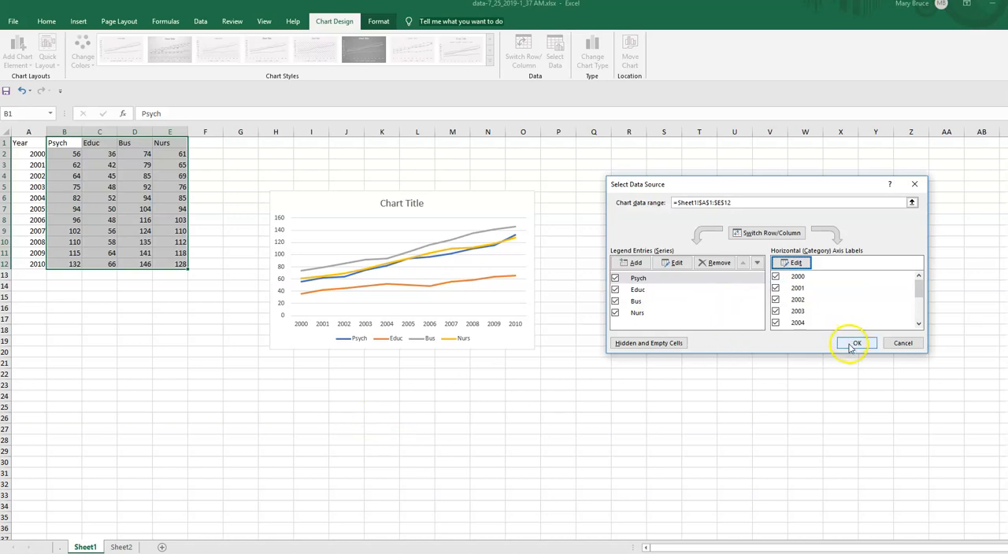
click(856, 343)
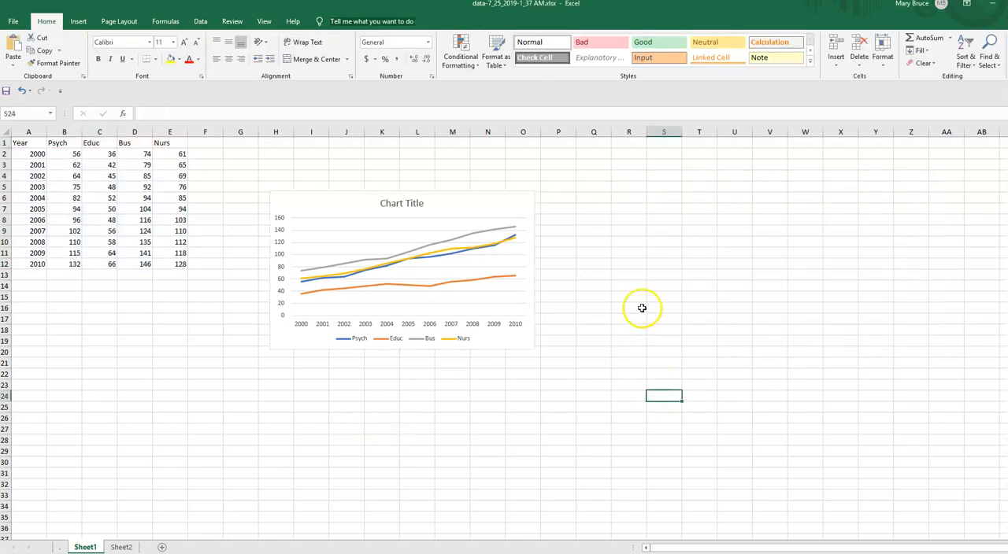
mouse_move(520, 259)
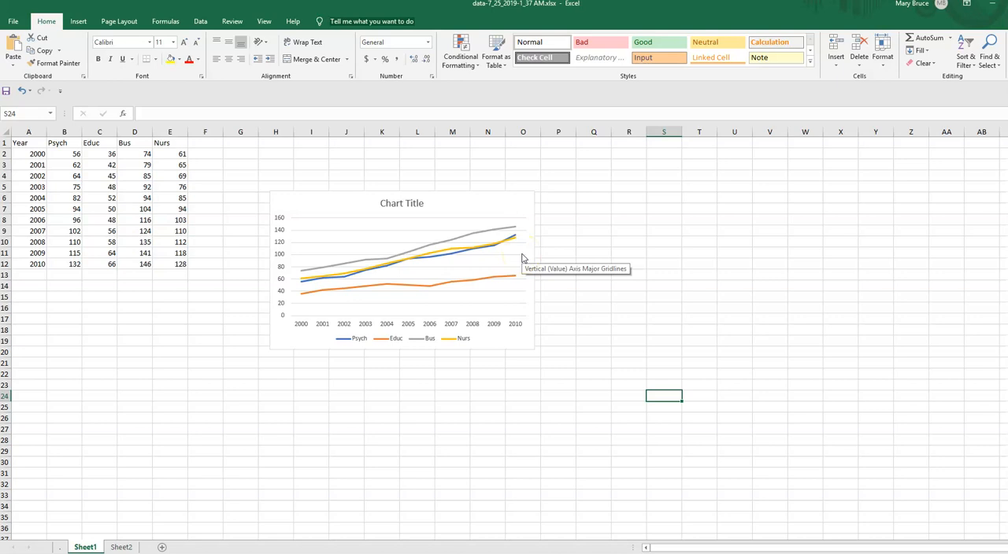
click(501, 244)
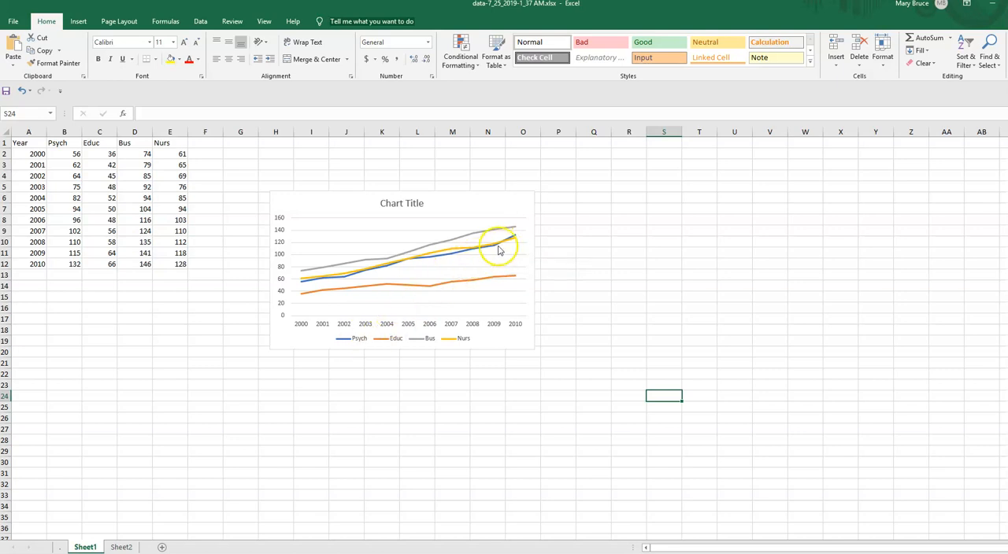
mouse_move(507, 240)
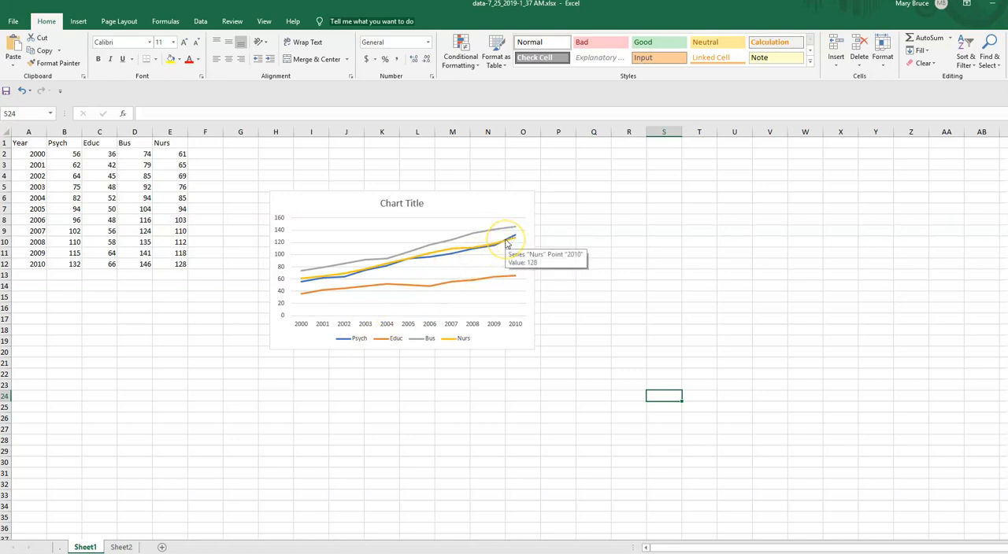
mouse_move(481, 332)
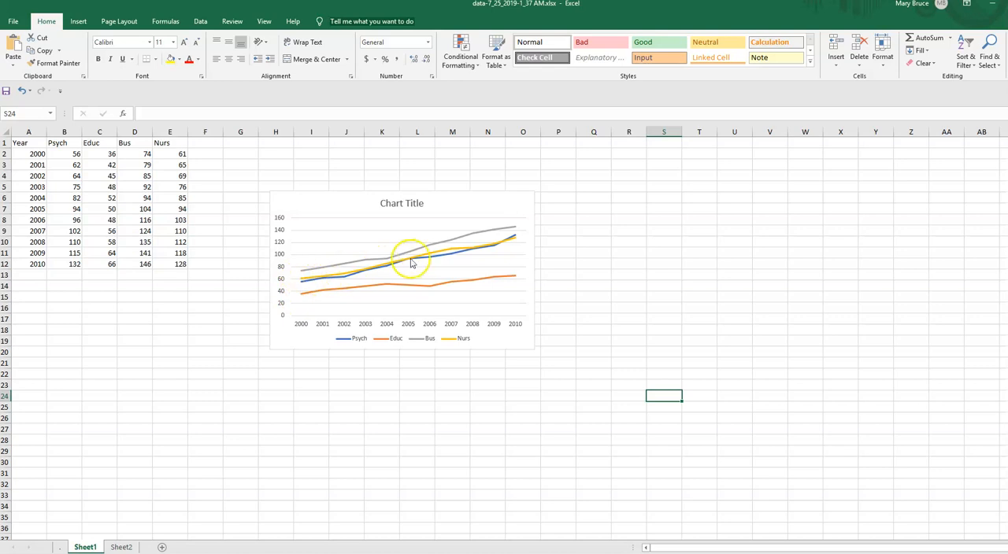
mouse_move(508, 243)
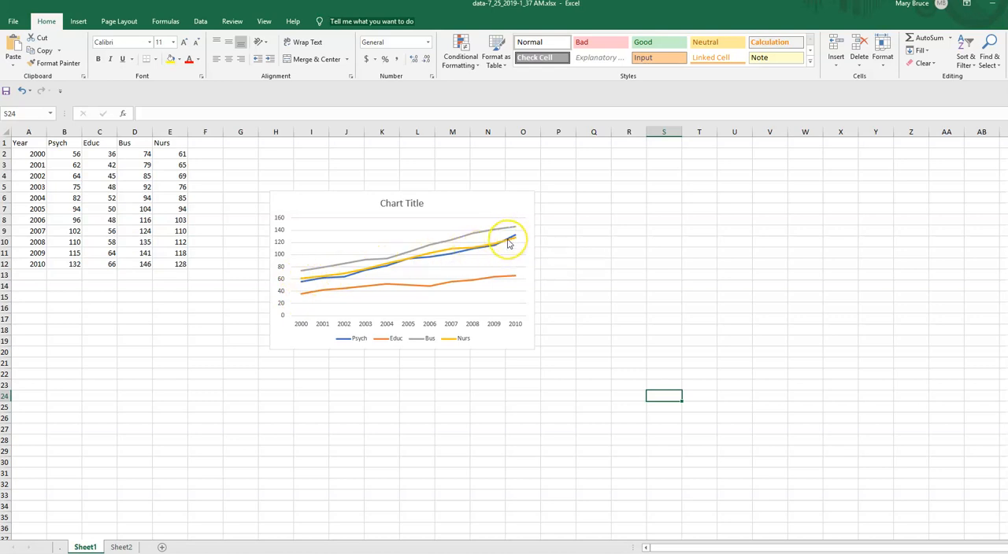
mouse_move(509, 240)
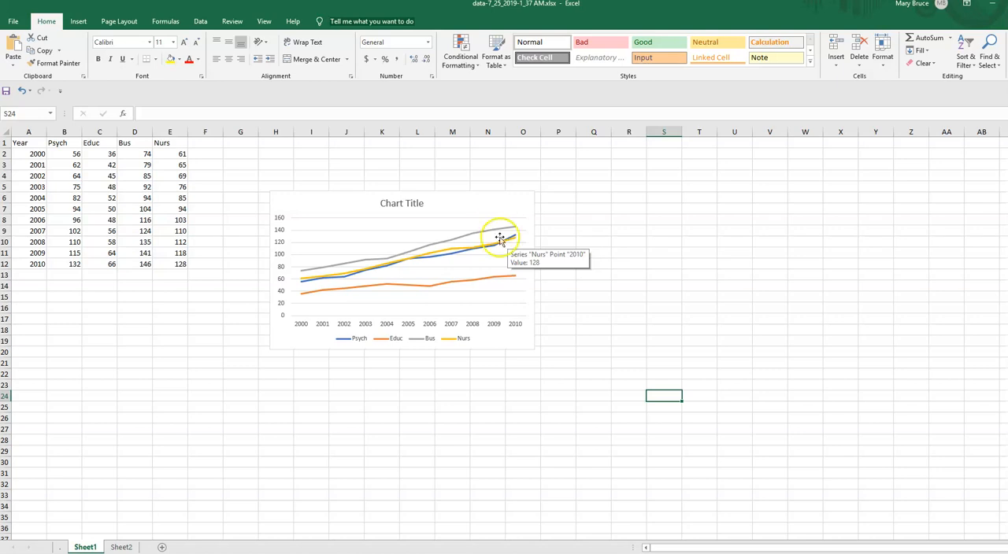
mouse_move(364, 289)
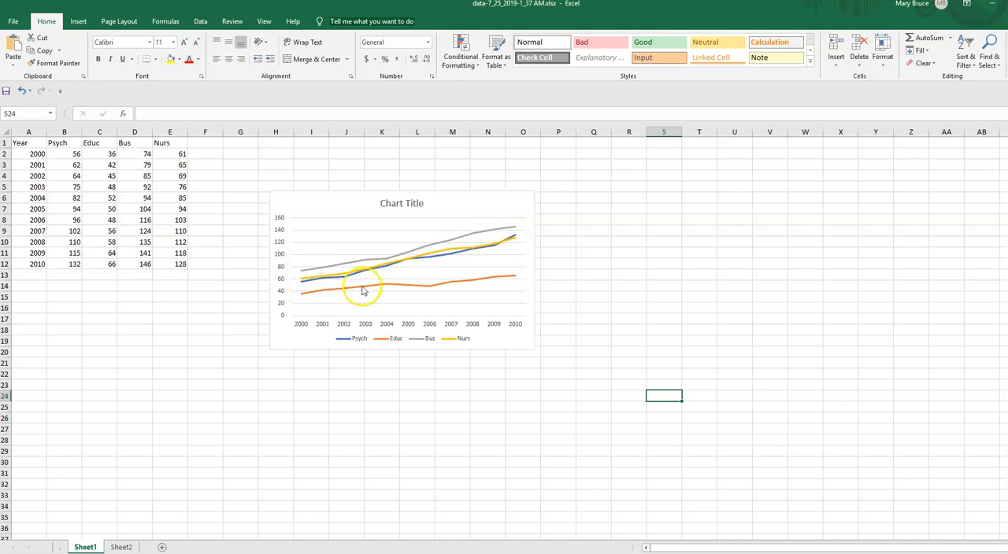
mouse_move(315, 304)
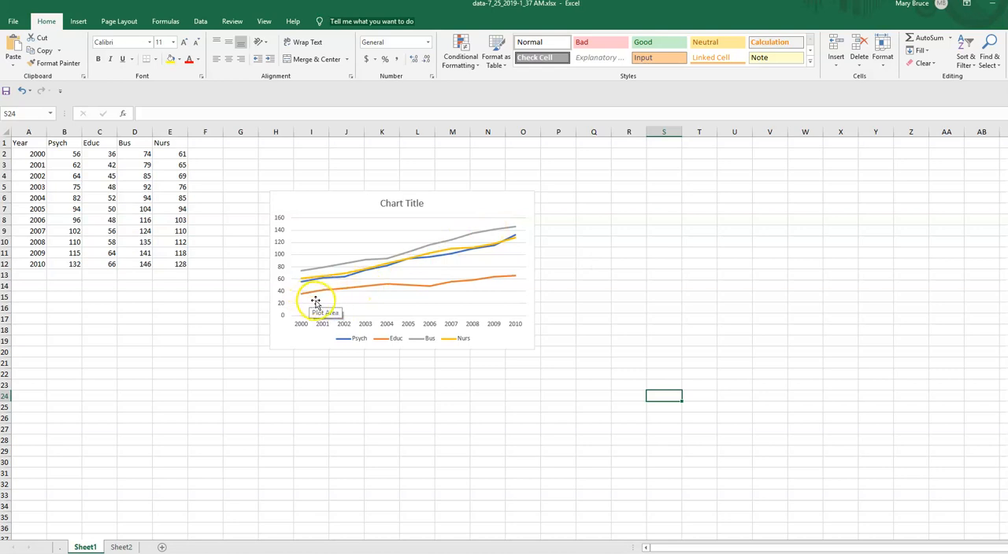
mouse_move(570, 242)
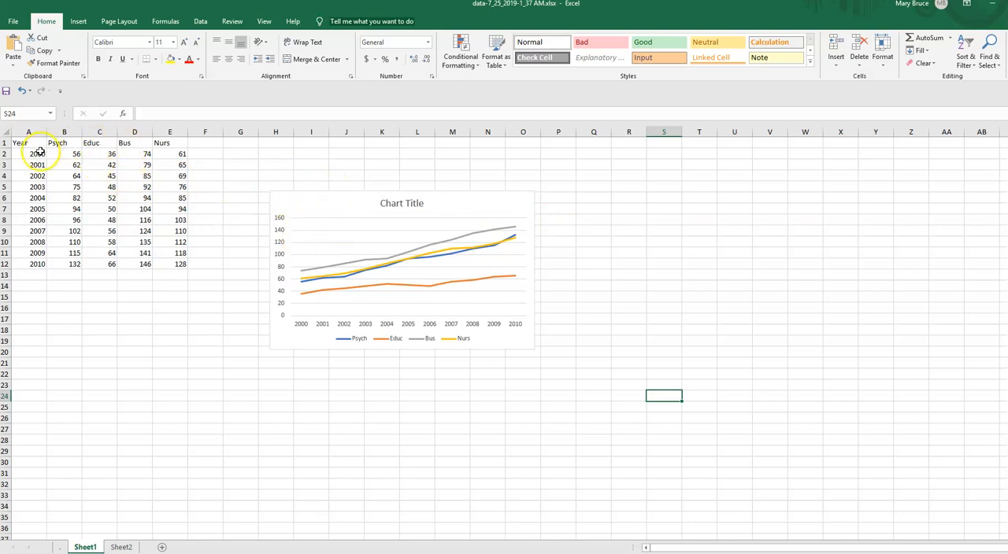
click(100, 220)
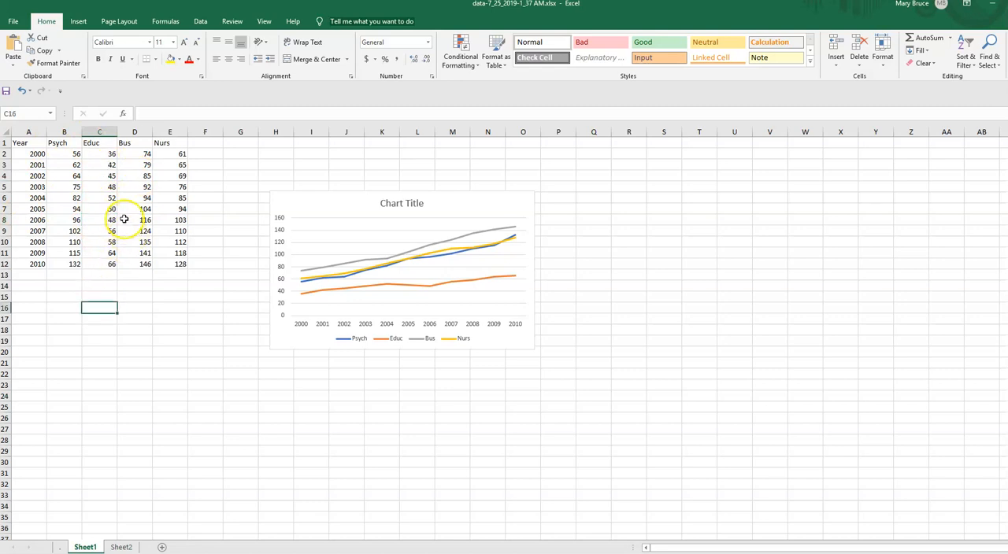
mouse_move(329, 216)
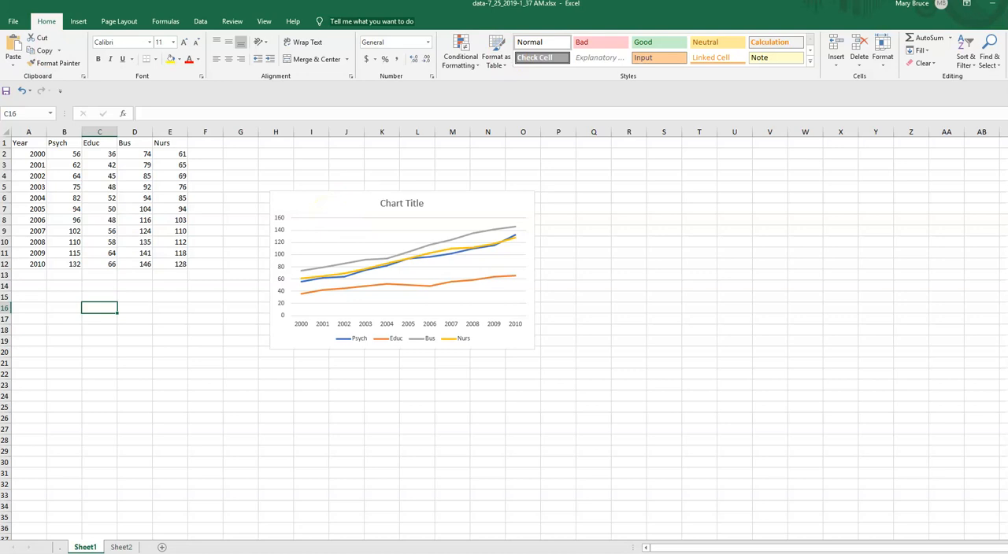
Select the Psych–Nurs data B1:E12 and bring up the Insert chart options
drag(57, 142, 180, 252)
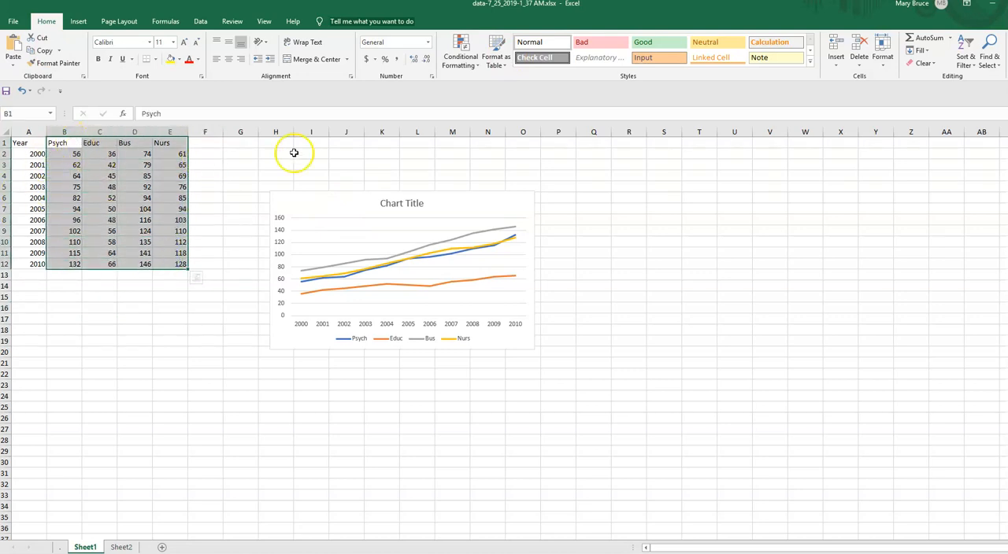
mouse_move(220, 238)
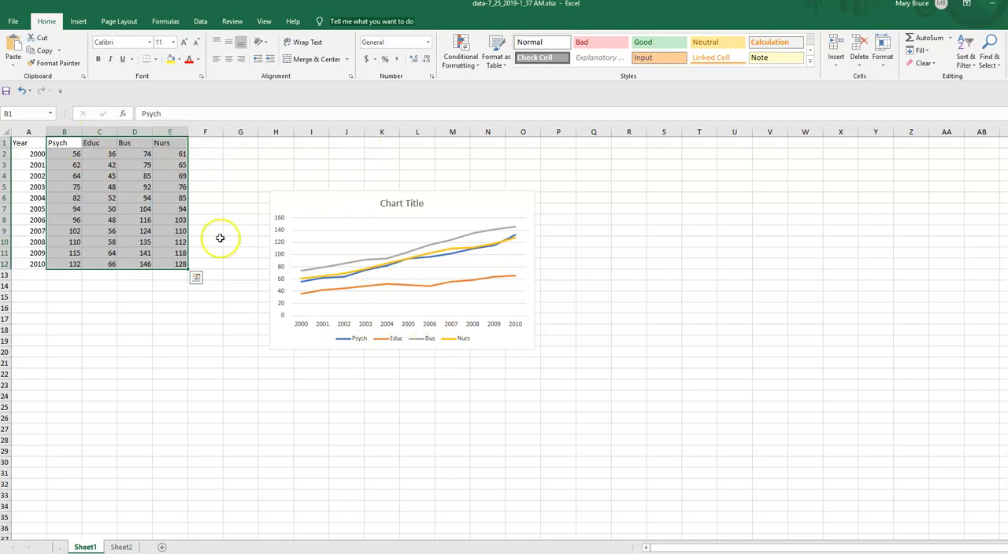
click(78, 21)
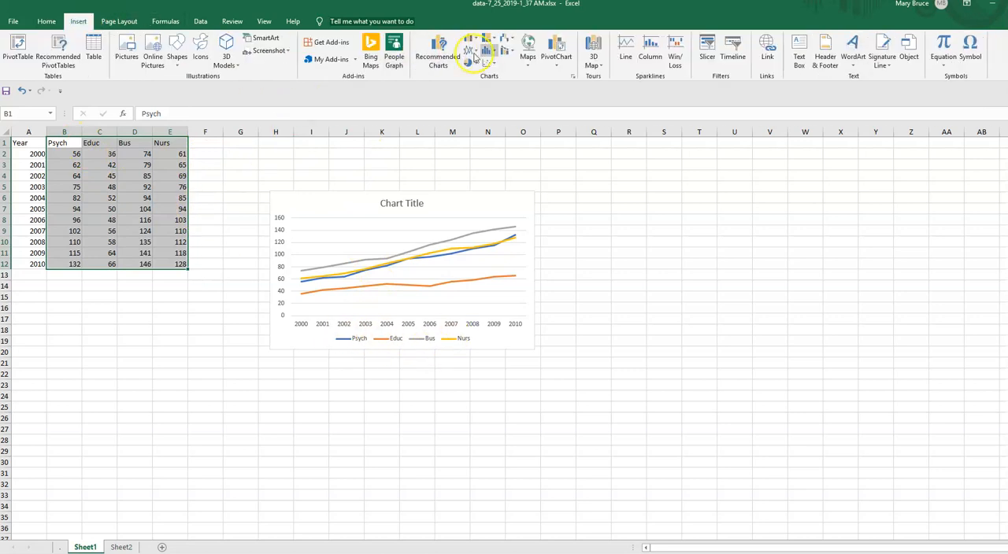
mouse_move(679, 194)
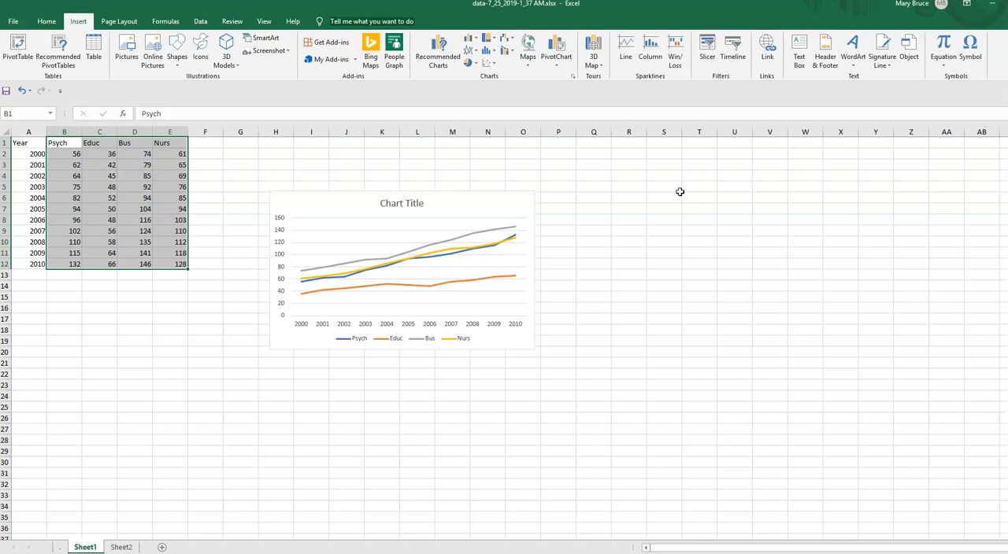
mouse_move(696, 183)
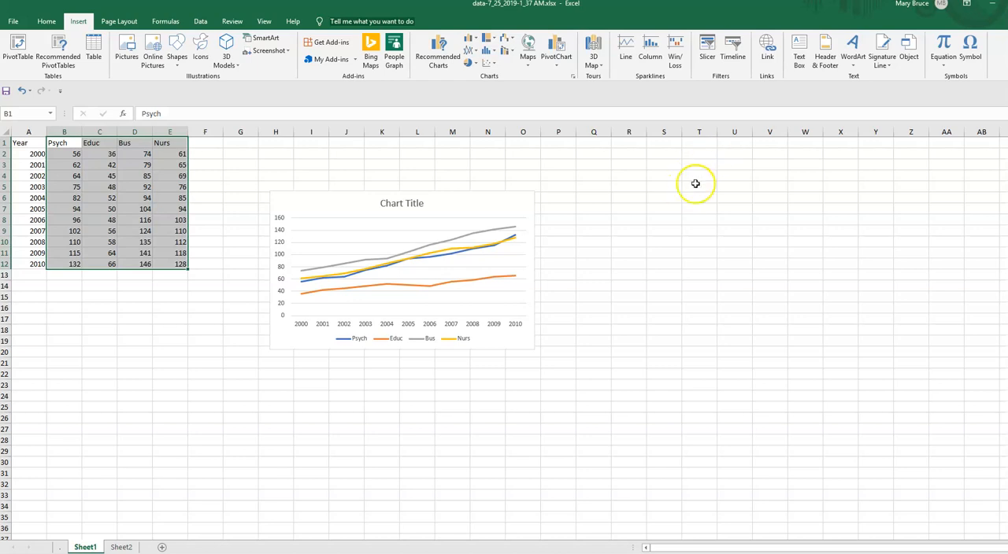
mouse_move(692, 192)
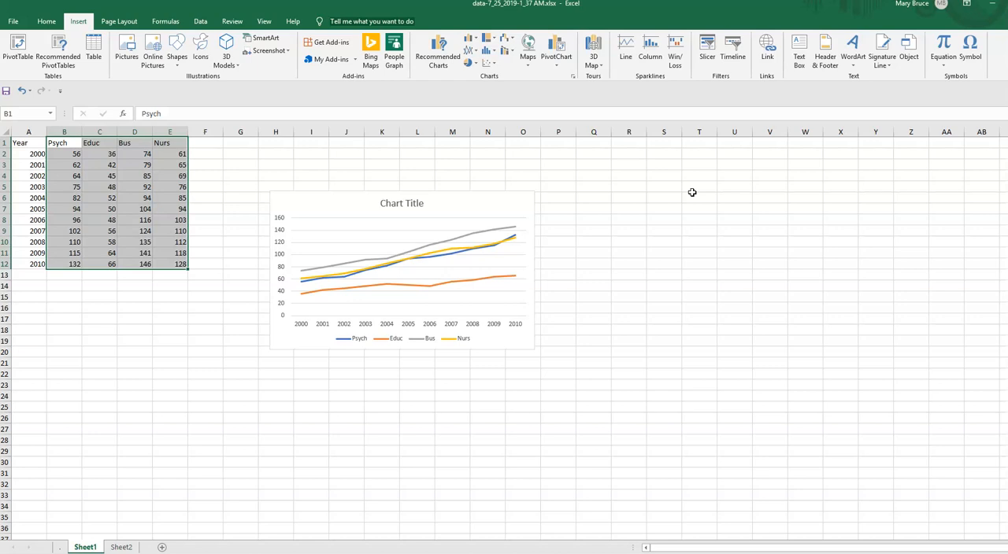
mouse_move(511, 310)
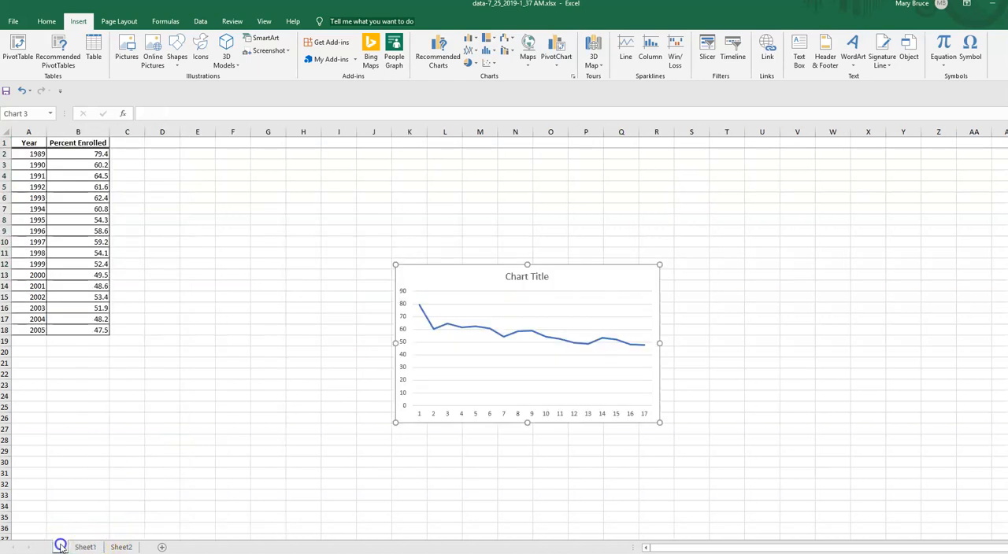
click(121, 547)
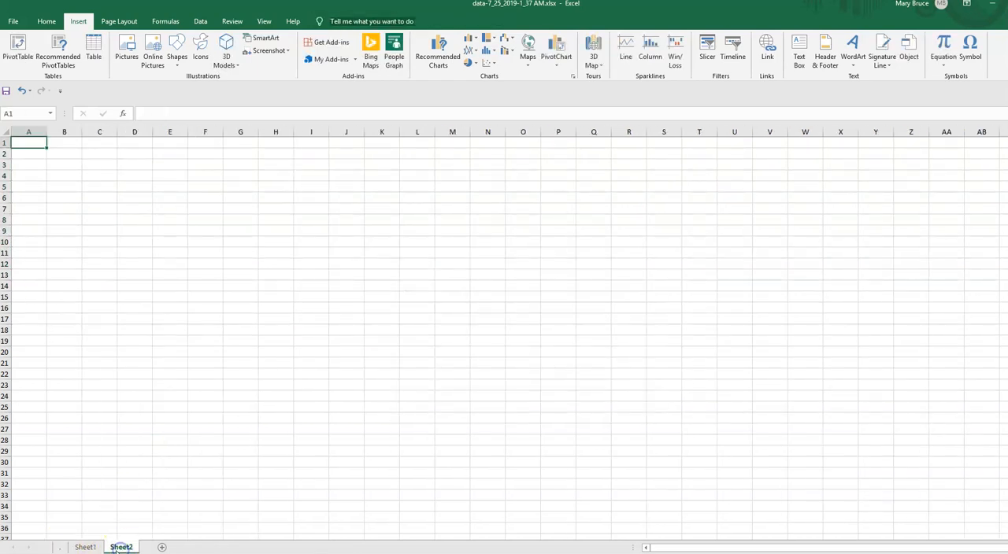
click(85, 546)
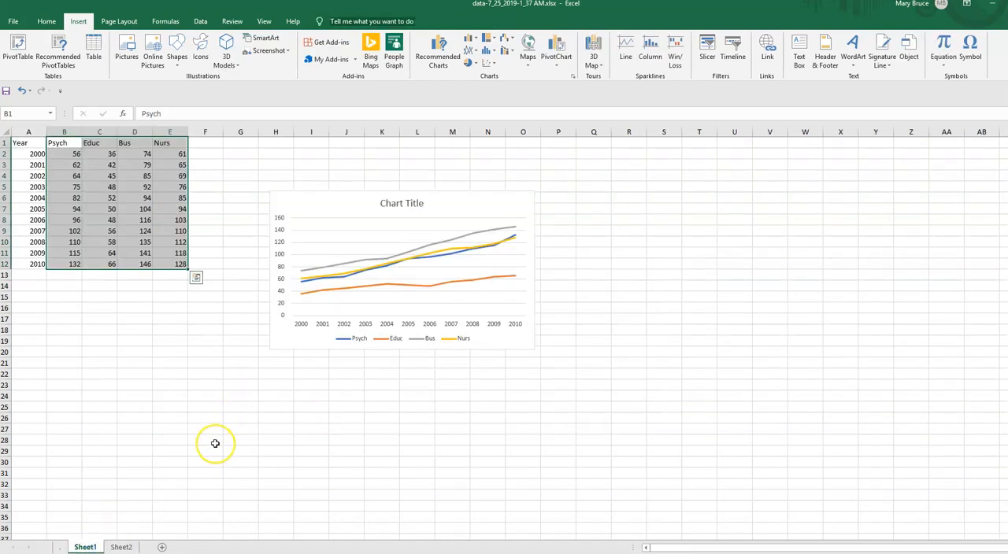